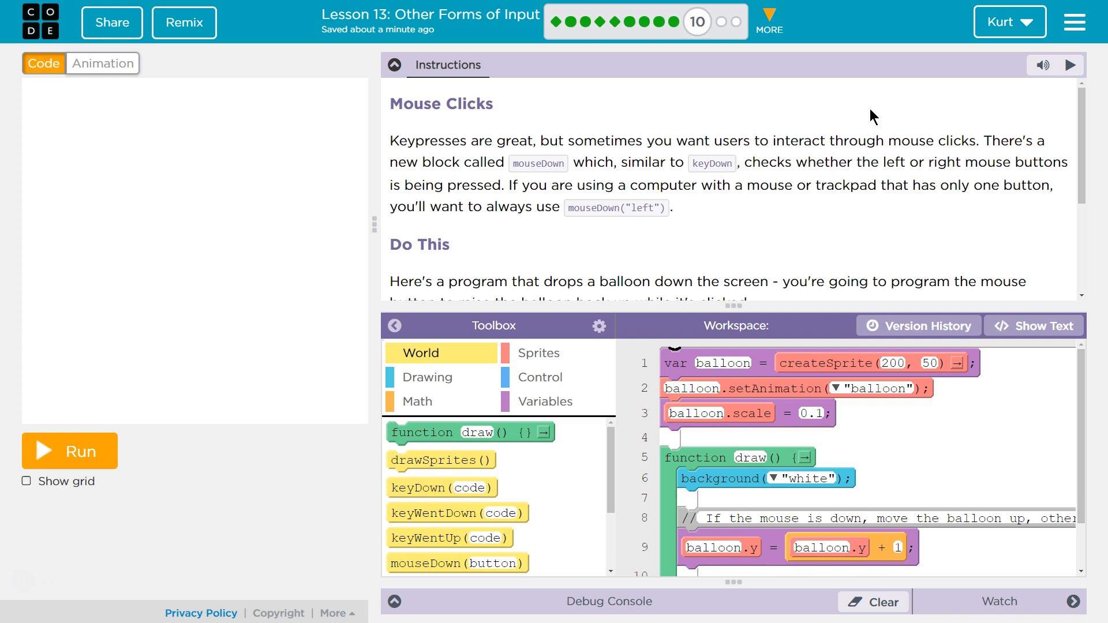
{"action": "mouse_move", "coordinate": [534, 177]}
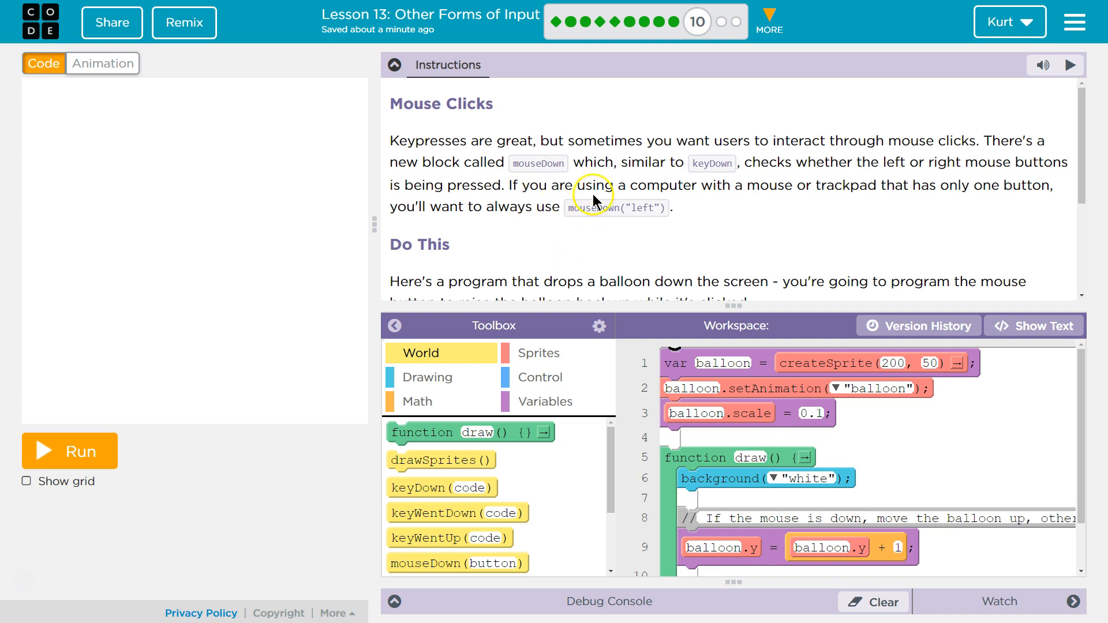
- Run the starter program to preview the purple balloon falling
{"action": "scroll", "scroll_direction": "down", "scroll_amount": 3}
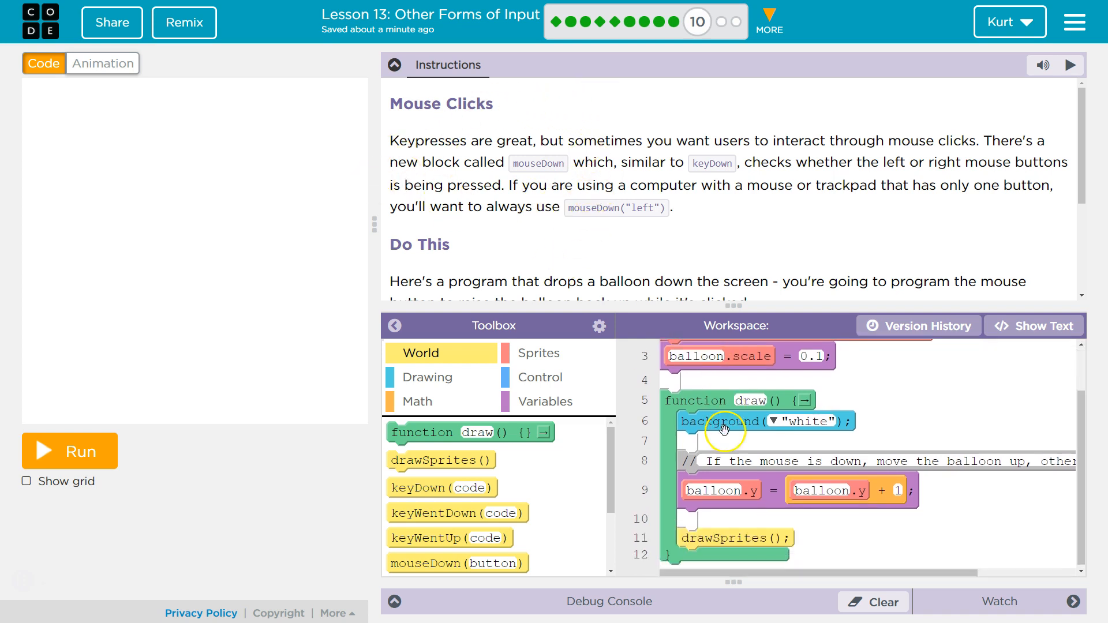
{"action": "left_click", "coordinate": [68, 451]}
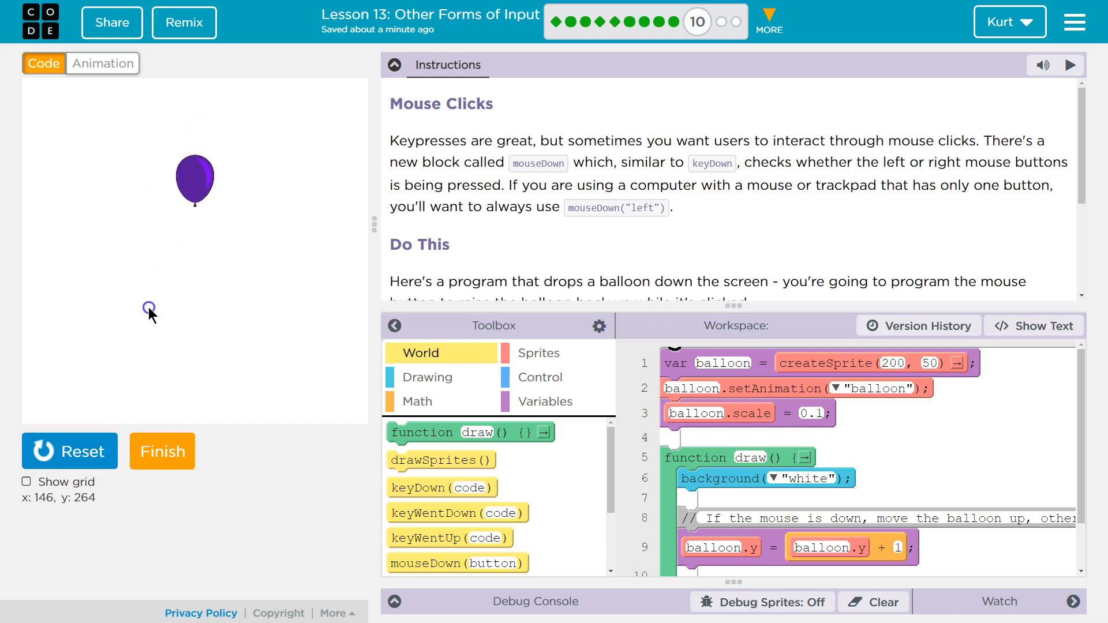
{"action": "mouse_move", "coordinate": [103, 63]}
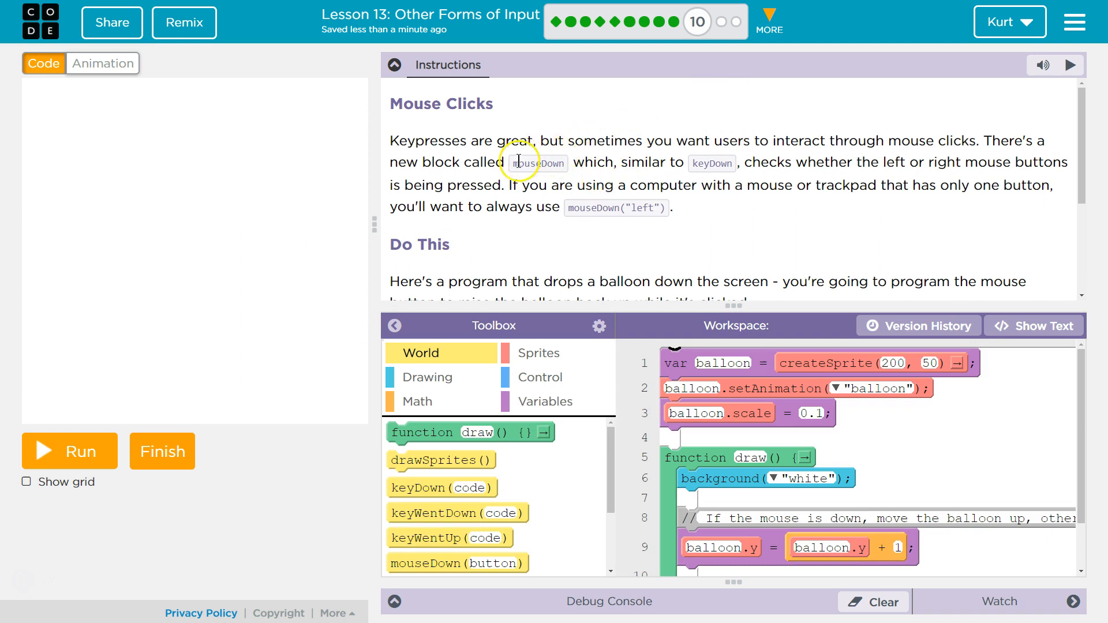
{"action": "mouse_move", "coordinate": [863, 157]}
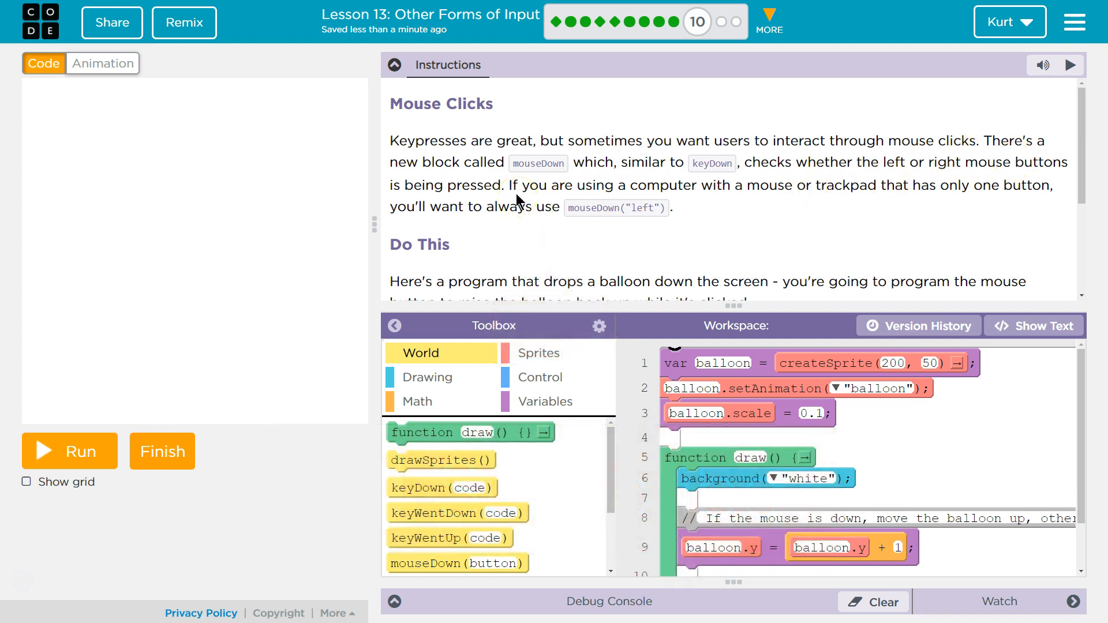
{"action": "mouse_move", "coordinate": [769, 201]}
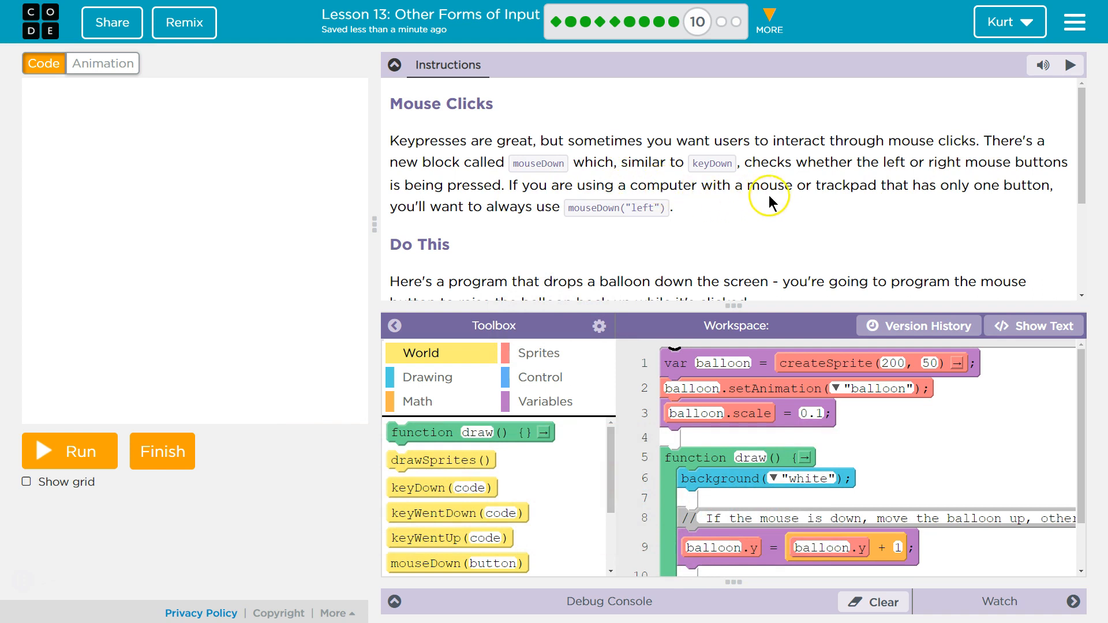
{"action": "mouse_move", "coordinate": [1028, 203]}
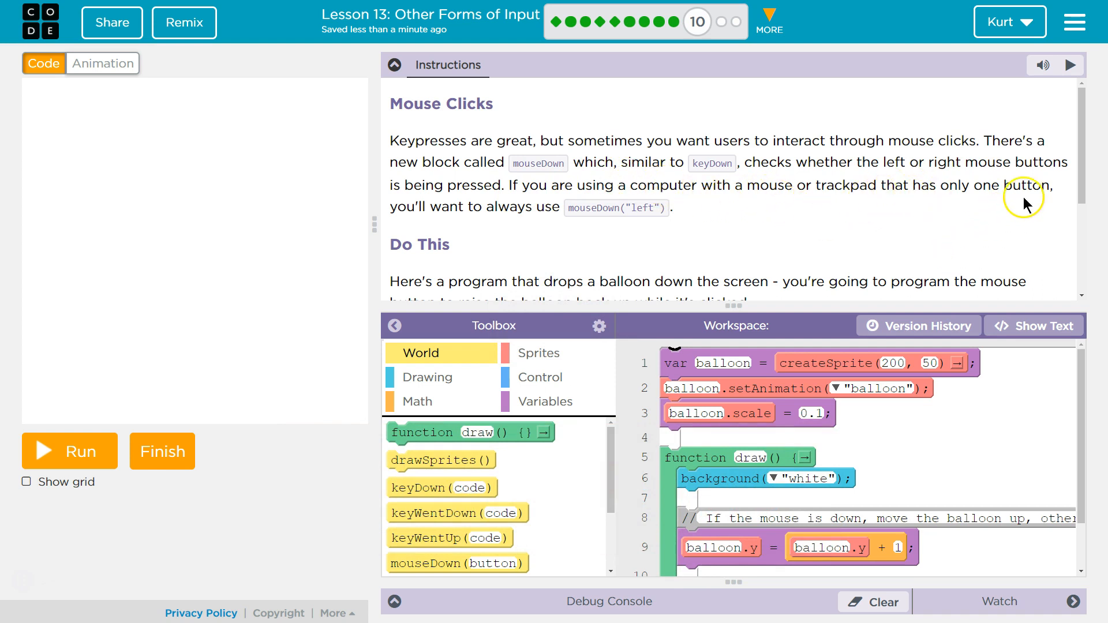
{"action": "mouse_move", "coordinate": [533, 233]}
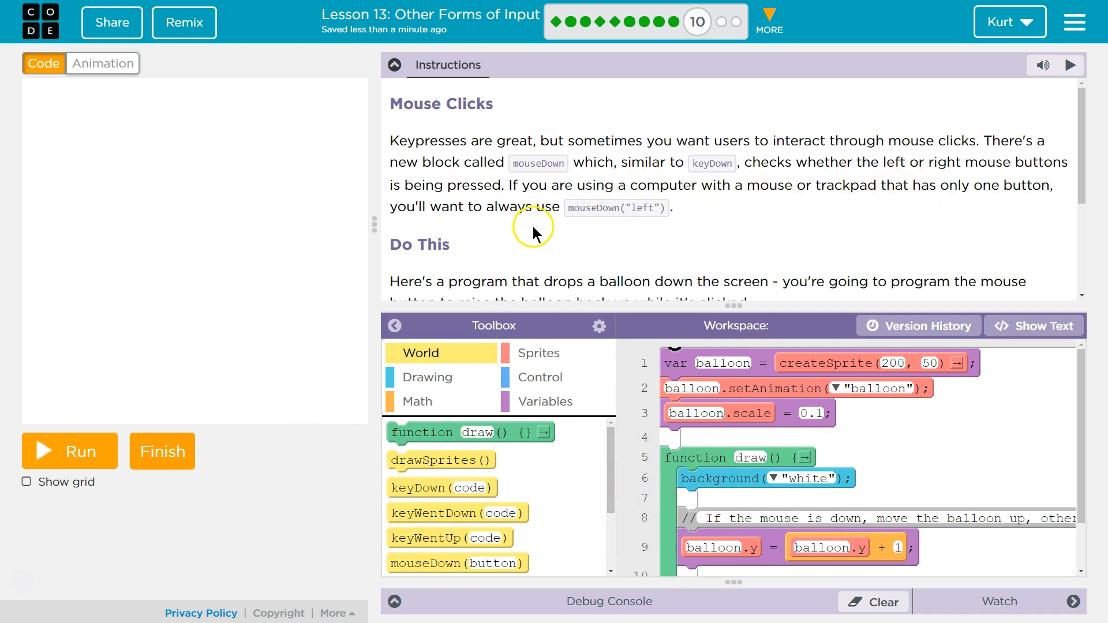
{"action": "mouse_move", "coordinate": [515, 212]}
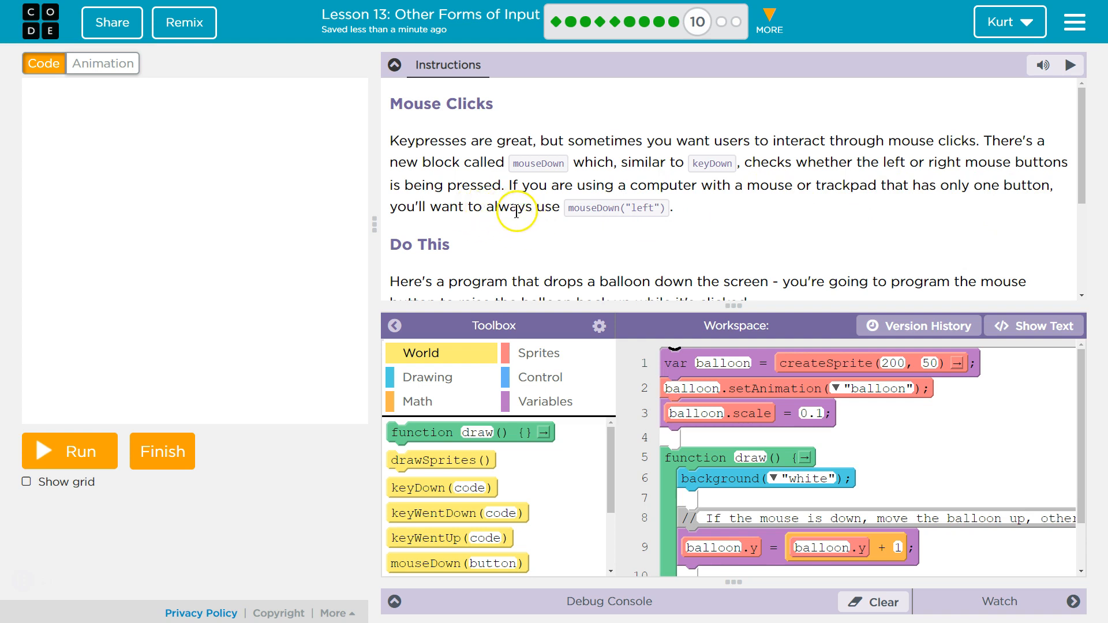
{"action": "mouse_move", "coordinate": [681, 203]}
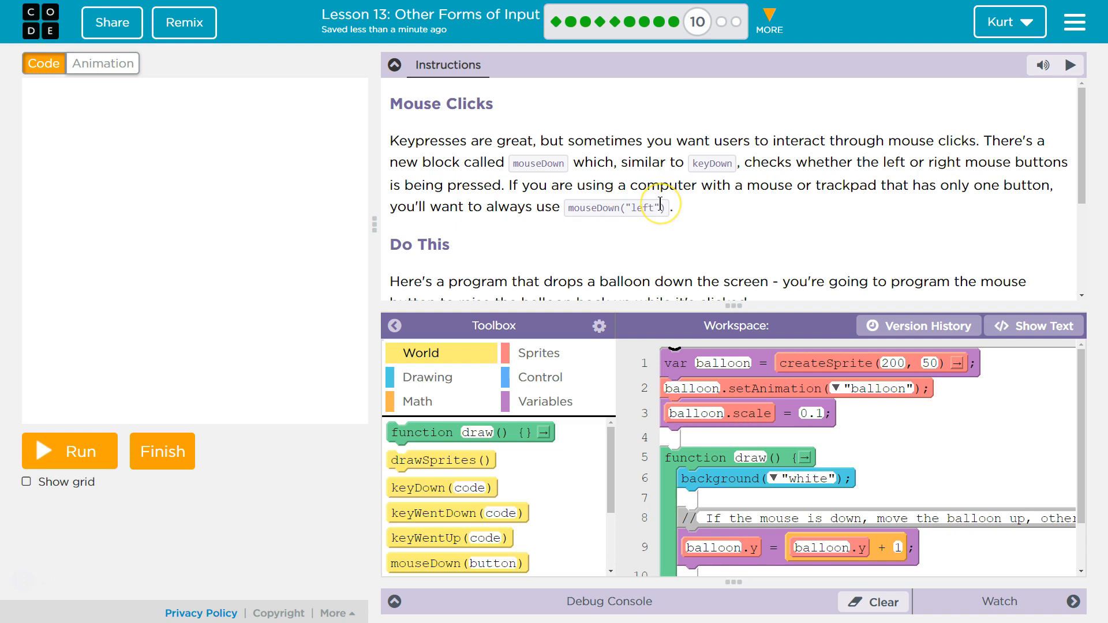
{"action": "scroll", "scroll_direction": "down", "scroll_amount": 3}
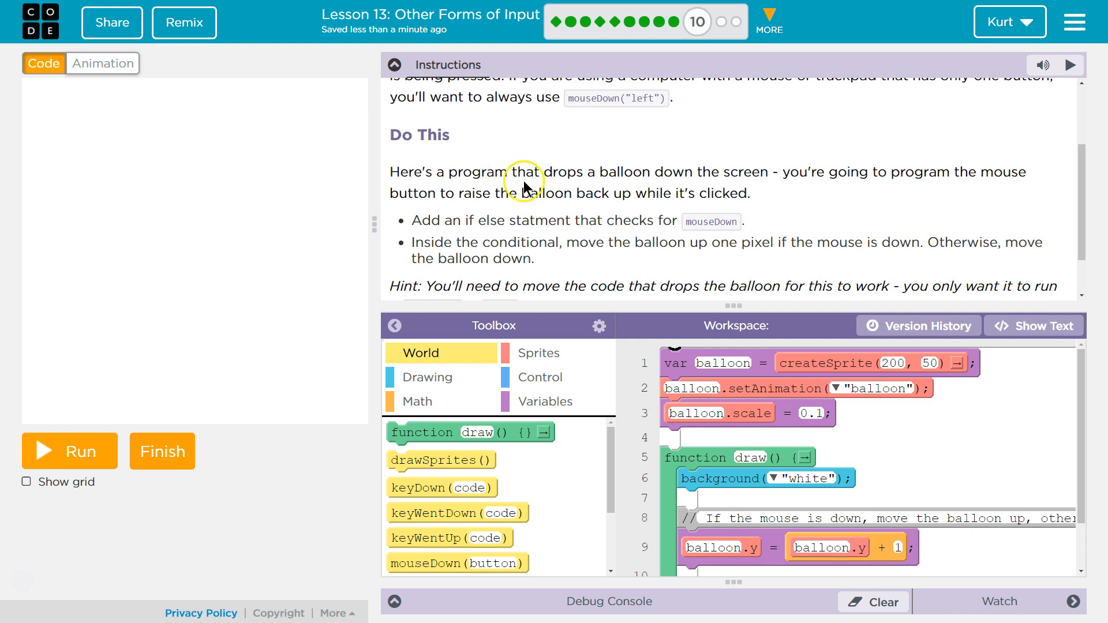
{"action": "mouse_move", "coordinate": [444, 173]}
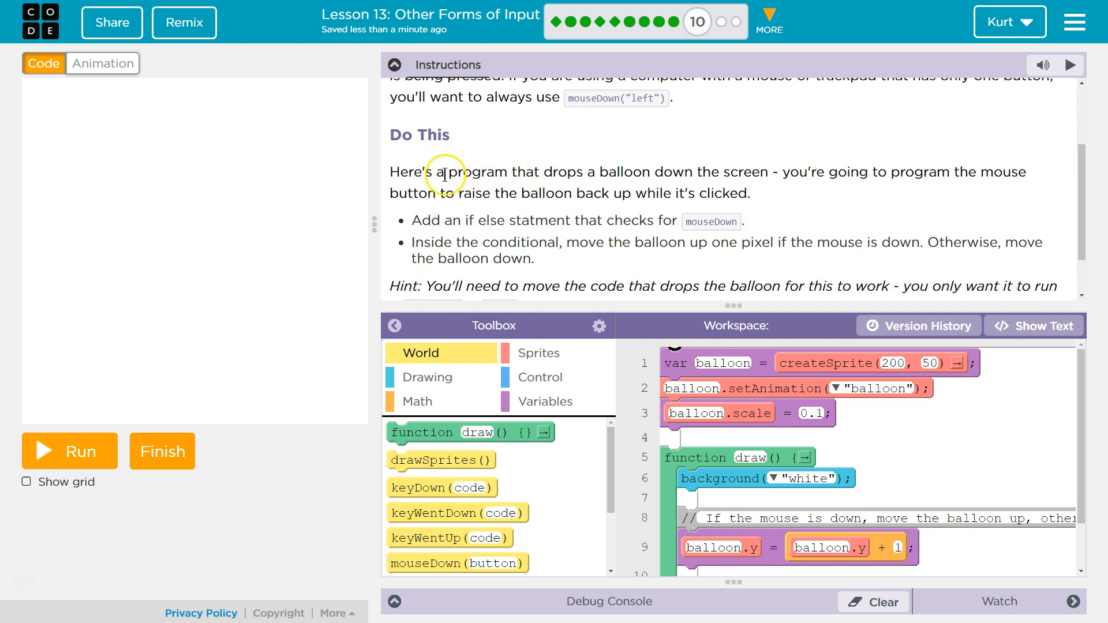
{"action": "mouse_move", "coordinate": [831, 176]}
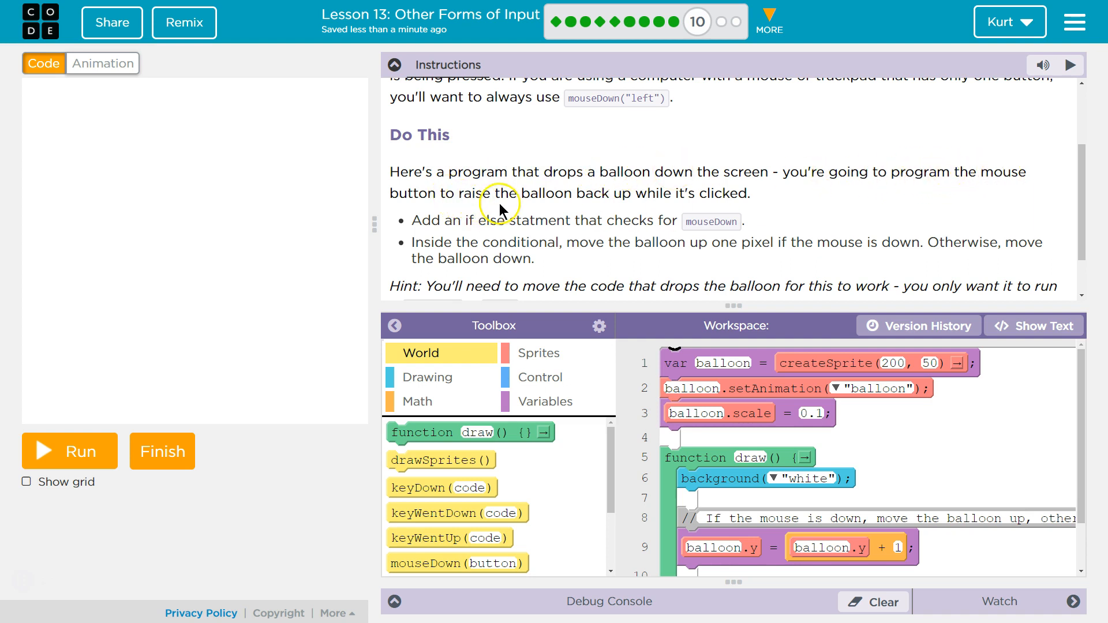
{"action": "mouse_move", "coordinate": [735, 190]}
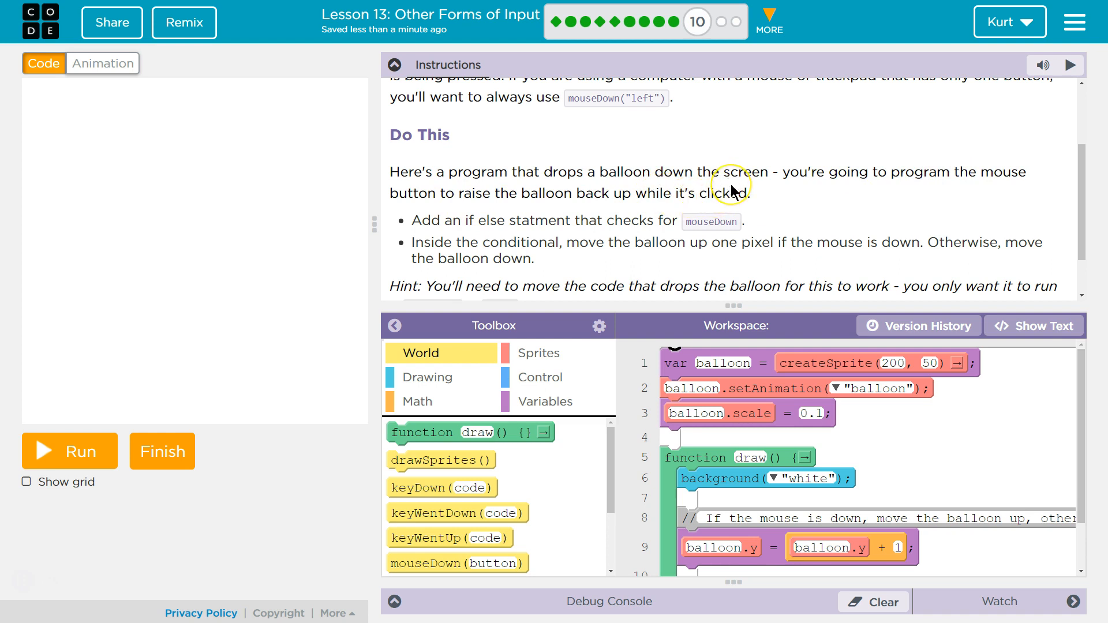
{"action": "mouse_move", "coordinate": [736, 169]}
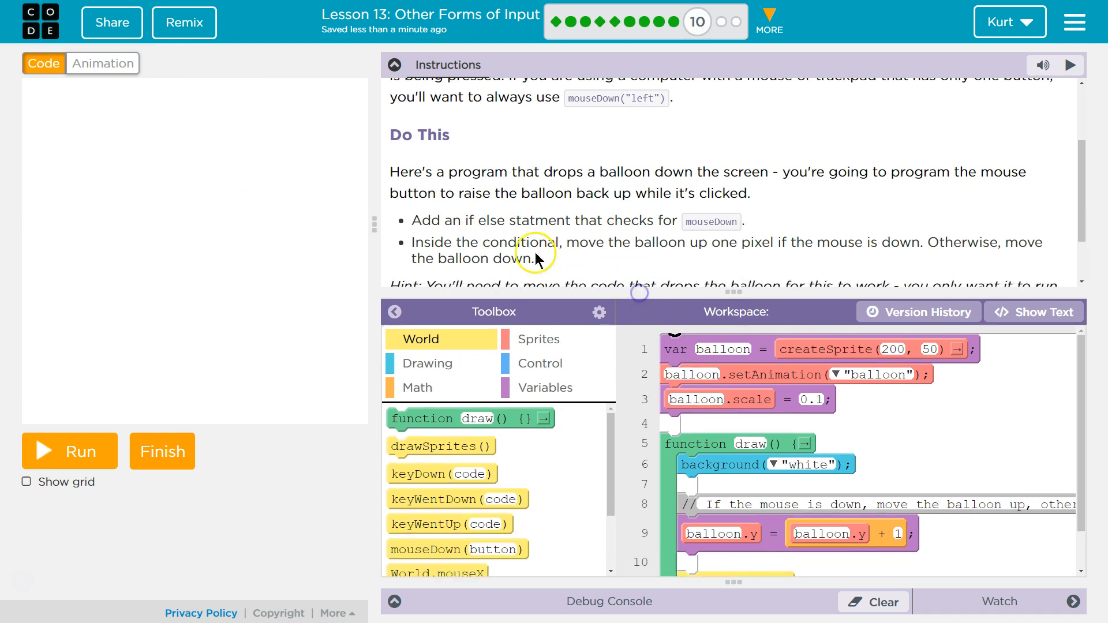
{"action": "mouse_move", "coordinate": [733, 257]}
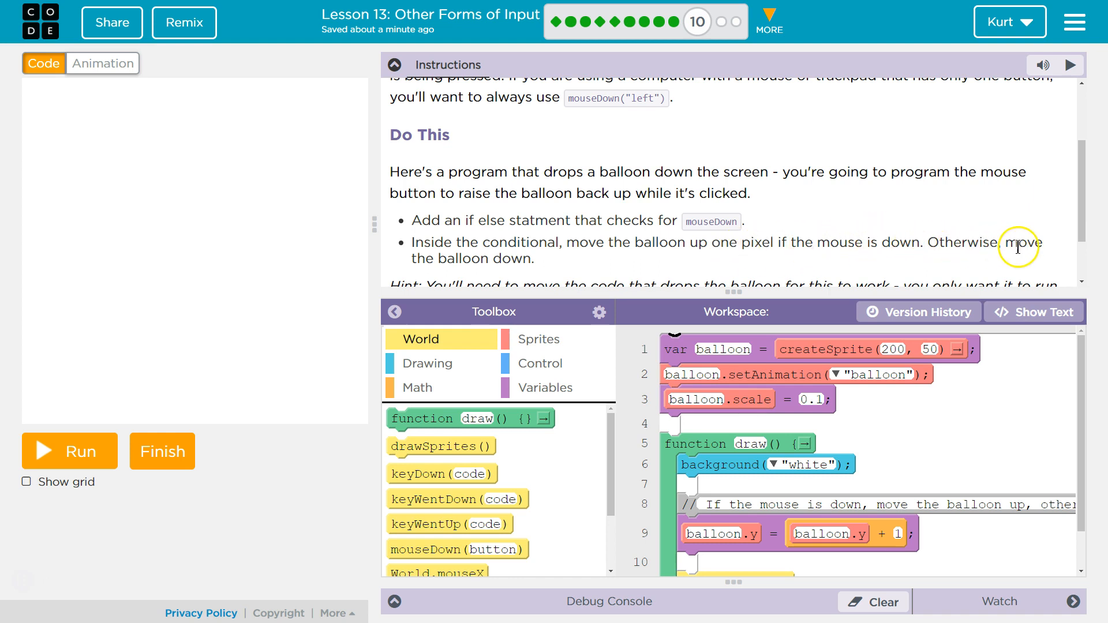
- Scroll the Instructions panel to the hint and drift challenge
{"action": "scroll", "scroll_direction": "down", "scroll_amount": 3}
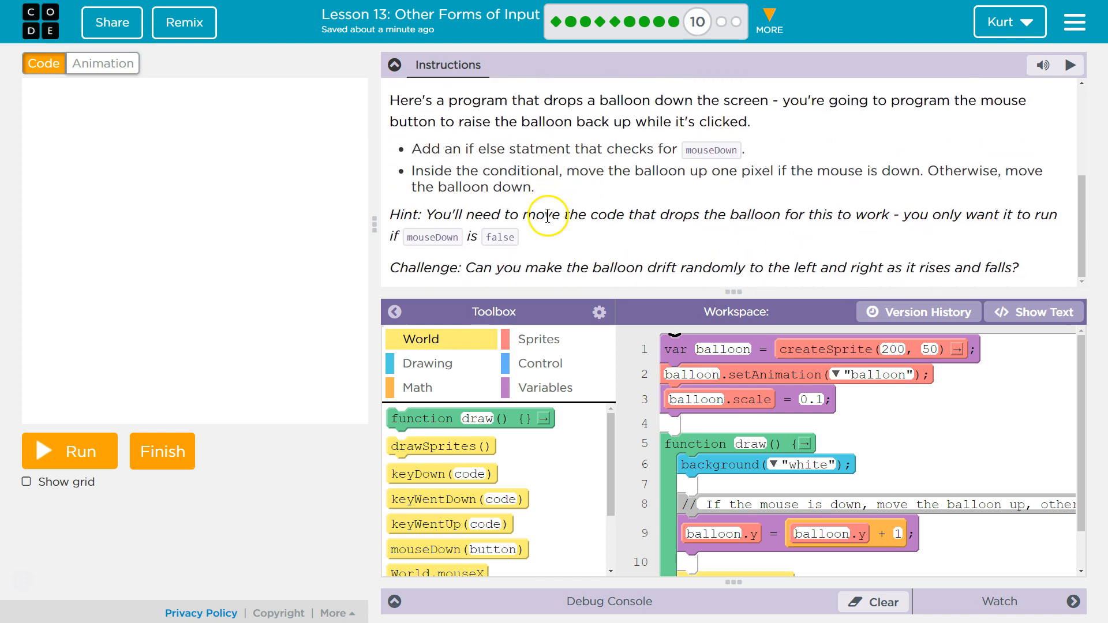
{"action": "mouse_move", "coordinate": [760, 212]}
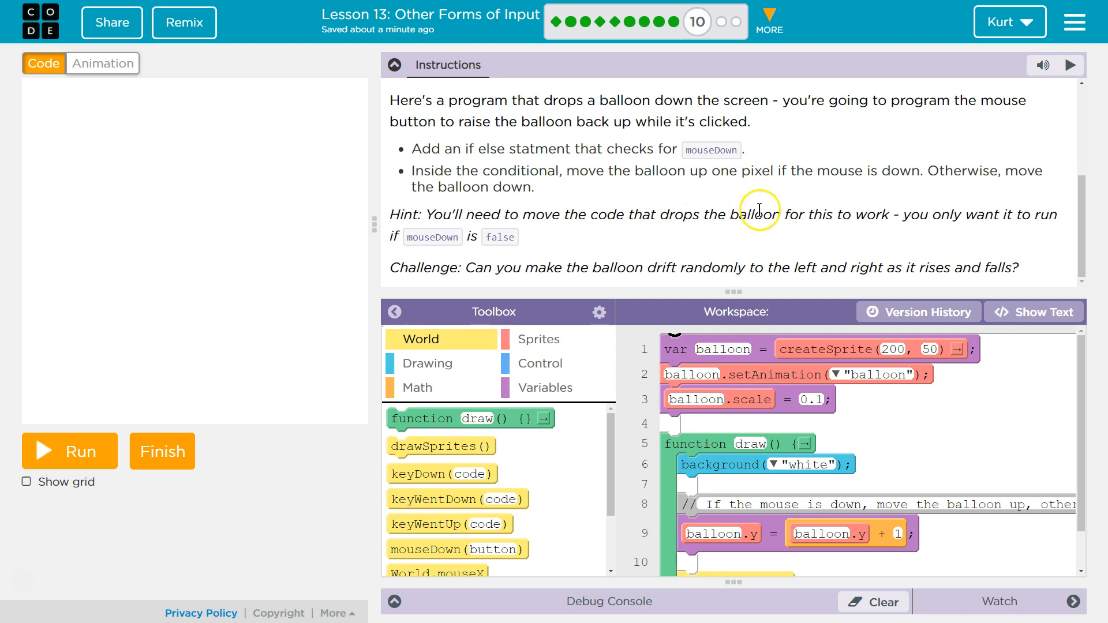
{"action": "mouse_move", "coordinate": [898, 214]}
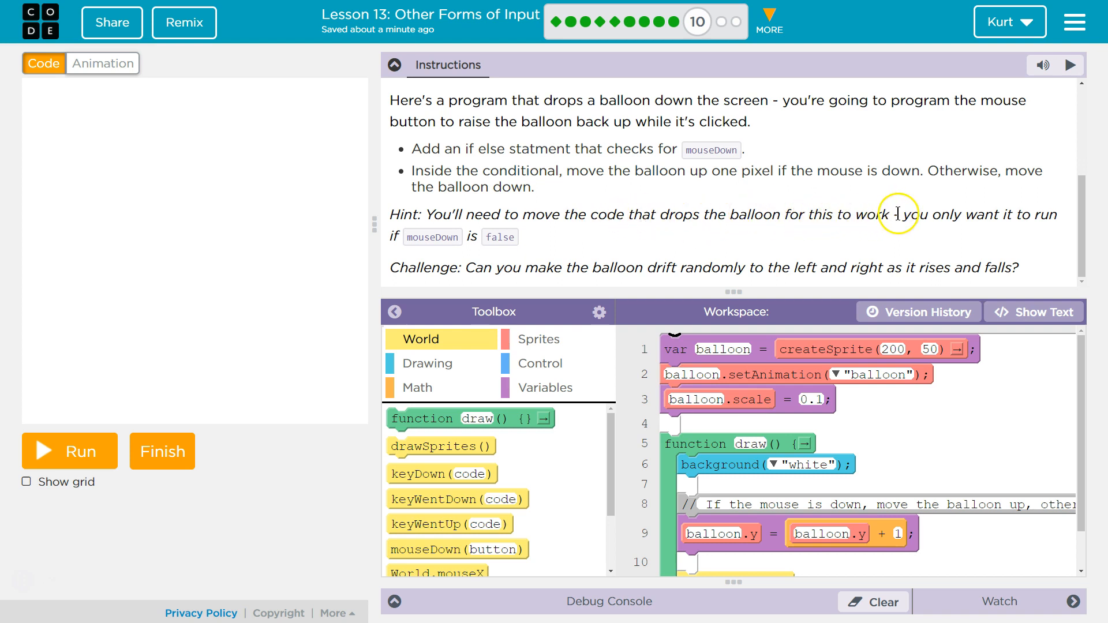
{"action": "mouse_move", "coordinate": [1062, 217]}
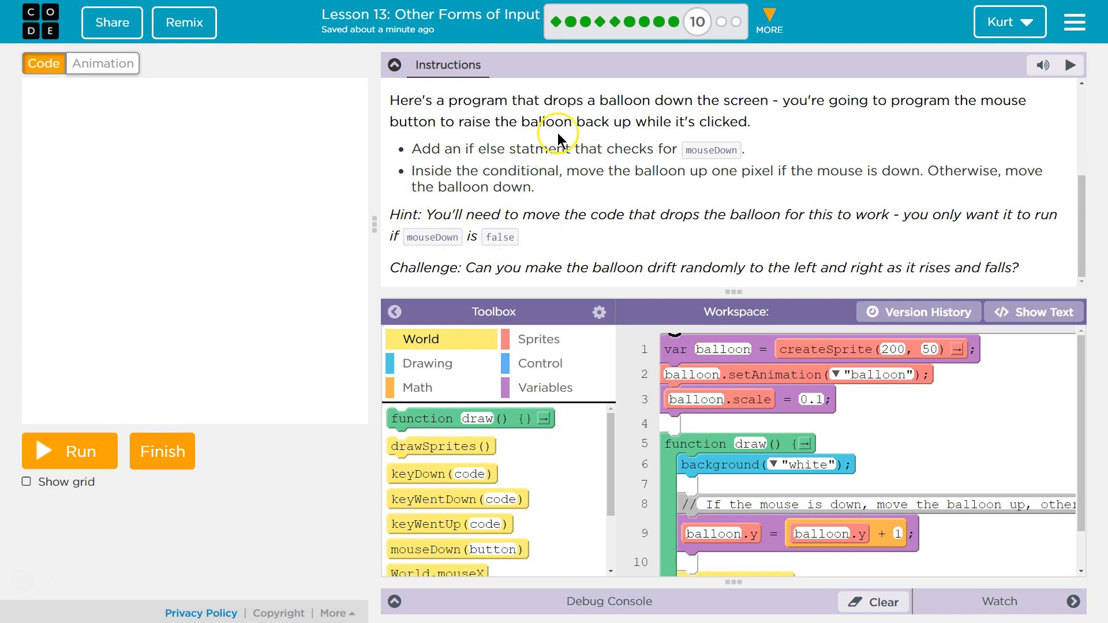
{"action": "mouse_move", "coordinate": [512, 92]}
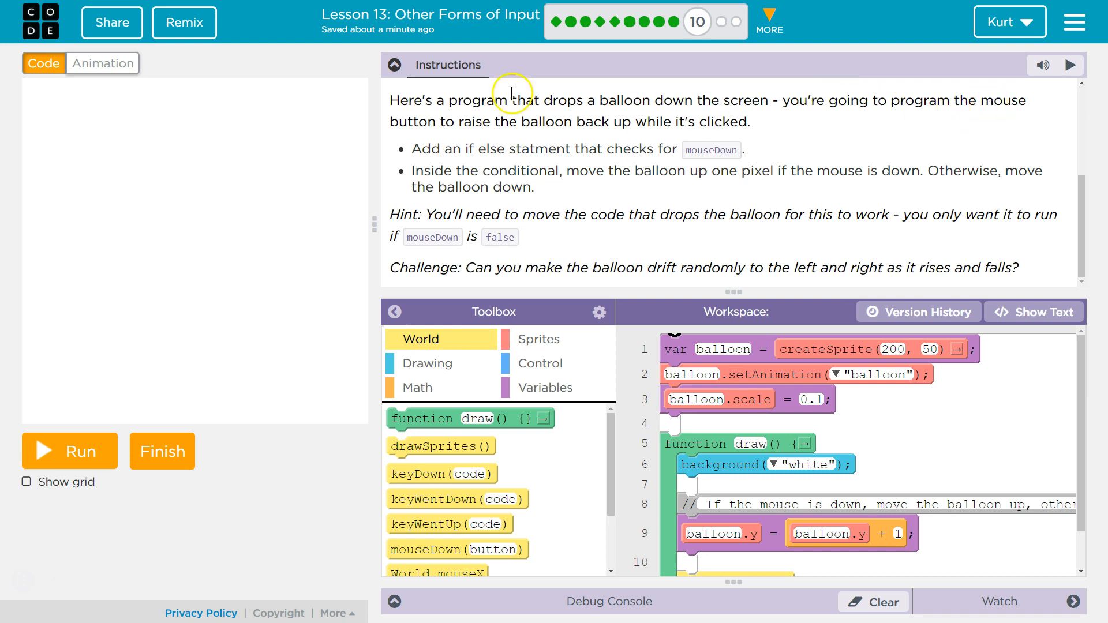
{"action": "mouse_move", "coordinate": [522, 128]}
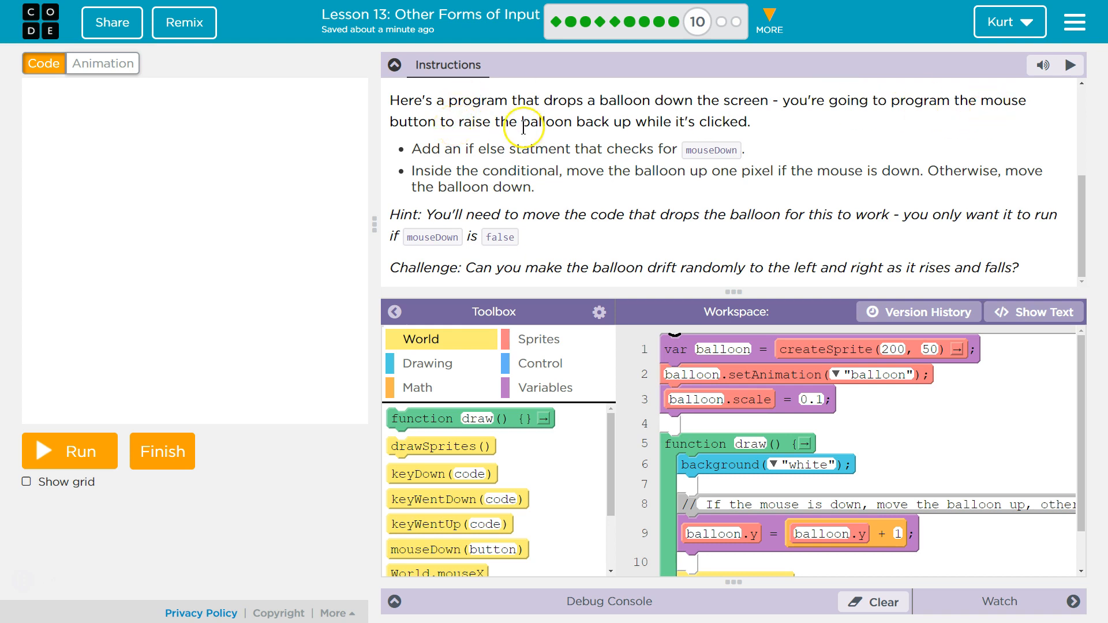
{"action": "mouse_move", "coordinate": [500, 217]}
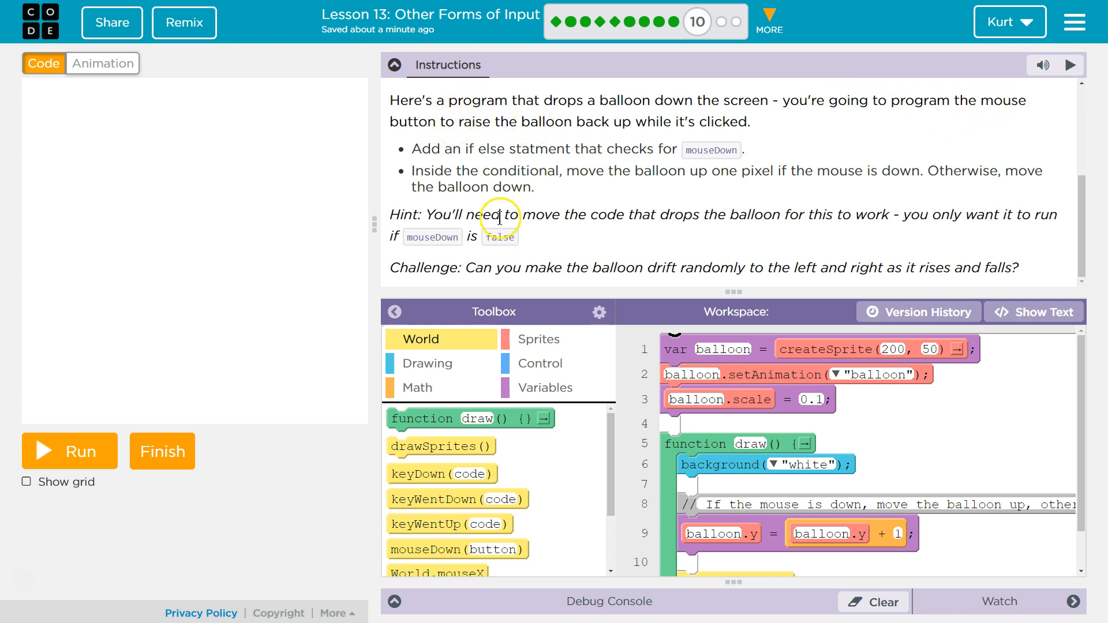
{"action": "mouse_move", "coordinate": [639, 254]}
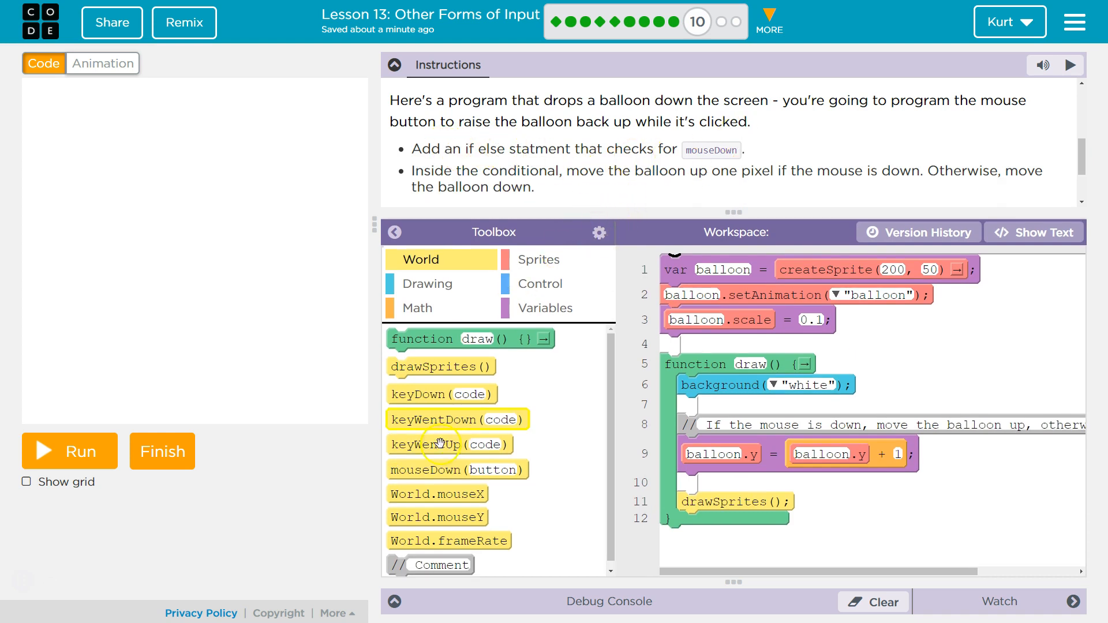
- Add an if block in draw whose condition is mouseDown("leftButton")
{"action": "left_click", "coordinate": [539, 284]}
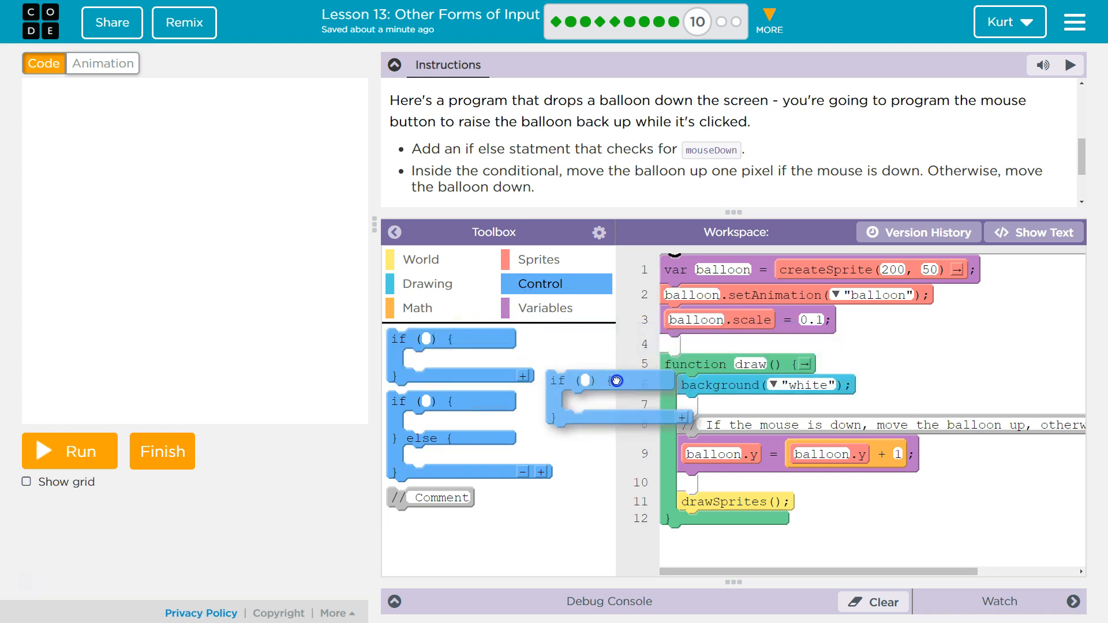
{"action": "left_click_drag", "start_coordinate": [615, 380], "coordinate": [786, 463]}
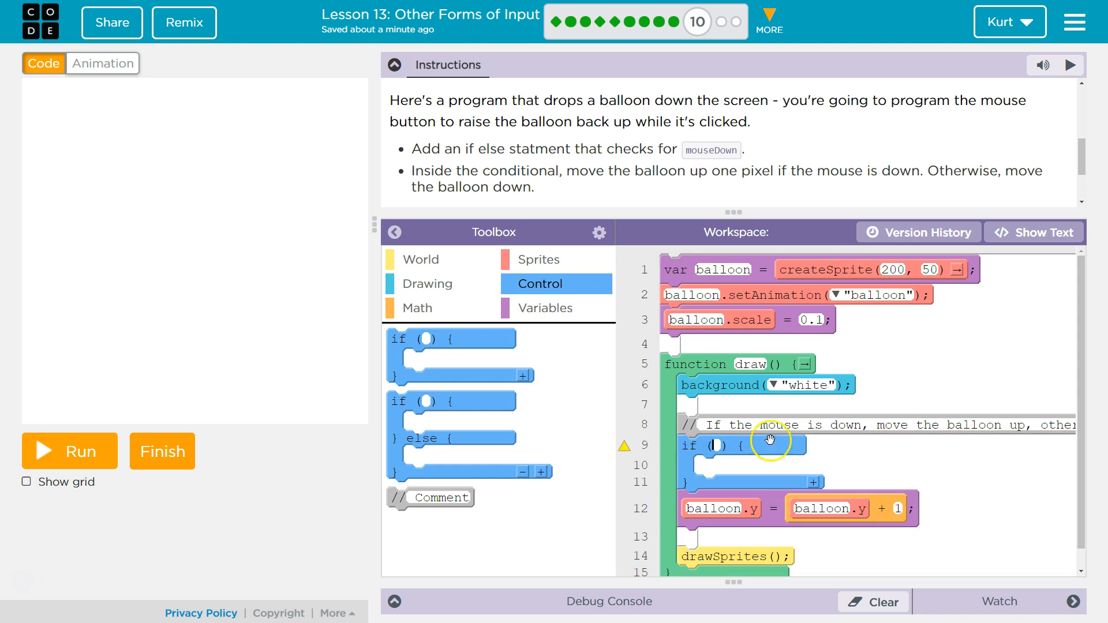
{"action": "mouse_move", "coordinate": [710, 431]}
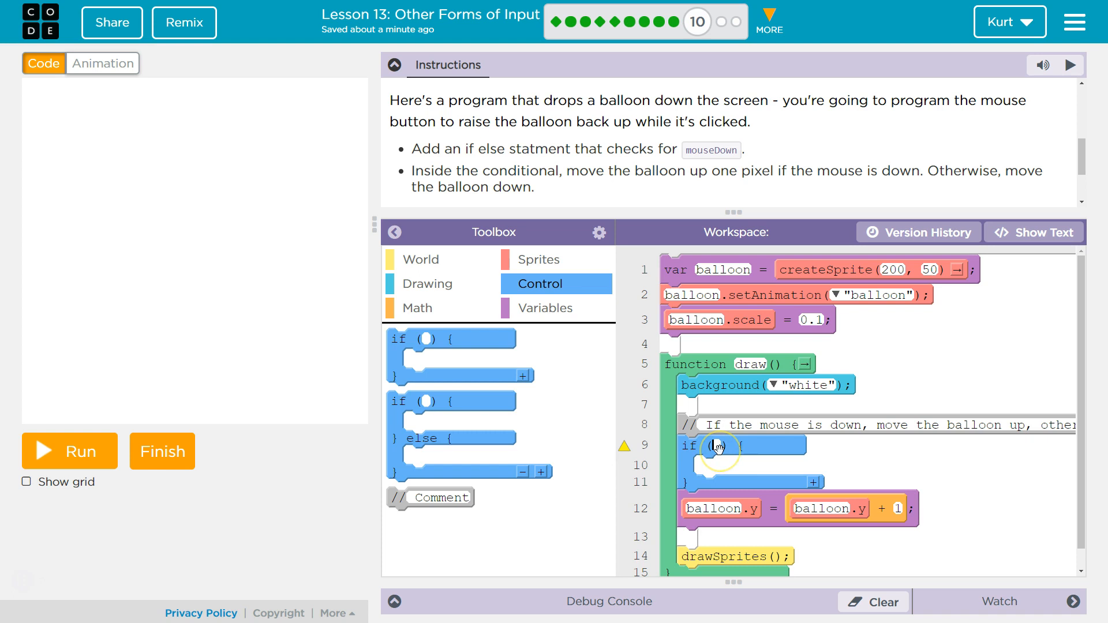
{"action": "left_click", "coordinate": [719, 445]}
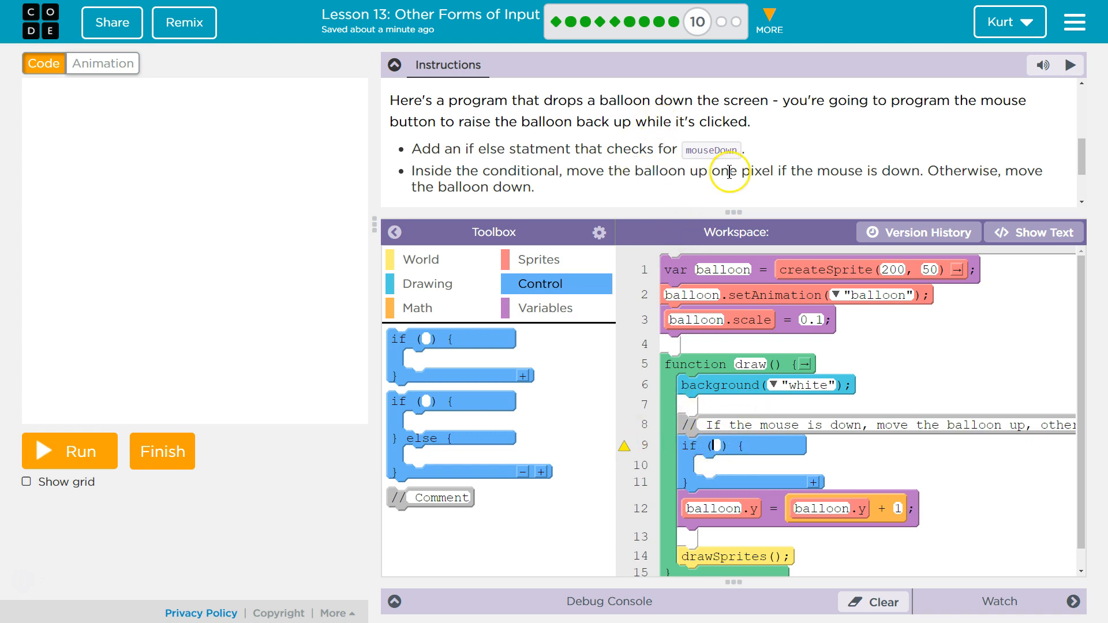
{"action": "left_click", "coordinate": [420, 259]}
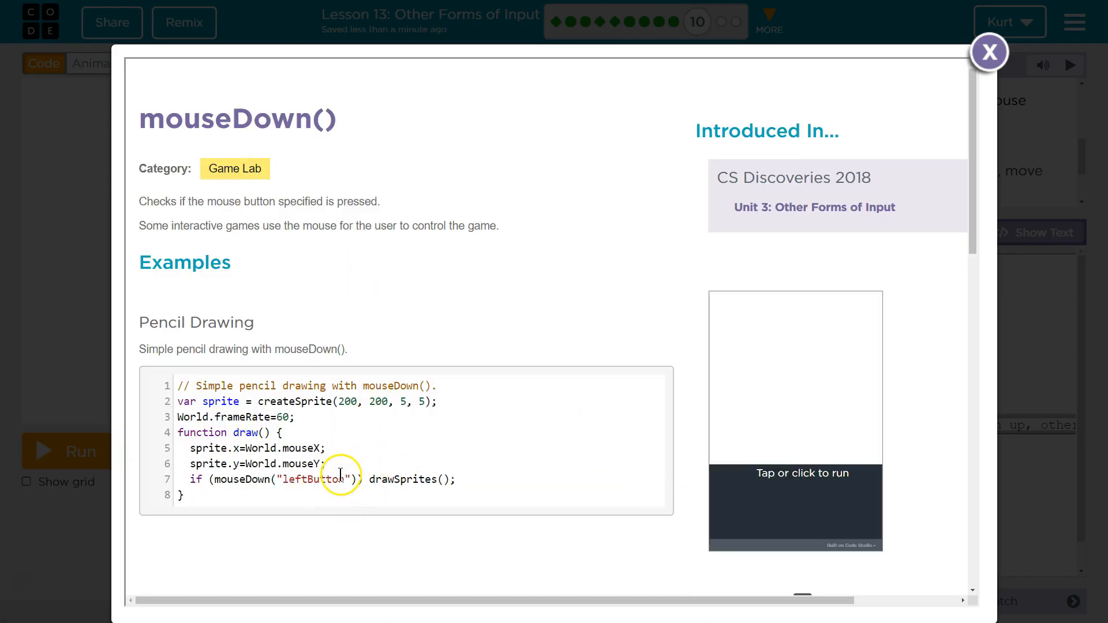
{"action": "mouse_move", "coordinate": [961, 127]}
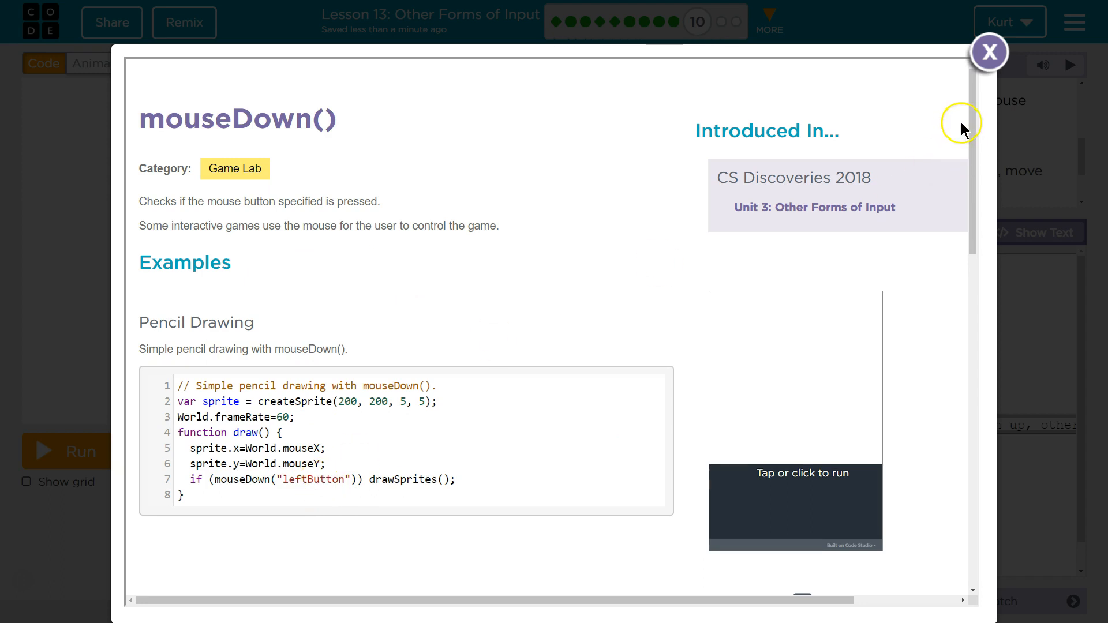
{"action": "left_click", "coordinate": [991, 52]}
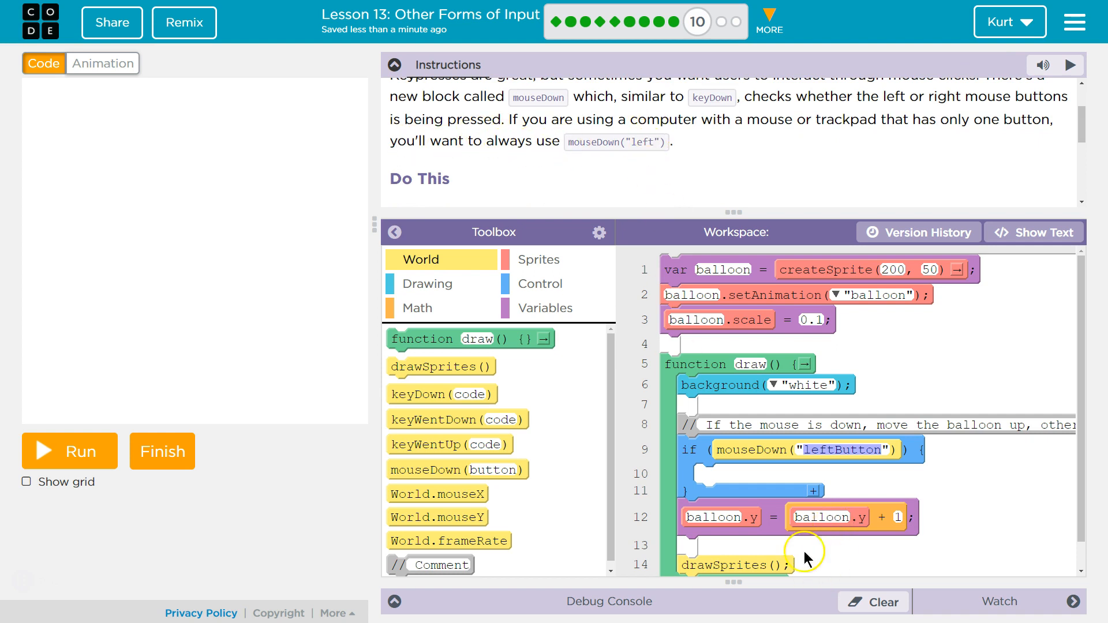
- Scroll the workspace to the if block and balloon.y update line
{"action": "scroll", "scroll_direction": "down", "scroll_amount": 3}
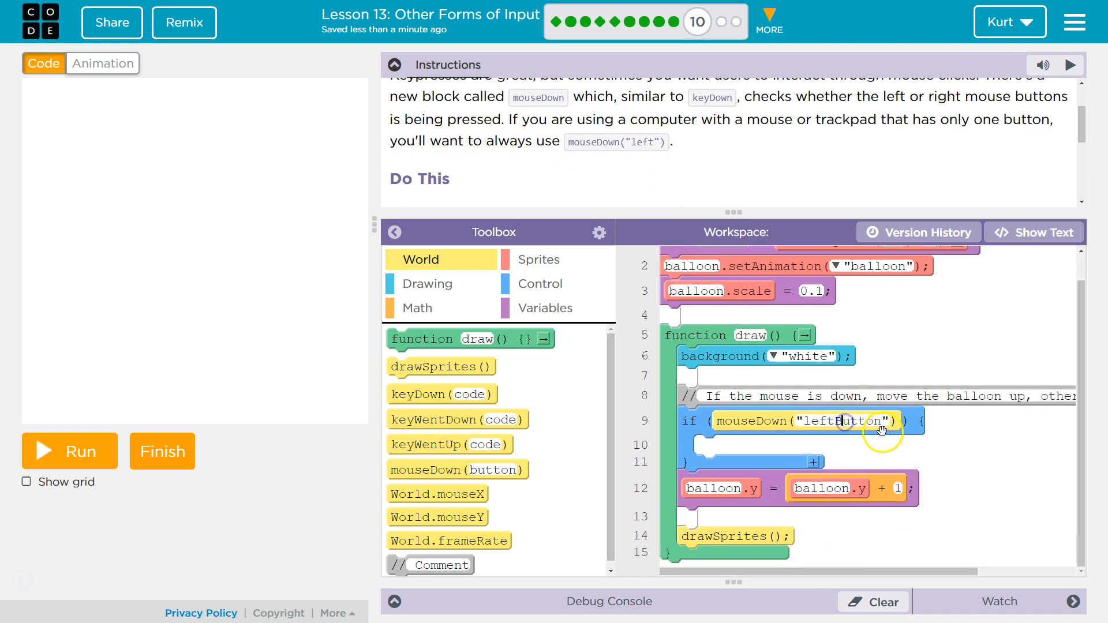
{"action": "mouse_move", "coordinate": [752, 449]}
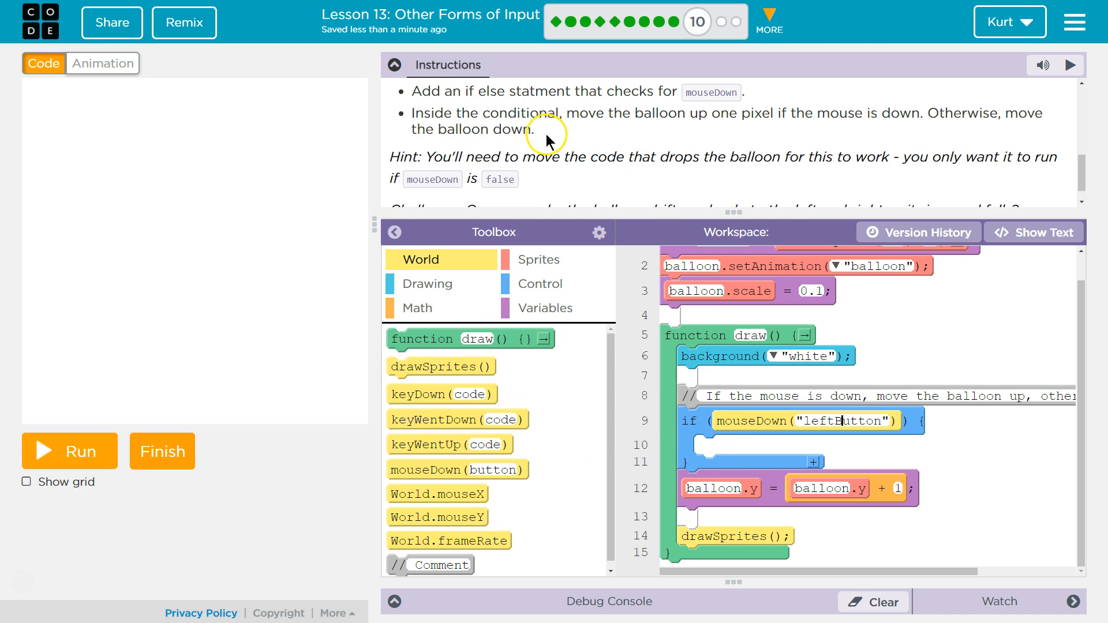
{"action": "mouse_move", "coordinate": [710, 117]}
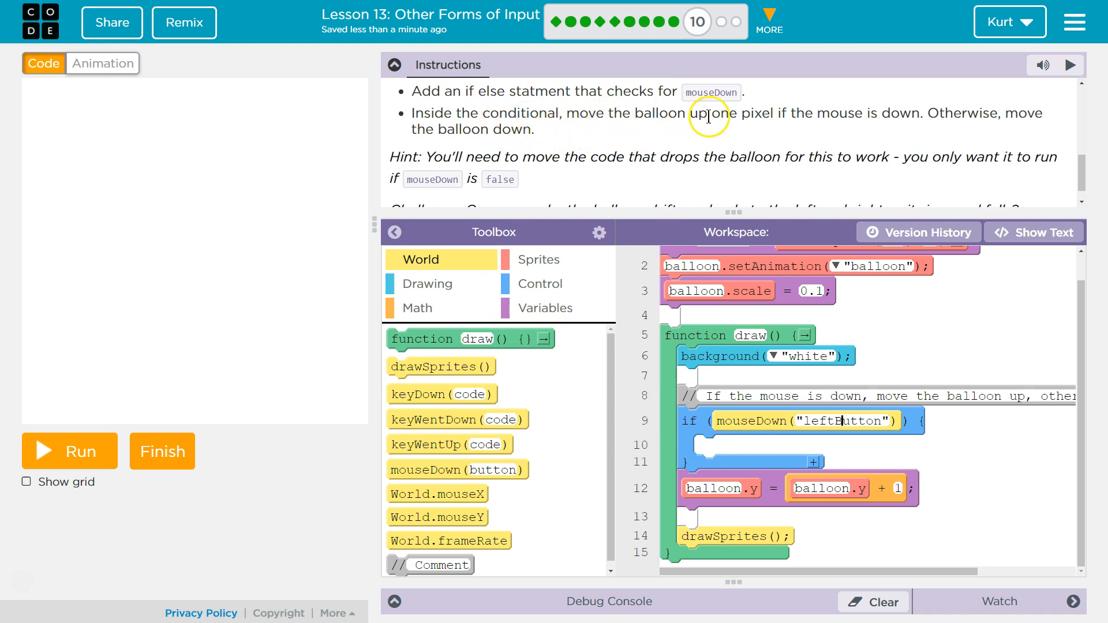
{"action": "mouse_move", "coordinate": [1021, 117]}
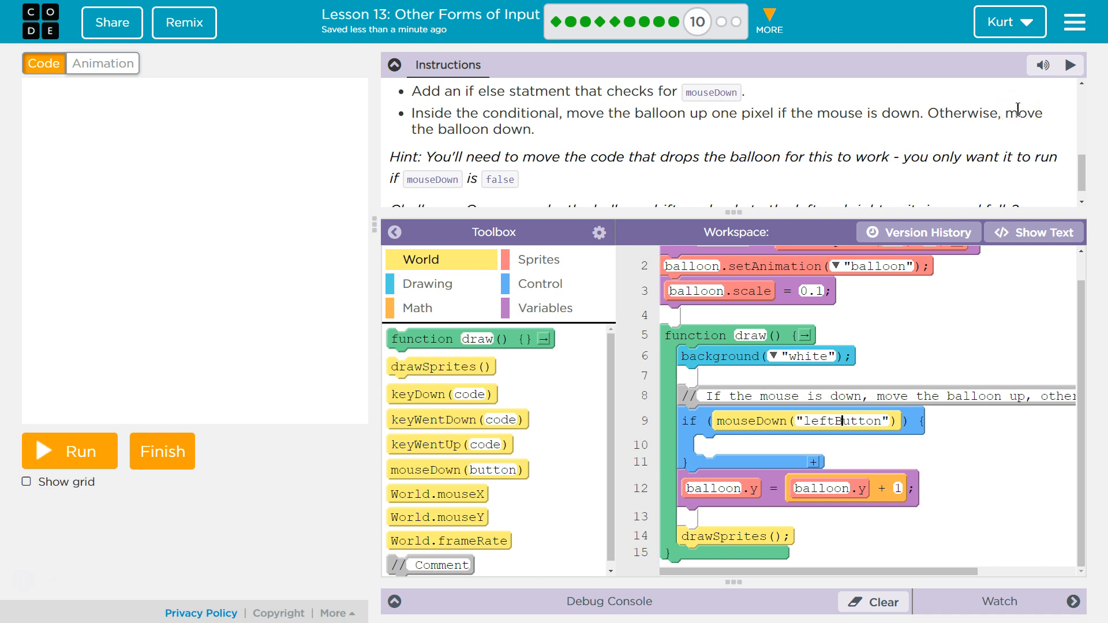
{"action": "mouse_move", "coordinate": [684, 435]}
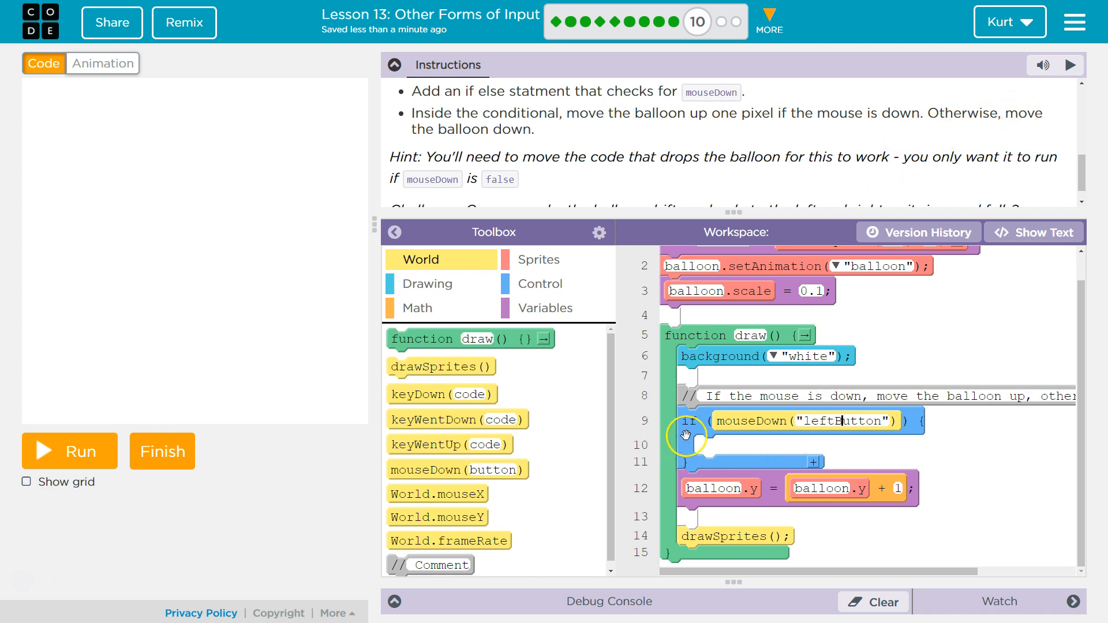
{"action": "mouse_move", "coordinate": [833, 151]}
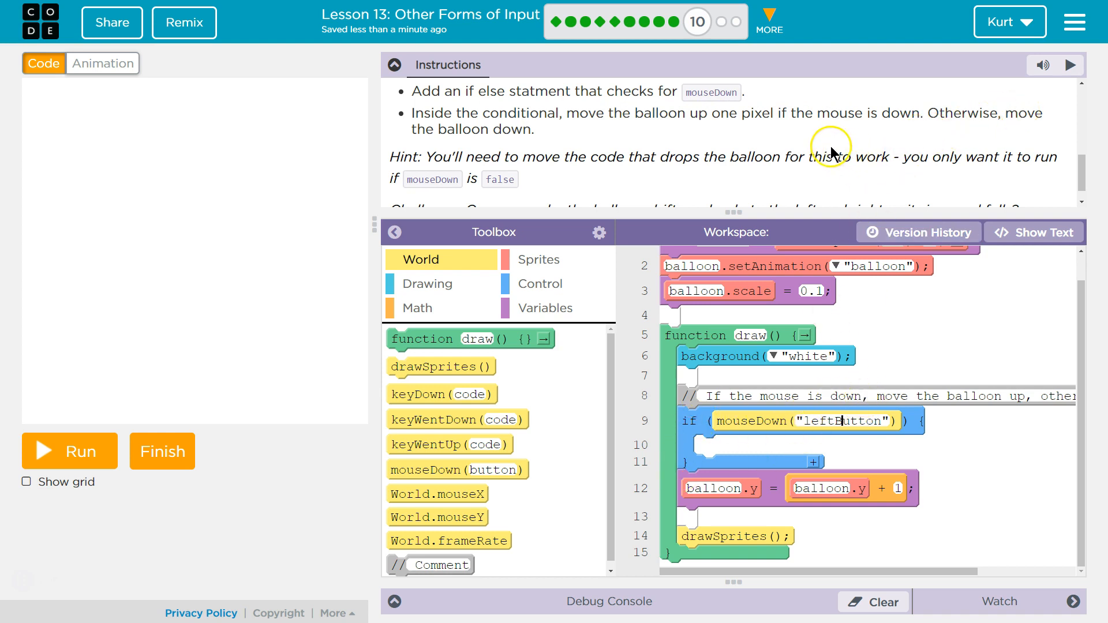
{"action": "mouse_move", "coordinate": [709, 176]}
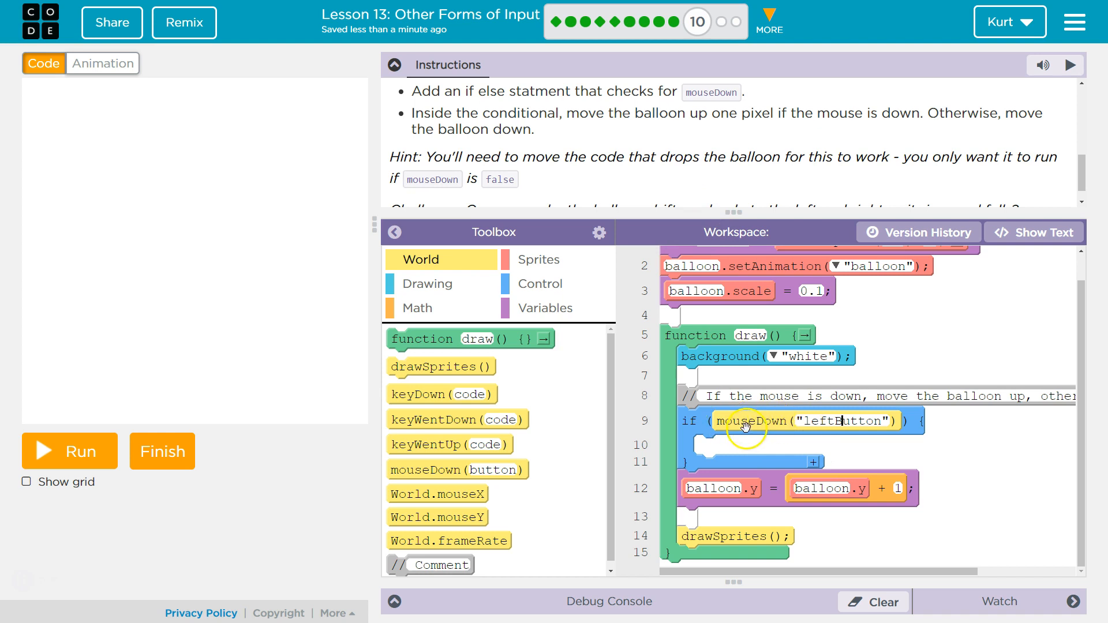
{"action": "mouse_move", "coordinate": [816, 466]}
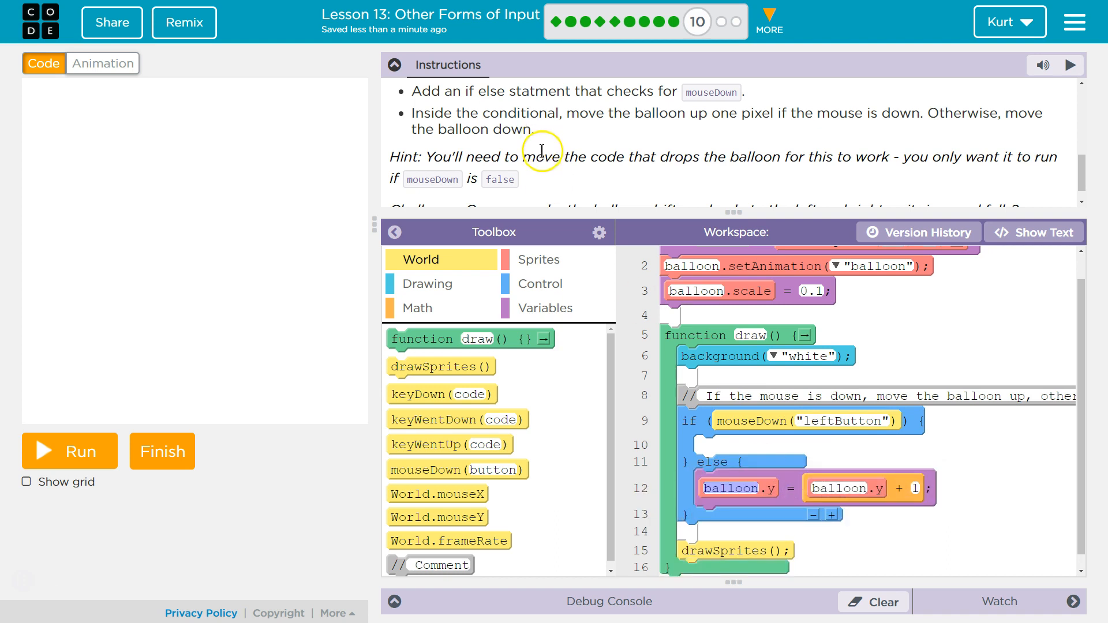
{"action": "mouse_move", "coordinate": [584, 174]}
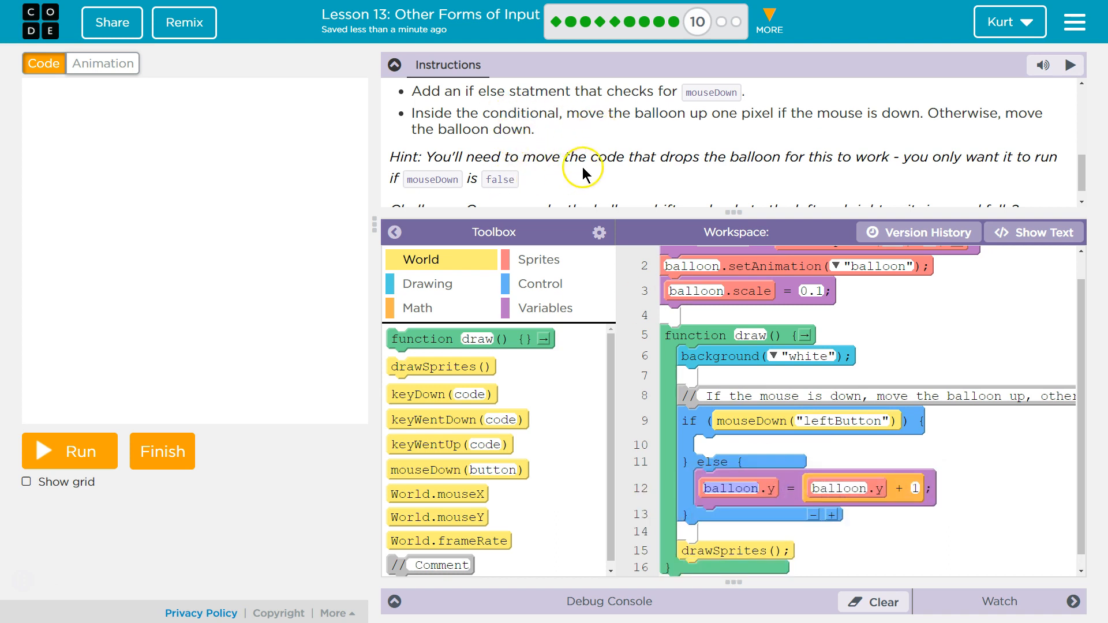
{"action": "mouse_move", "coordinate": [922, 163]}
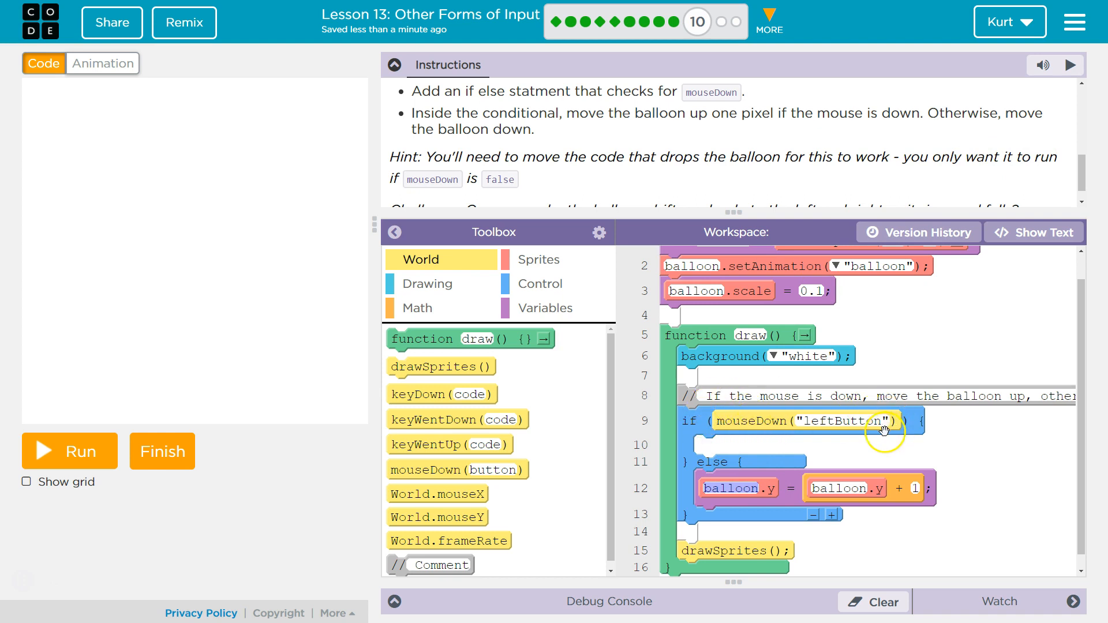
{"action": "mouse_move", "coordinate": [742, 459]}
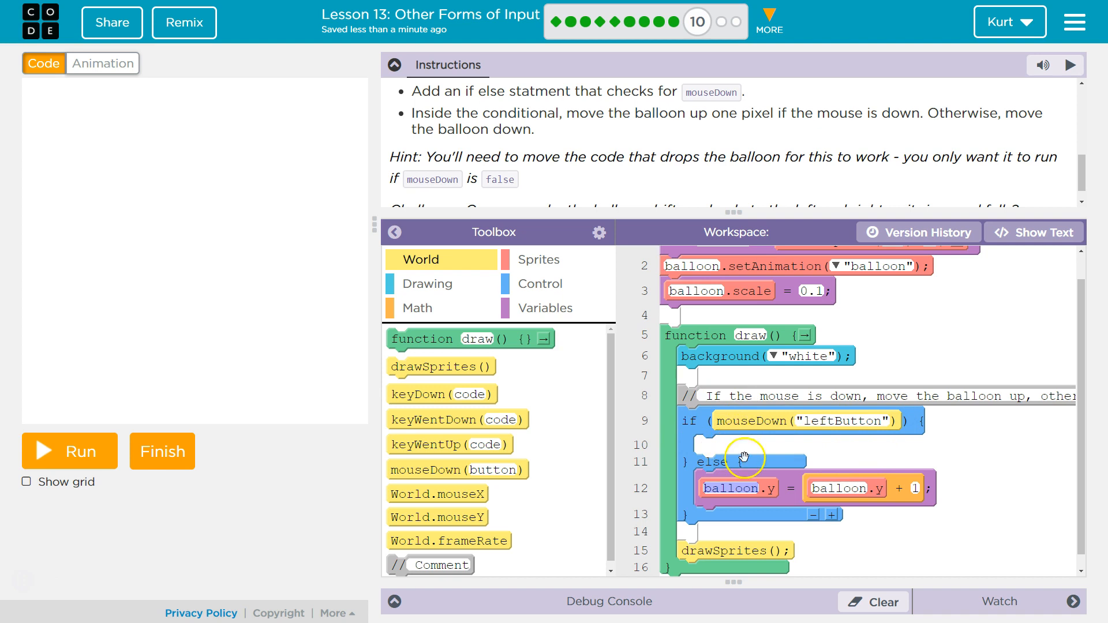
{"action": "mouse_move", "coordinate": [804, 487]}
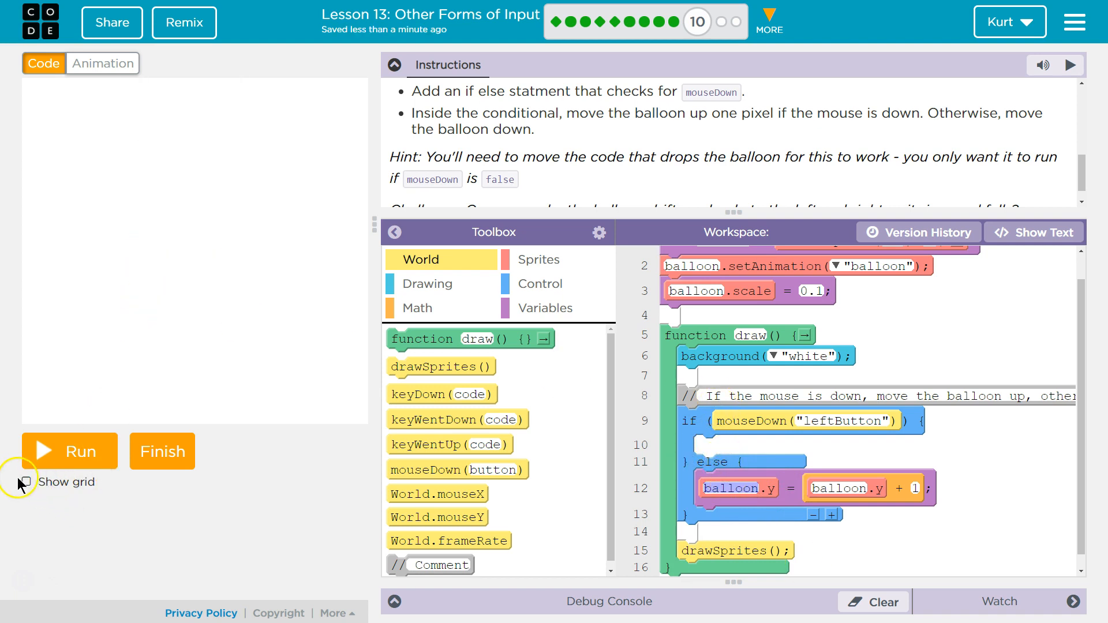
- Turn on Show grid to overlay coordinates on the game area
{"action": "left_click", "coordinate": [24, 482]}
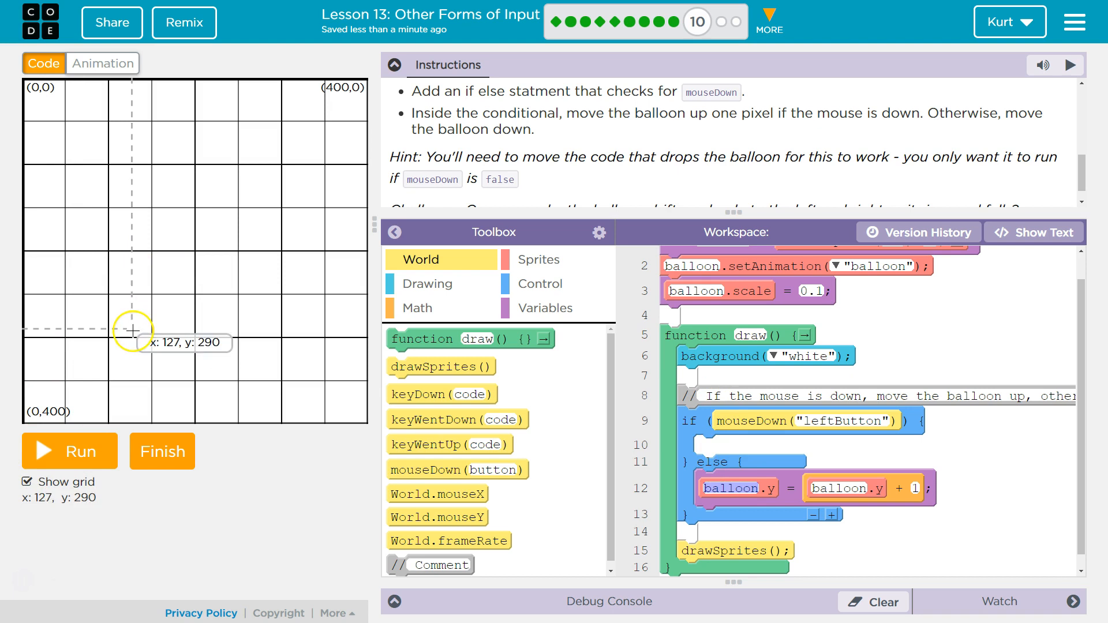
{"action": "mouse_move", "coordinate": [200, 80]}
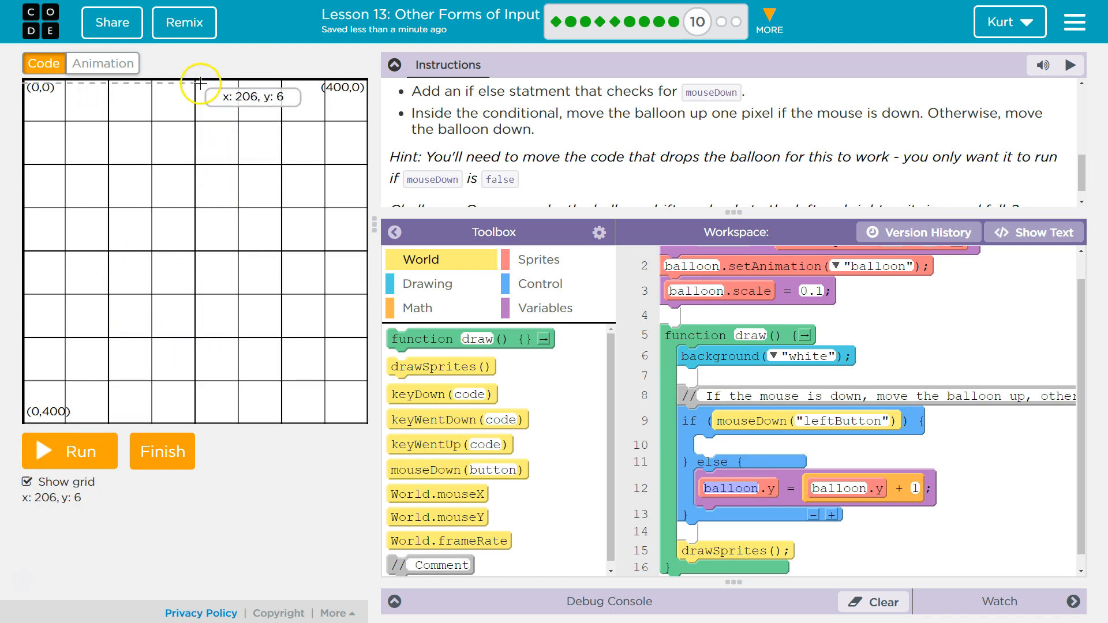
{"action": "mouse_move", "coordinate": [209, 226]}
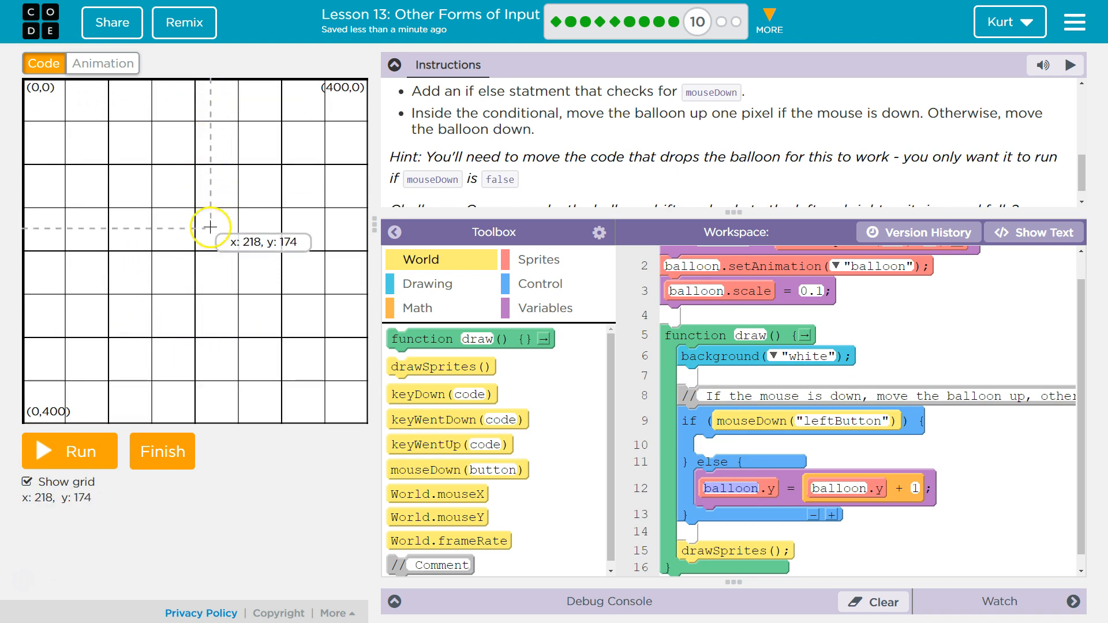
{"action": "mouse_move", "coordinate": [989, 495]}
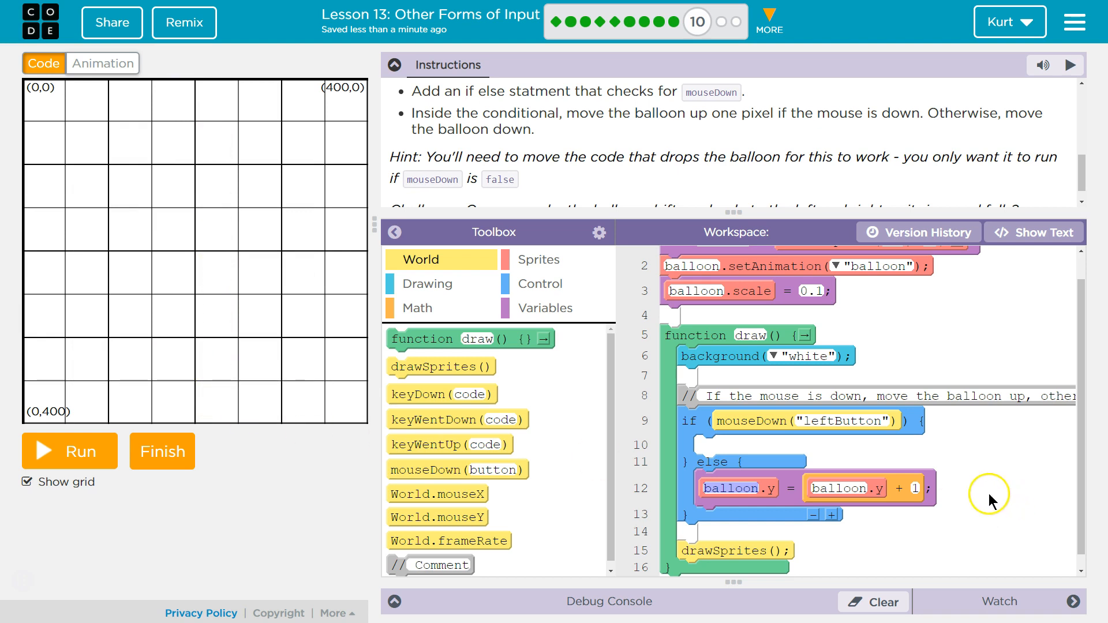
{"action": "mouse_move", "coordinate": [901, 487]}
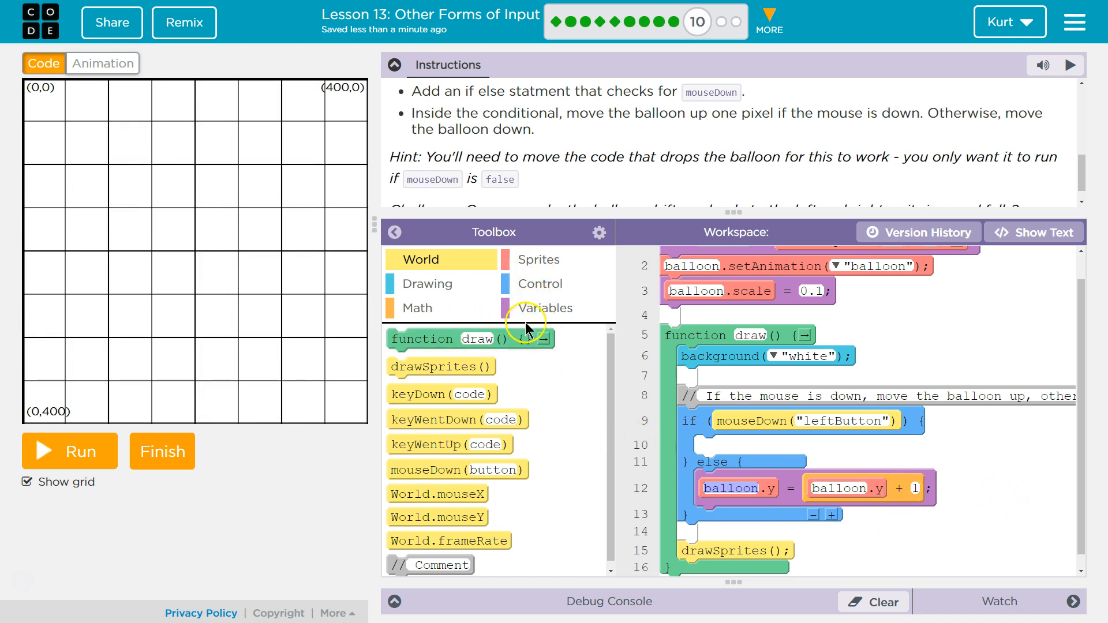
- Set line 10 in the if branch to balloon.y = balloon.y - 1
{"action": "left_click", "coordinate": [546, 307]}
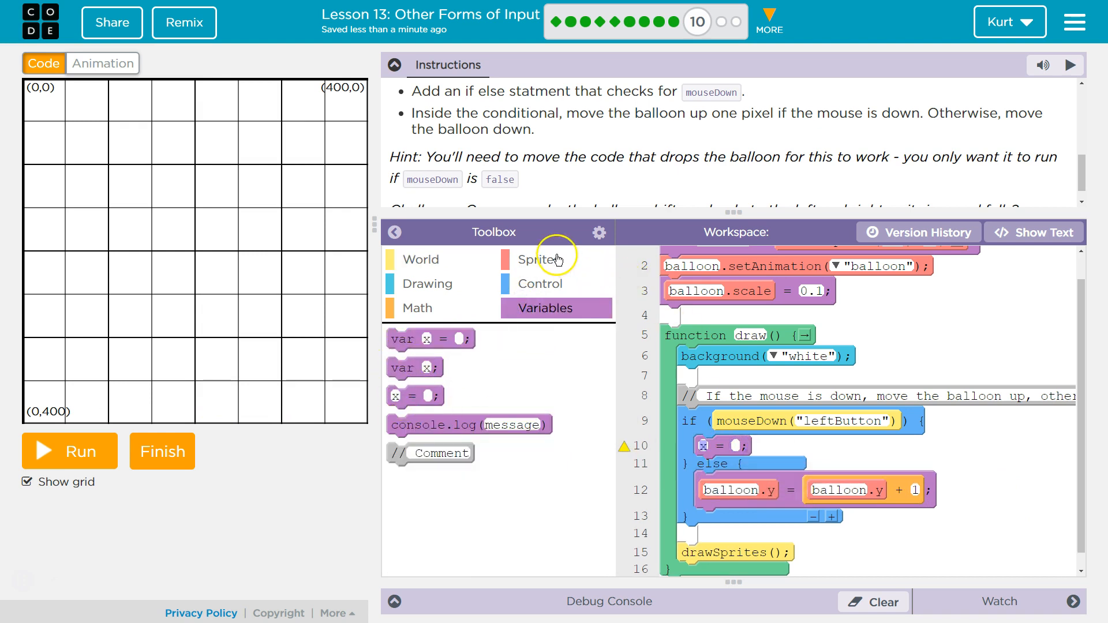
{"action": "left_click", "coordinate": [539, 260]}
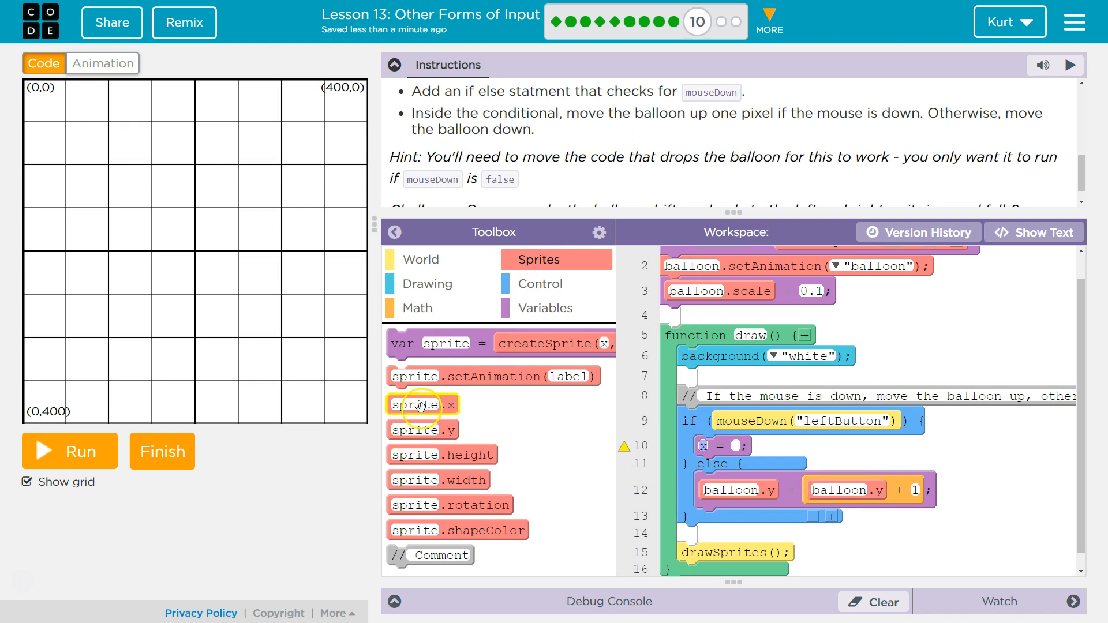
{"action": "left_click_drag", "start_coordinate": [422, 404], "coordinate": [722, 465]}
{"action": "type", "text": "ballon"}
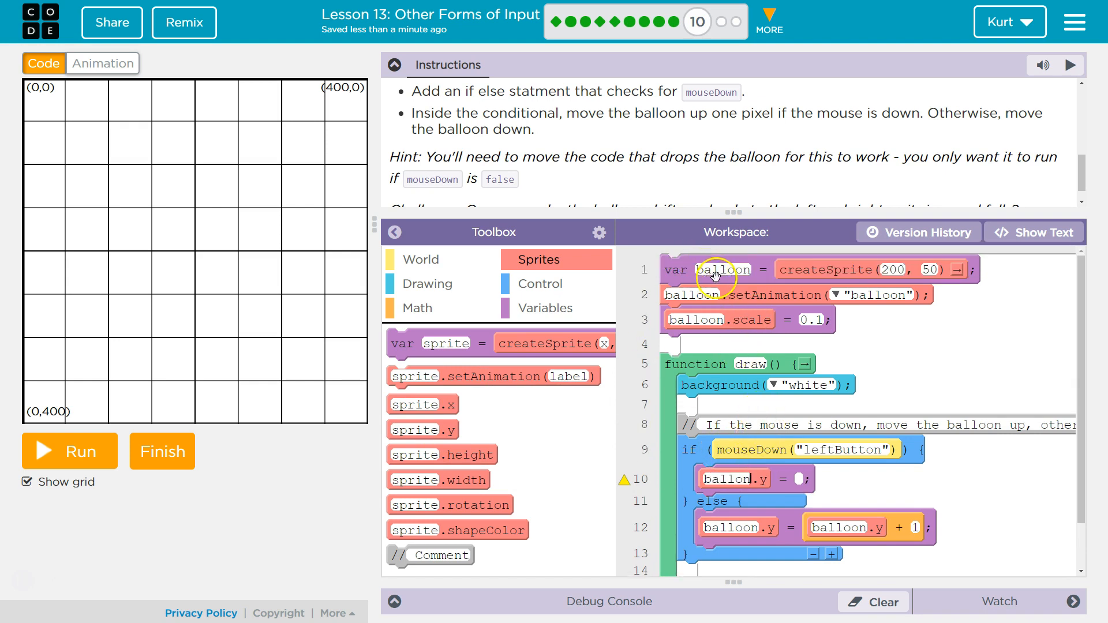
{"action": "mouse_move", "coordinate": [766, 341]}
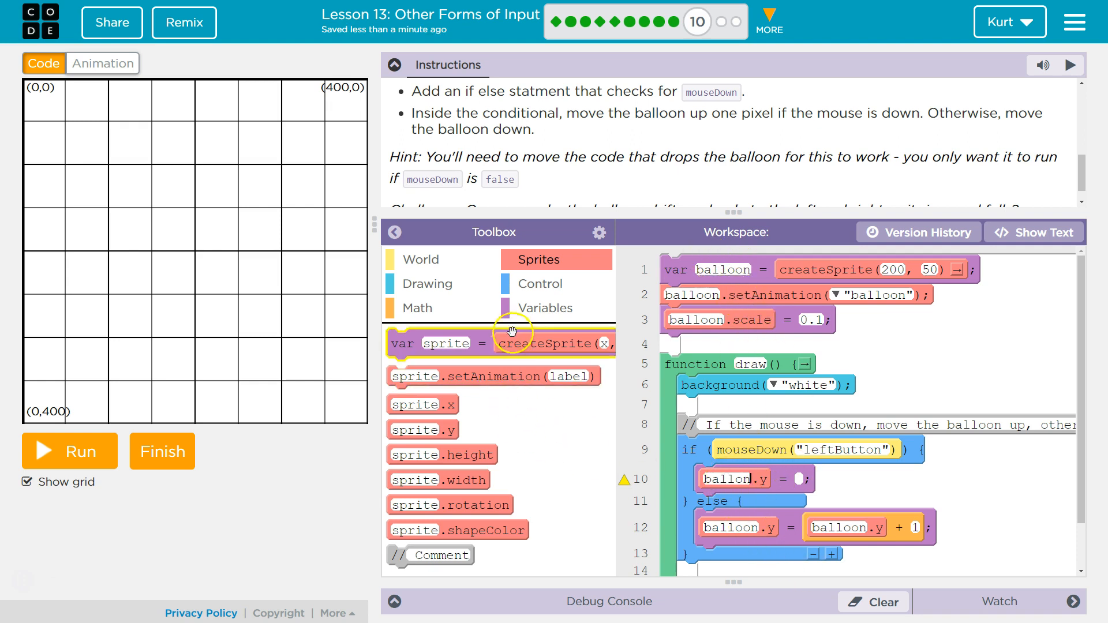
{"action": "left_click", "coordinate": [416, 307]}
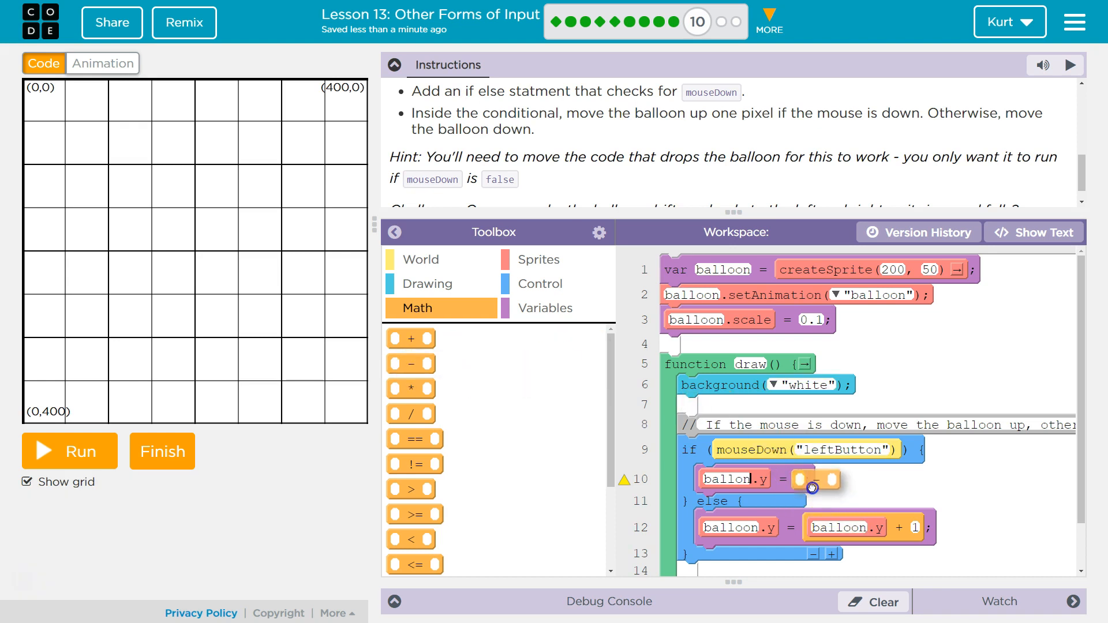
{"action": "left_click", "coordinate": [539, 260]}
{"action": "type", "text": "1"}
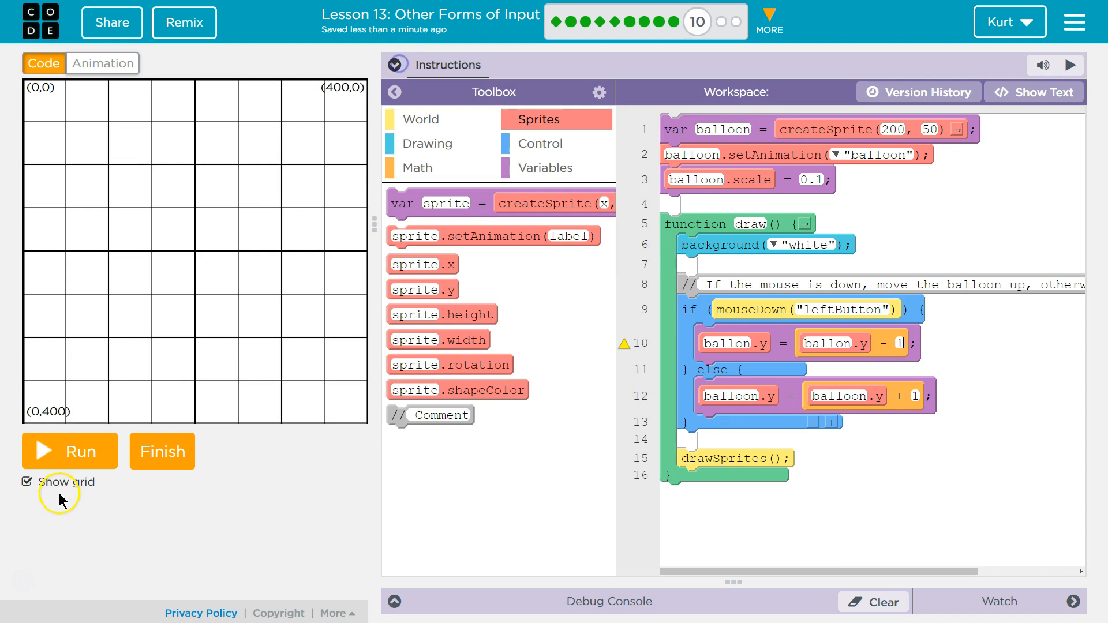
- Correct the sprite name to balloon.y and run to test the balloon rising when pressed
{"action": "left_click", "coordinate": [70, 452]}
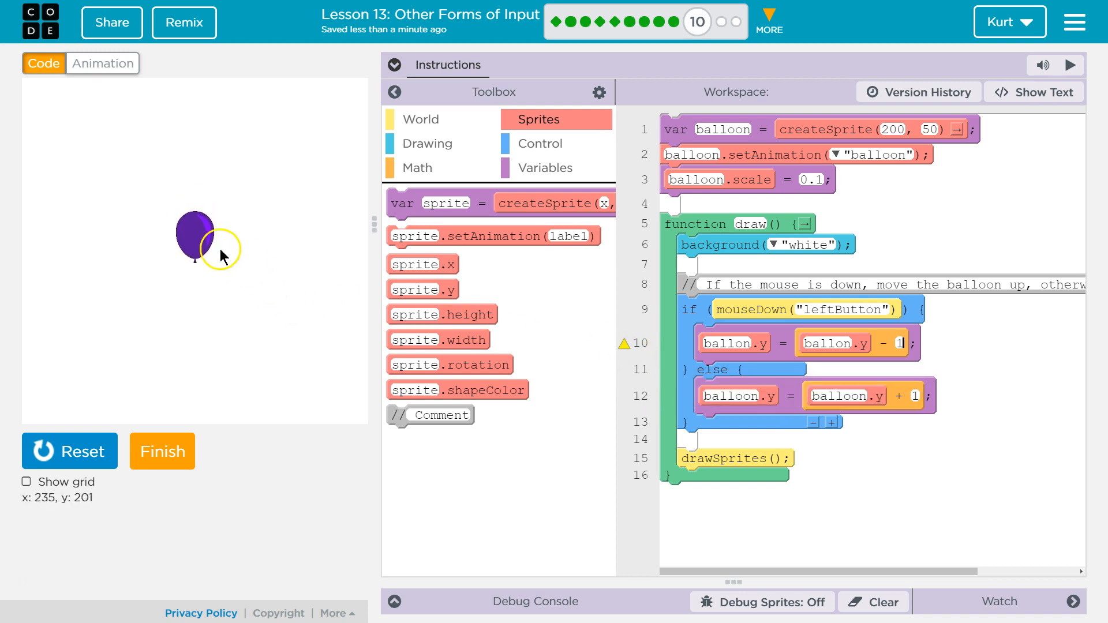
{"action": "left_click", "coordinate": [1070, 65]}
{"action": "type", "text": "o"}
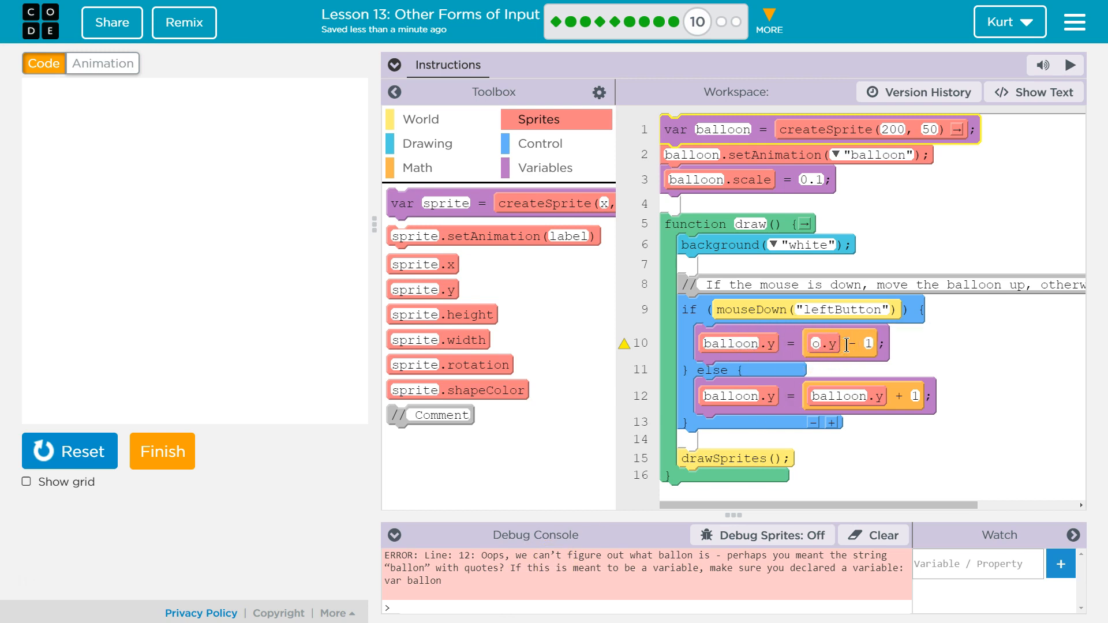
{"action": "type", "text": "balloon.y"}
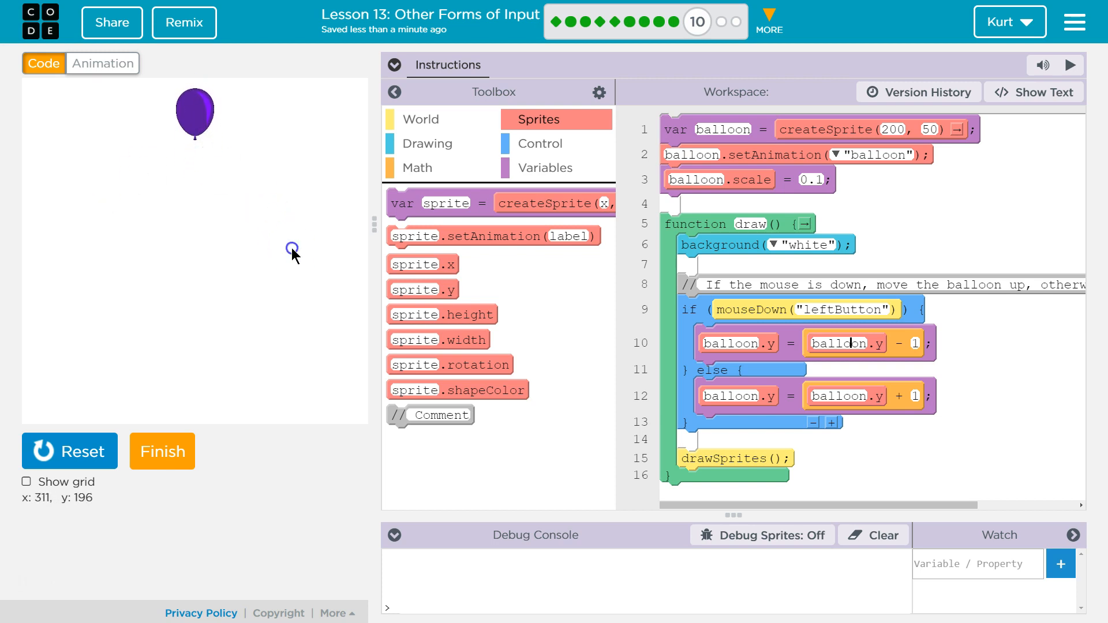
{"action": "left_click", "coordinate": [69, 452]}
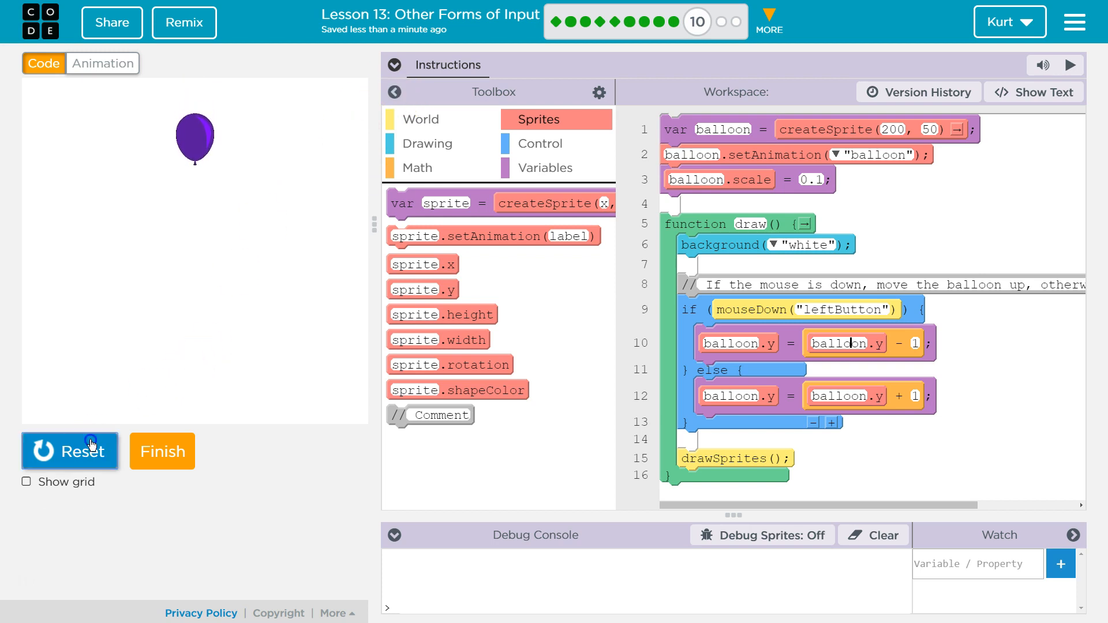
- Reset the program and collapse the instructions before tidying draw()
{"action": "left_click", "coordinate": [69, 451]}
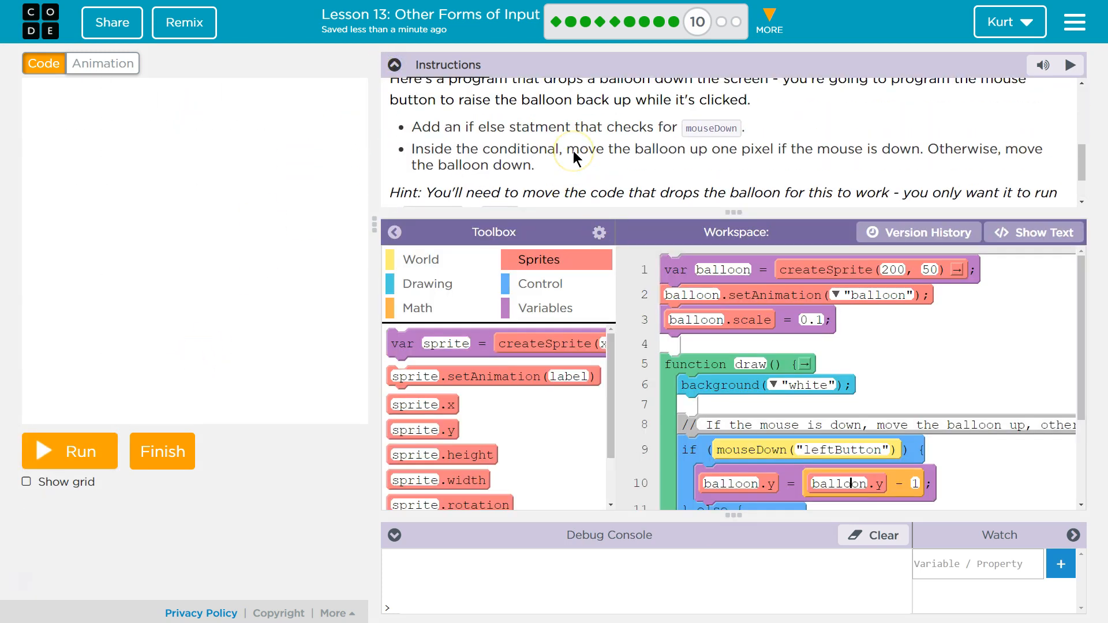
{"action": "mouse_move", "coordinate": [696, 133]}
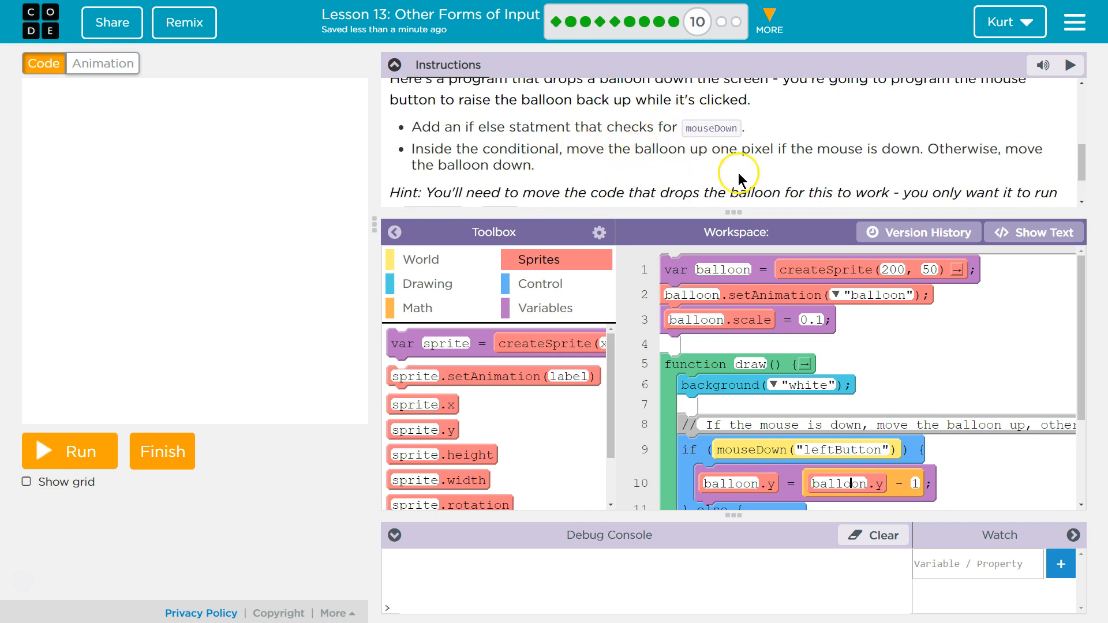
{"action": "mouse_move", "coordinate": [770, 227]}
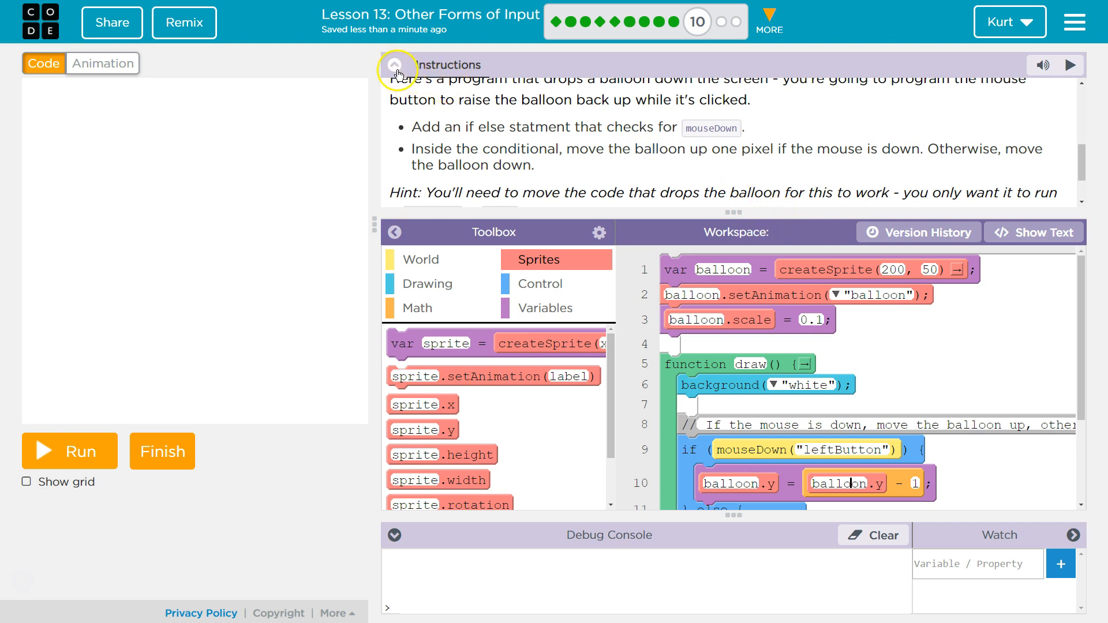
{"action": "left_click", "coordinate": [394, 65]}
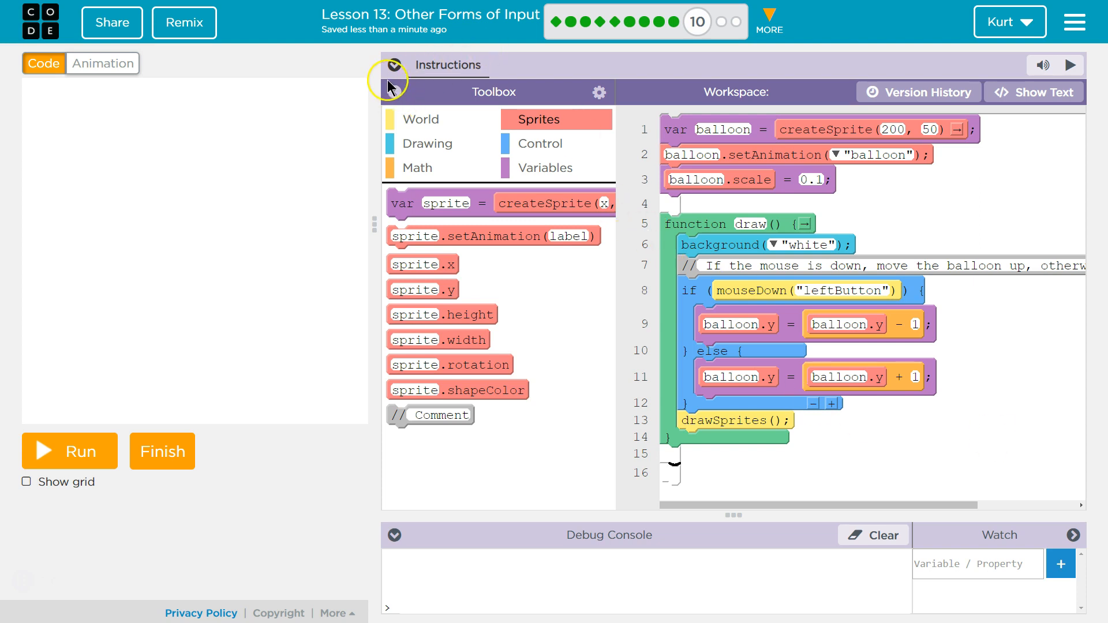
- Read the drift challenge and toggle the grid to check canvas coordinates
{"action": "left_click", "coordinate": [394, 64]}
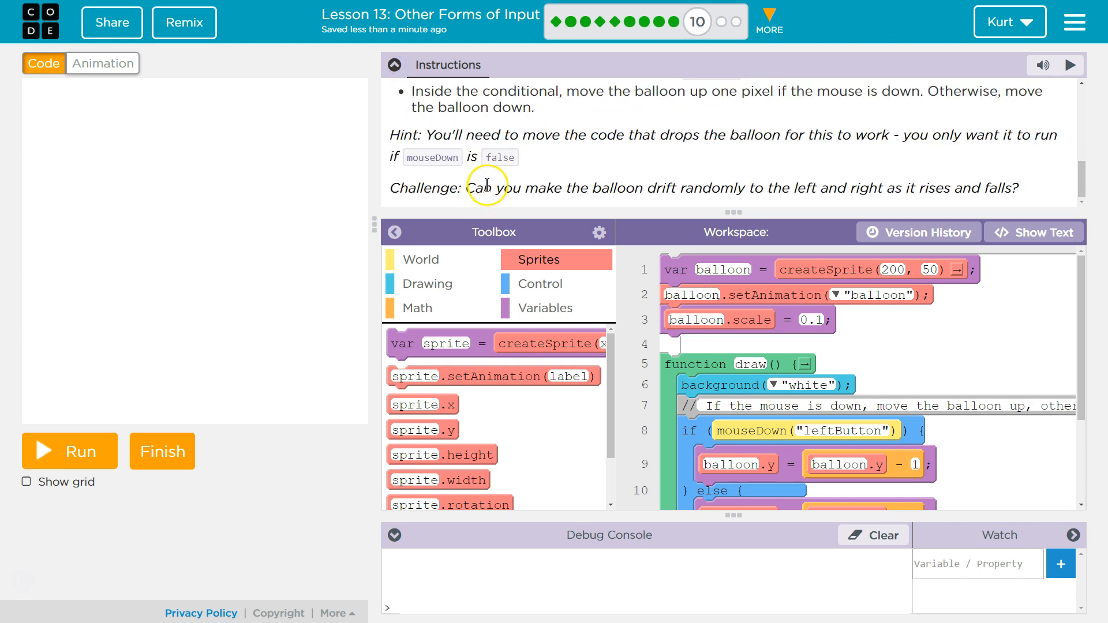
{"action": "mouse_move", "coordinate": [479, 194]}
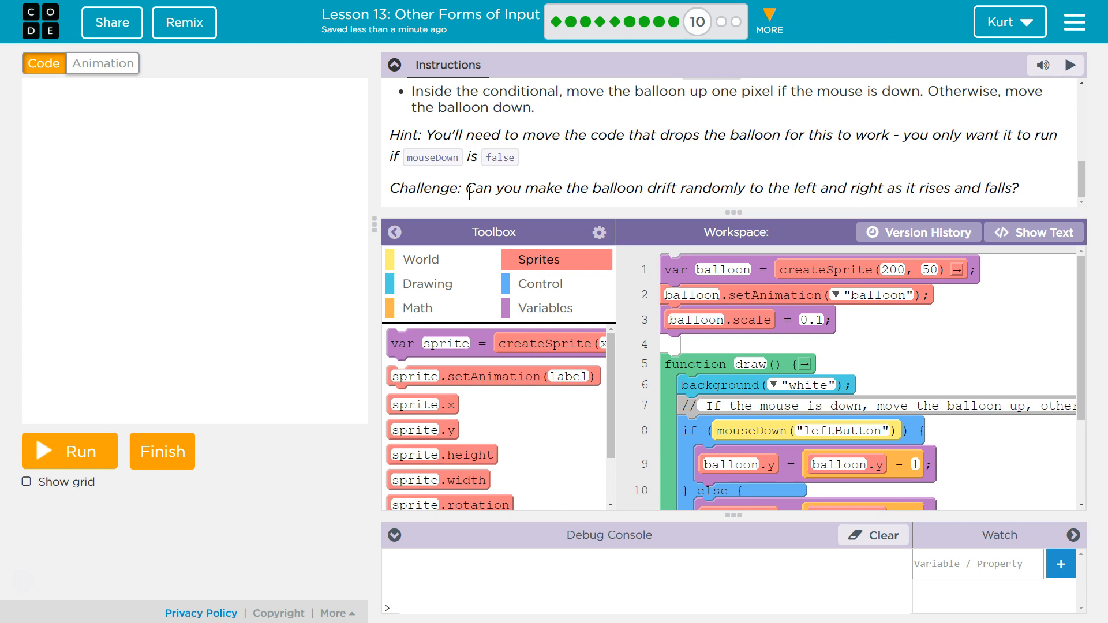
{"action": "mouse_move", "coordinate": [939, 196]}
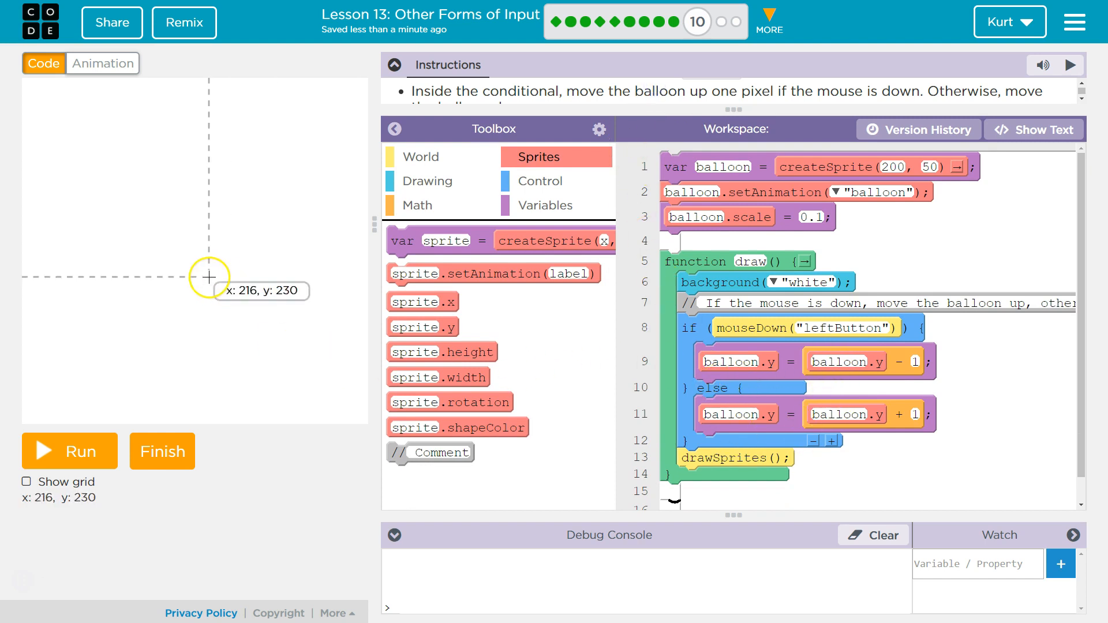
{"action": "left_click", "coordinate": [27, 482]}
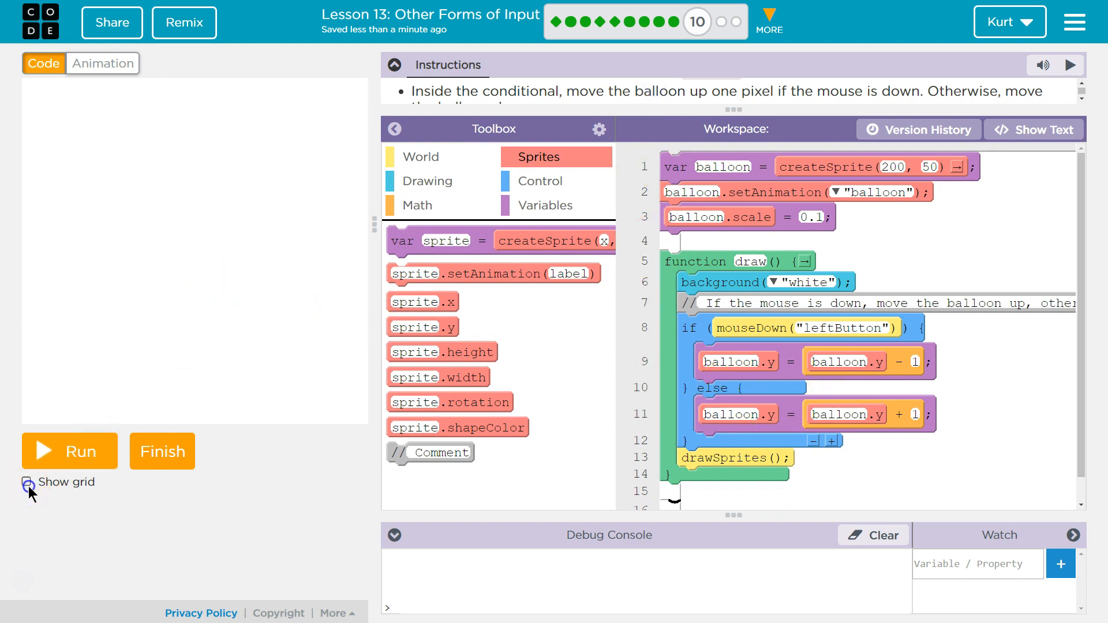
{"action": "left_click", "coordinate": [27, 482]}
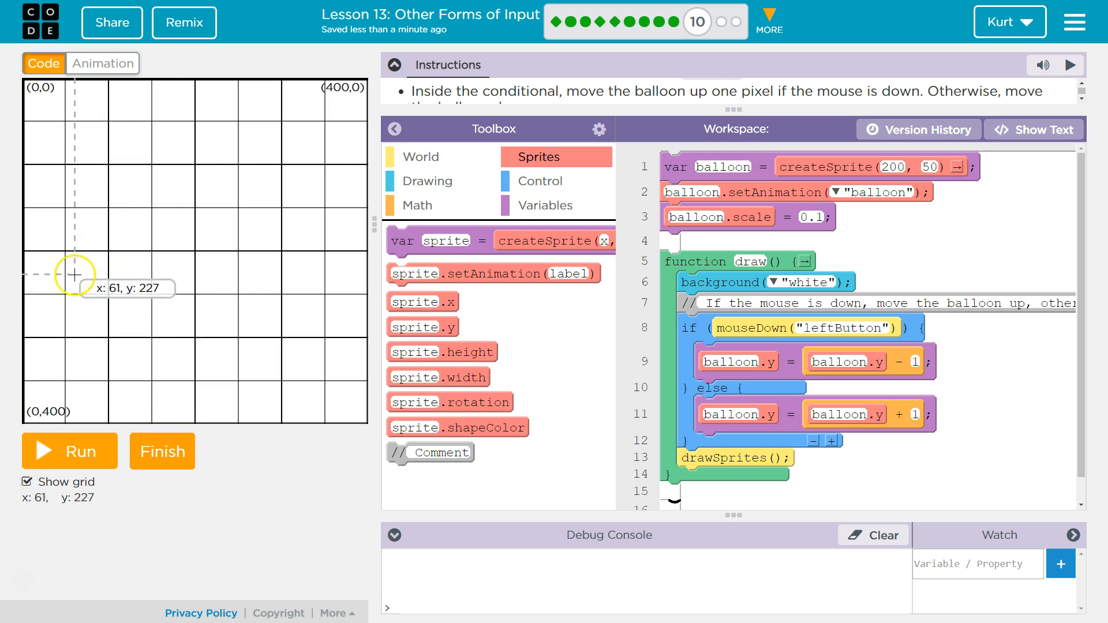
{"action": "mouse_move", "coordinate": [153, 296]}
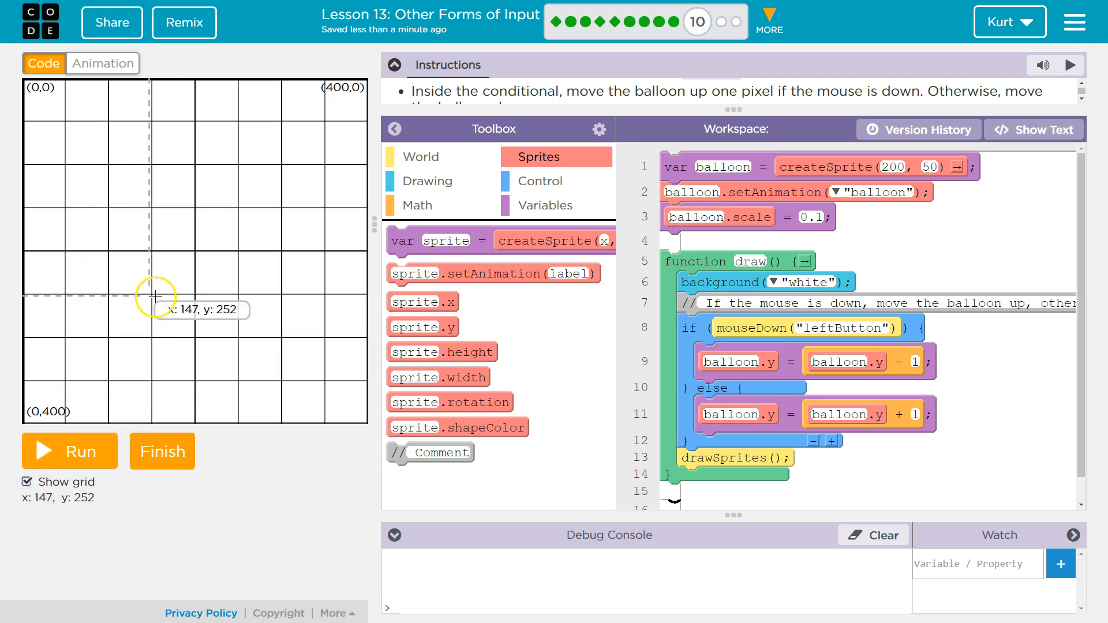
{"action": "mouse_move", "coordinate": [326, 296]}
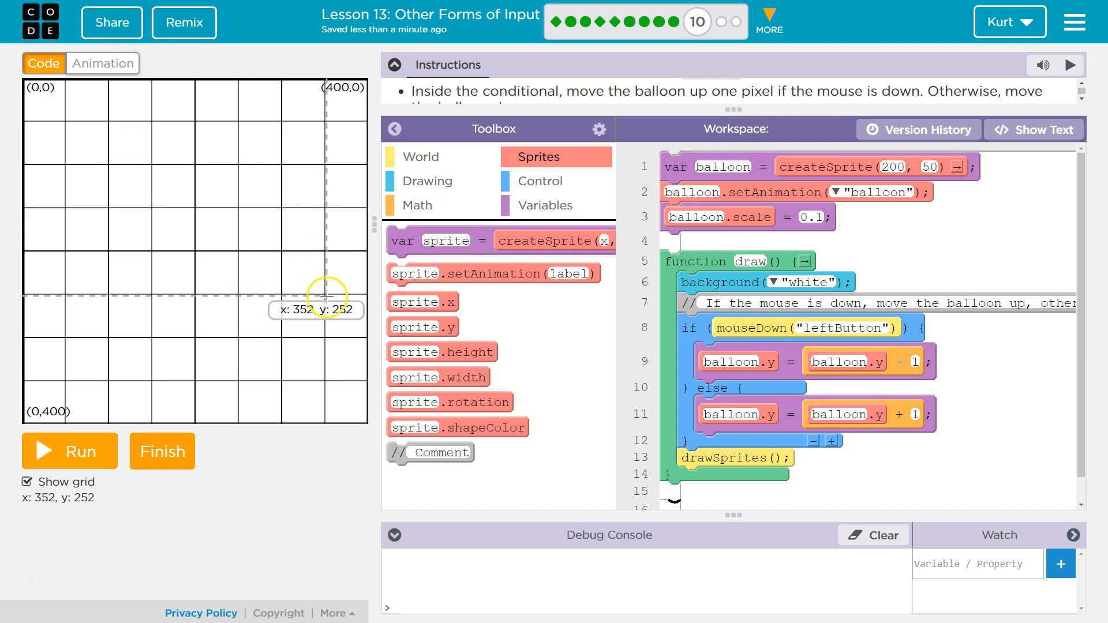
{"action": "left_click", "coordinate": [28, 483]}
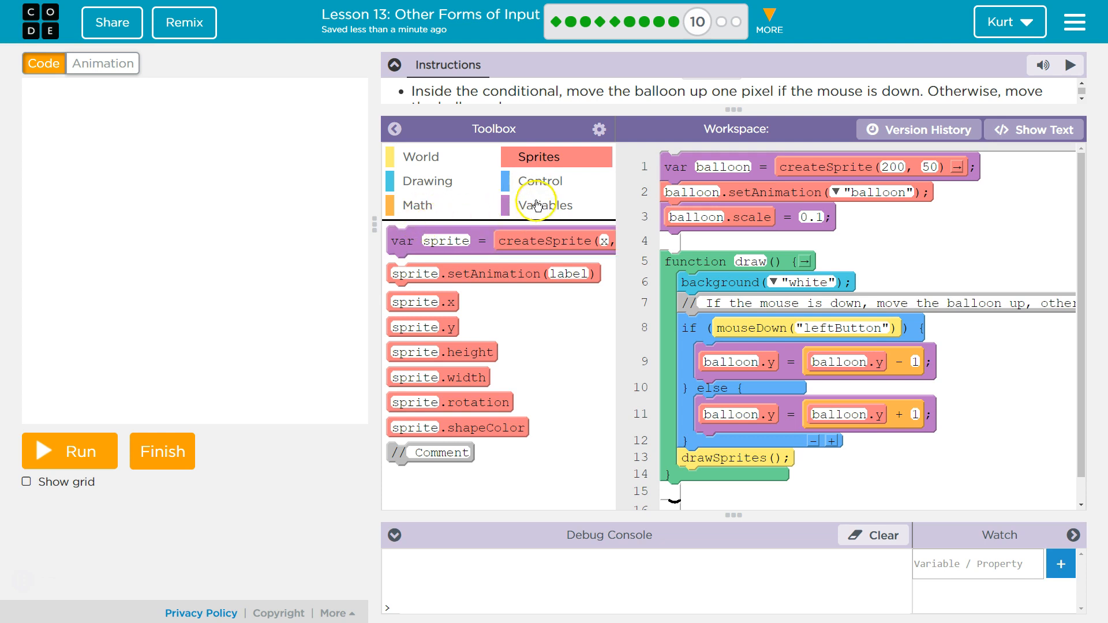
{"action": "mouse_move", "coordinate": [518, 216]}
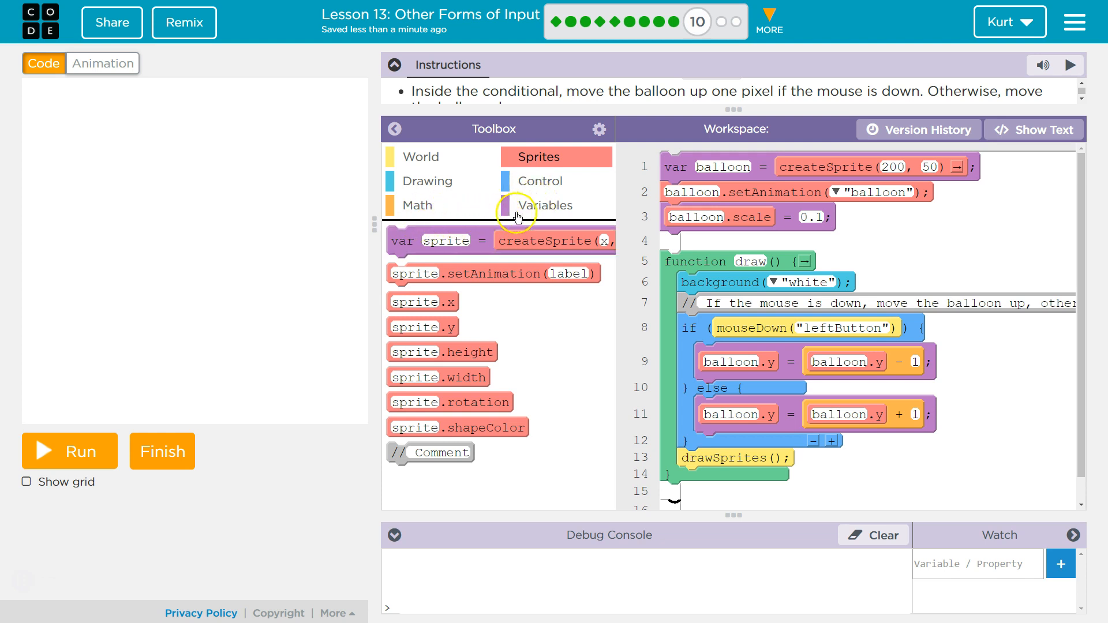
- Add a variable assignment with an empty + value after the if/else and remove the extra line
{"action": "left_click", "coordinate": [547, 206]}
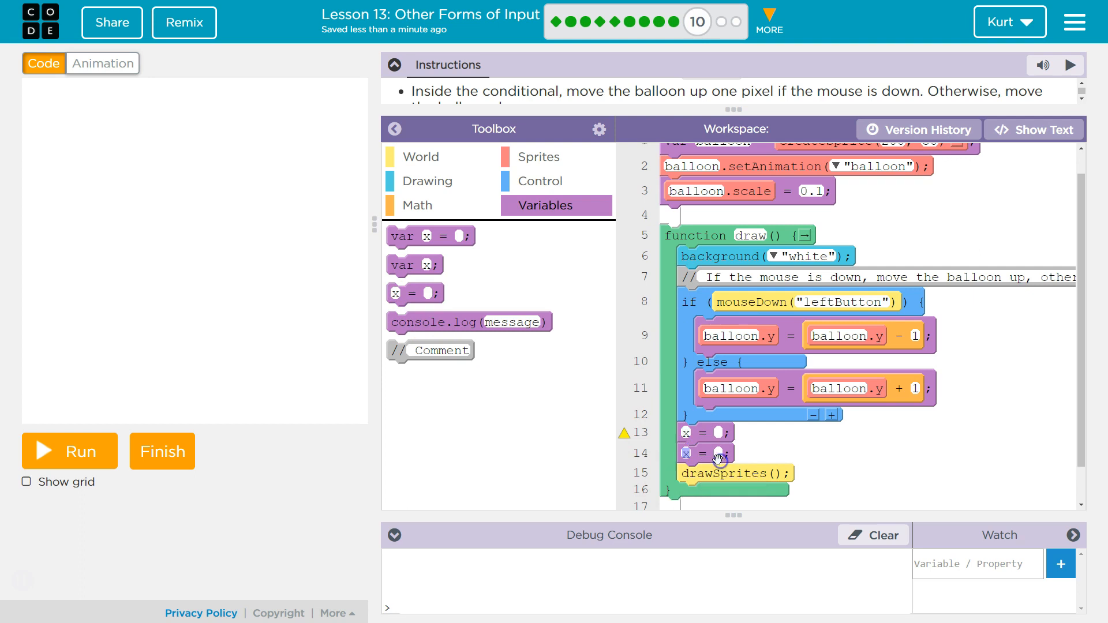
{"action": "left_click", "coordinate": [418, 206]}
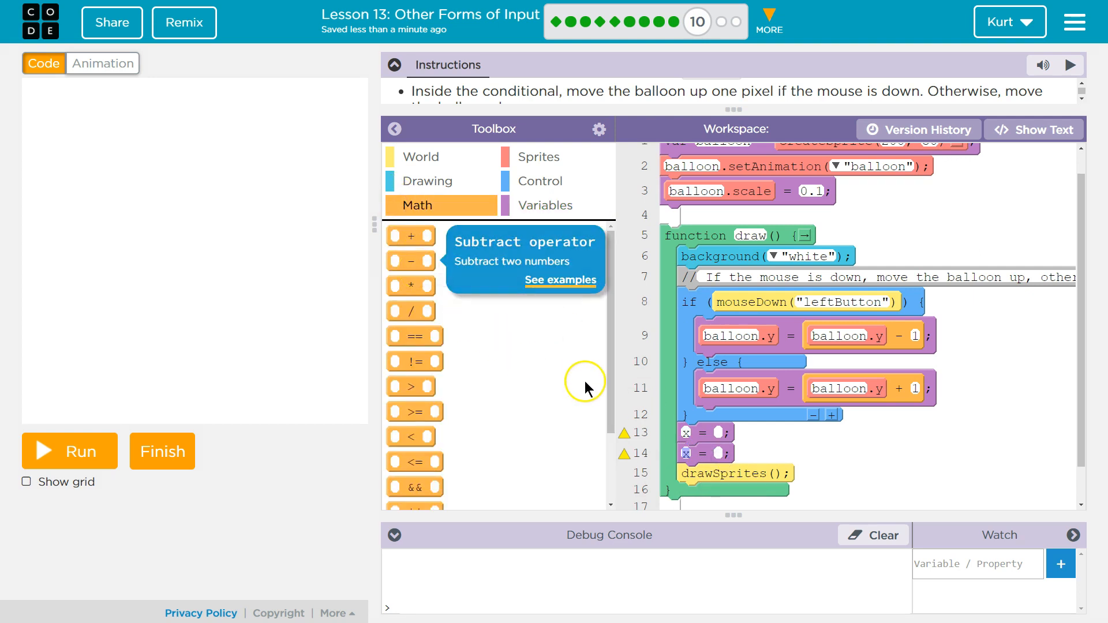
{"action": "mouse_move", "coordinate": [586, 389]}
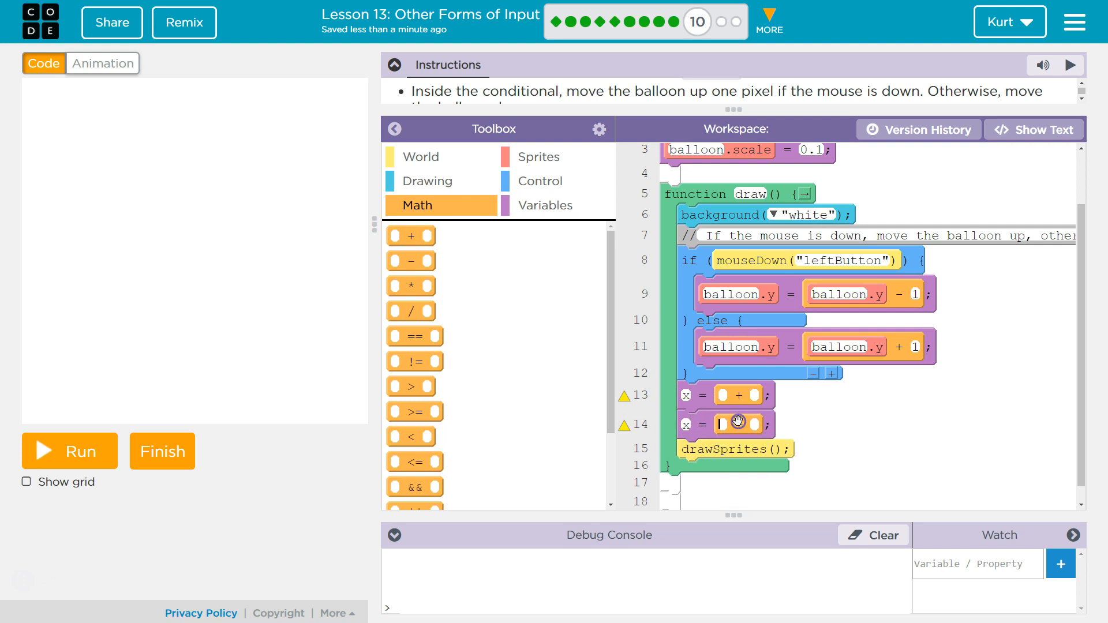
{"action": "left_click", "coordinate": [720, 424]}
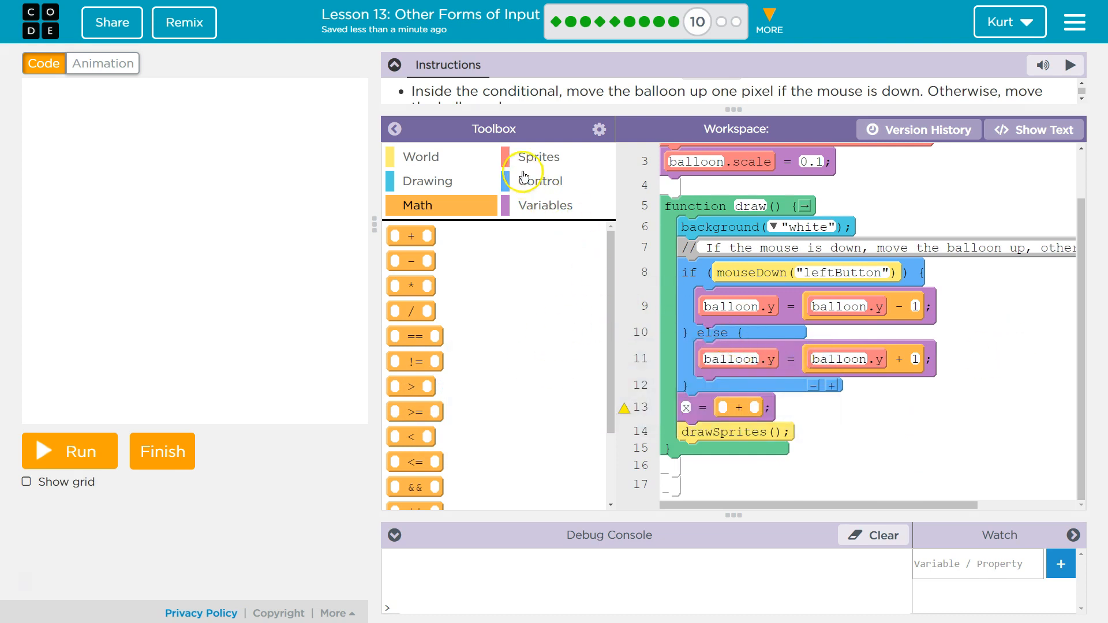
- Add line 13 assigning balloon.x = balloon.x + an empty value below the if/else
{"action": "left_click", "coordinate": [539, 156]}
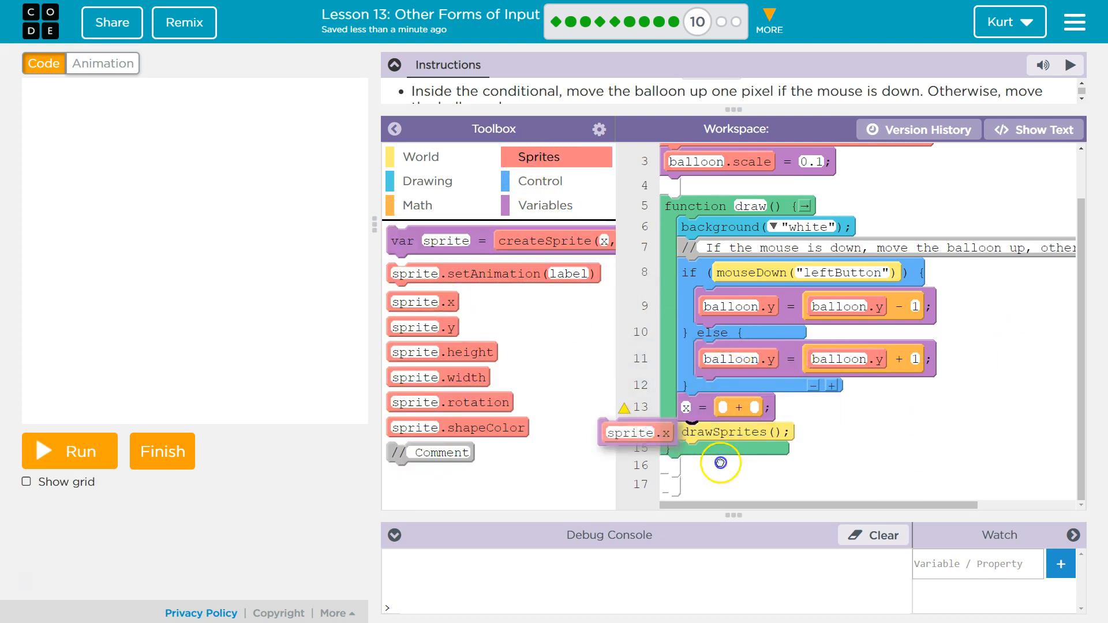
{"action": "left_click_drag", "start_coordinate": [635, 432], "coordinate": [712, 408]}
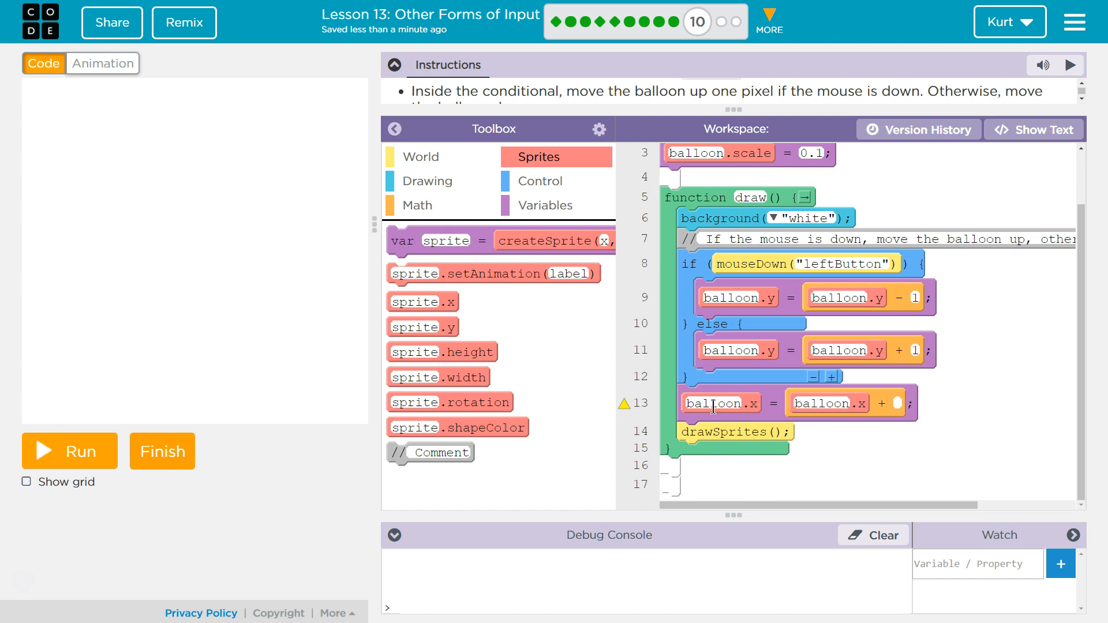
{"action": "left_click", "coordinate": [899, 404]}
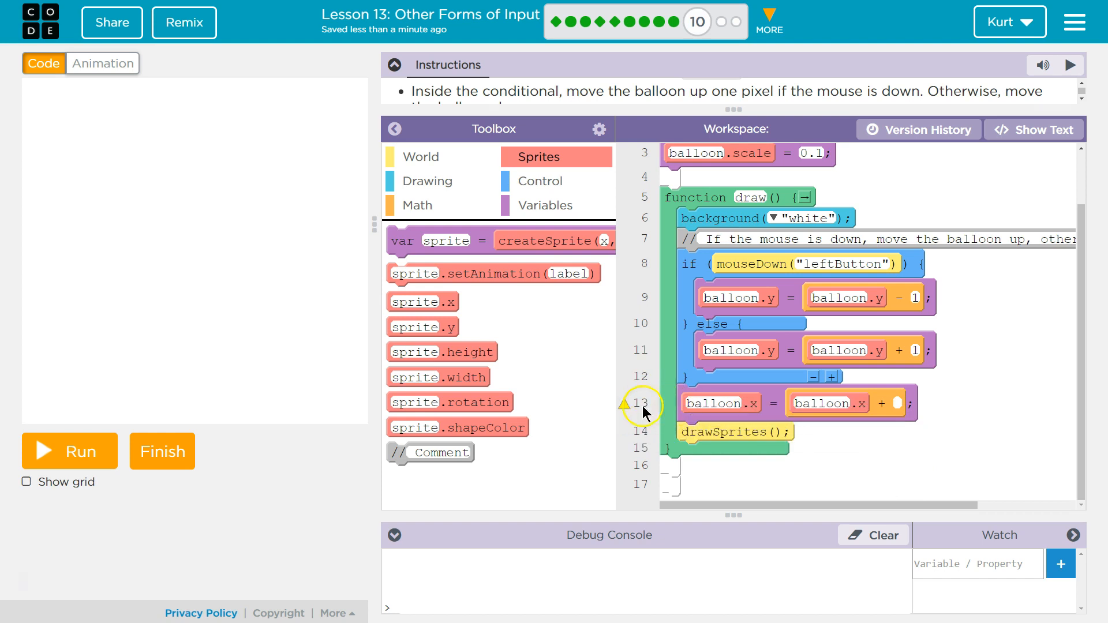
{"action": "mouse_move", "coordinate": [625, 404]}
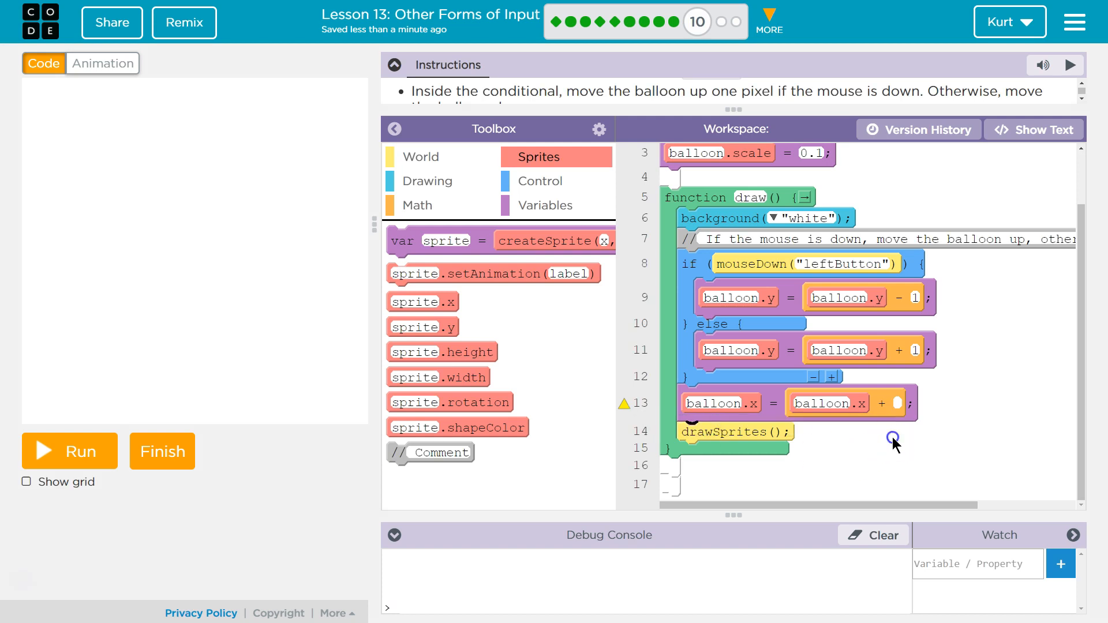
{"action": "mouse_move", "coordinate": [458, 319]}
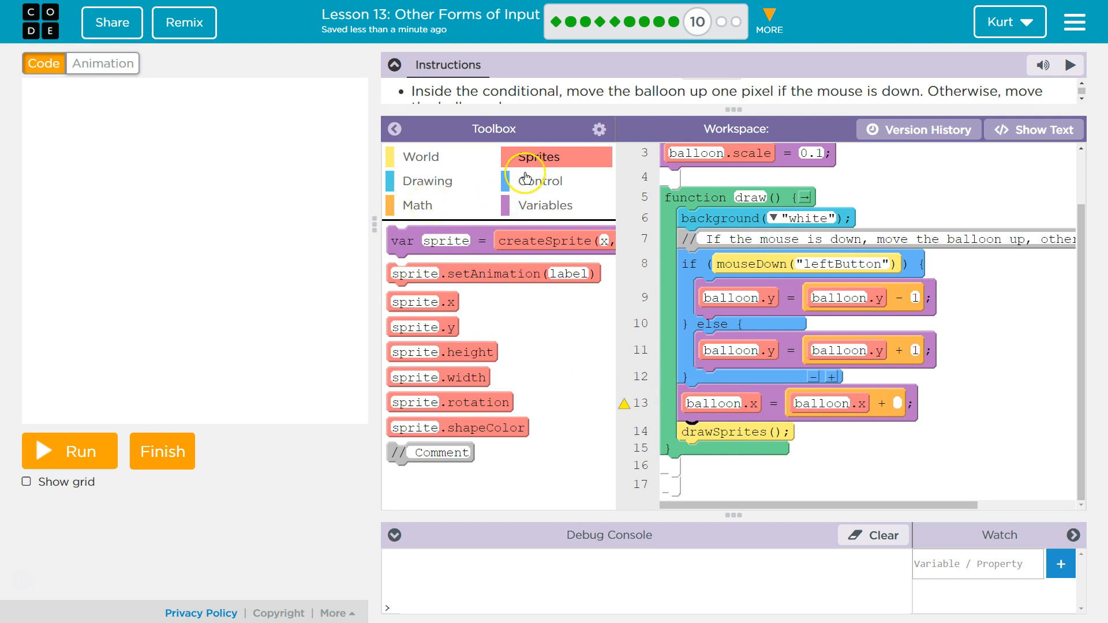
- Fill the empty slot so line 13 reads balloon.x = balloon.x + randomNumber(-50, 50)
{"action": "left_click", "coordinate": [417, 206]}
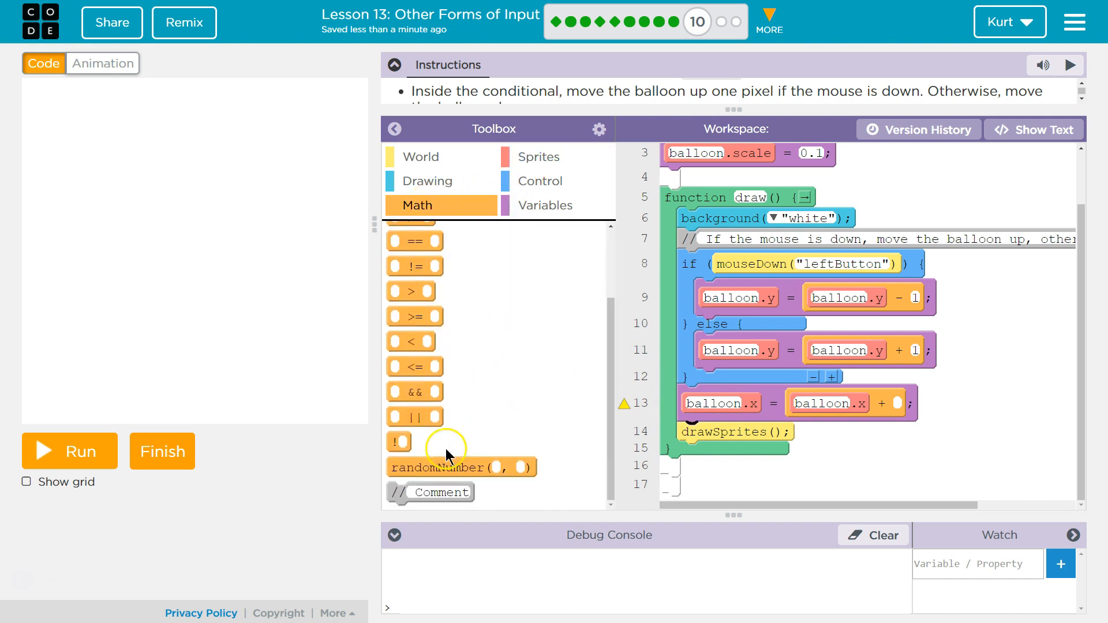
{"action": "left_click_drag", "start_coordinate": [459, 467], "coordinate": [975, 404]}
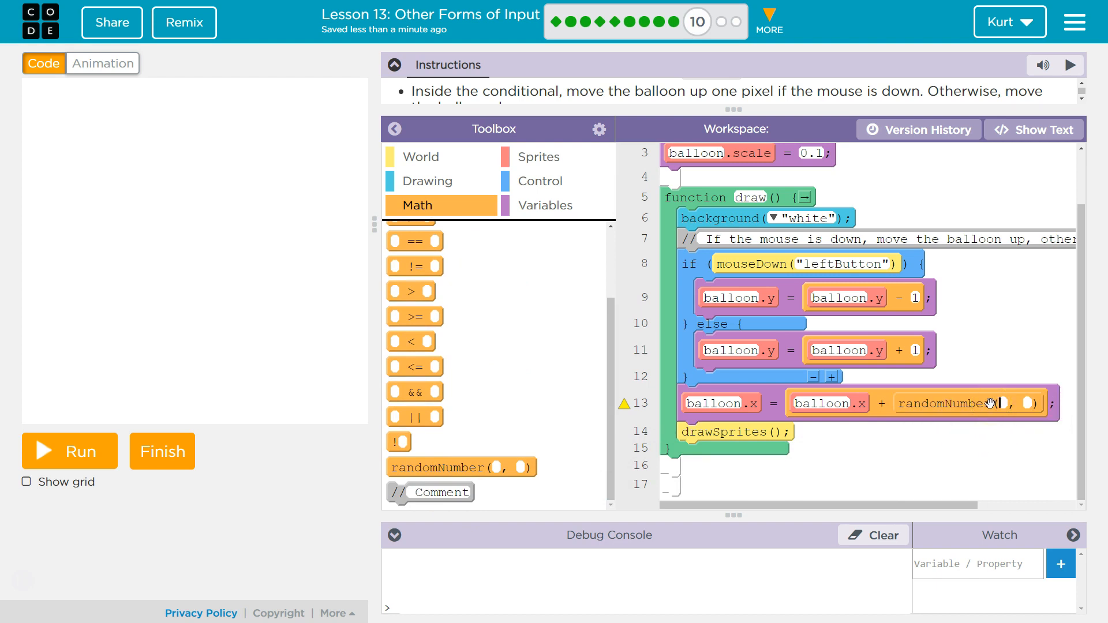
{"action": "type", "text": "-50"}
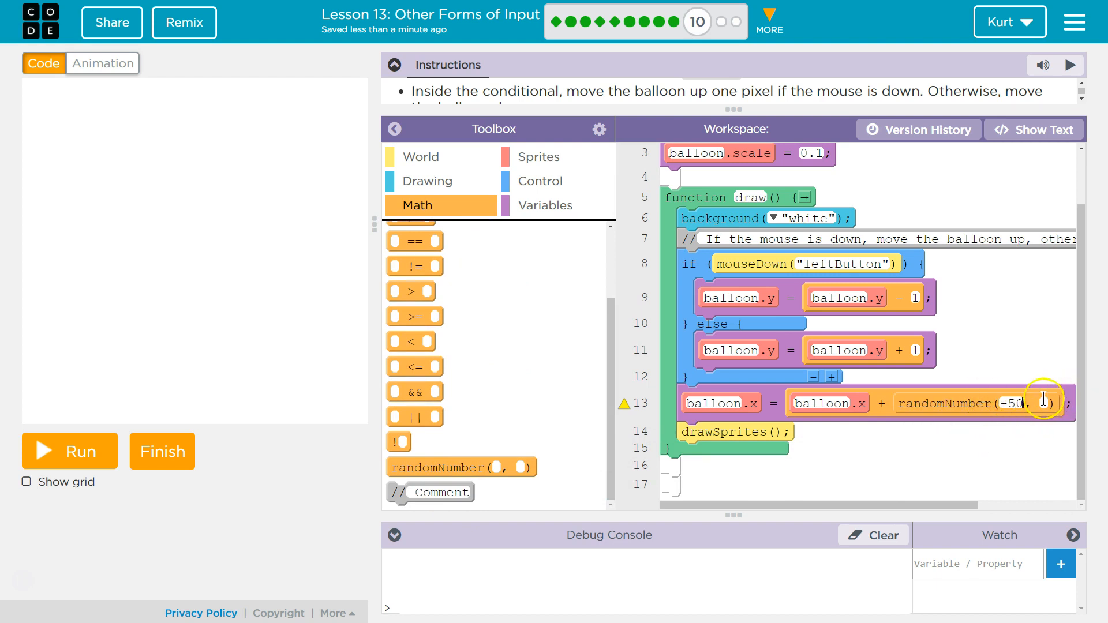
{"action": "type", "text": "50"}
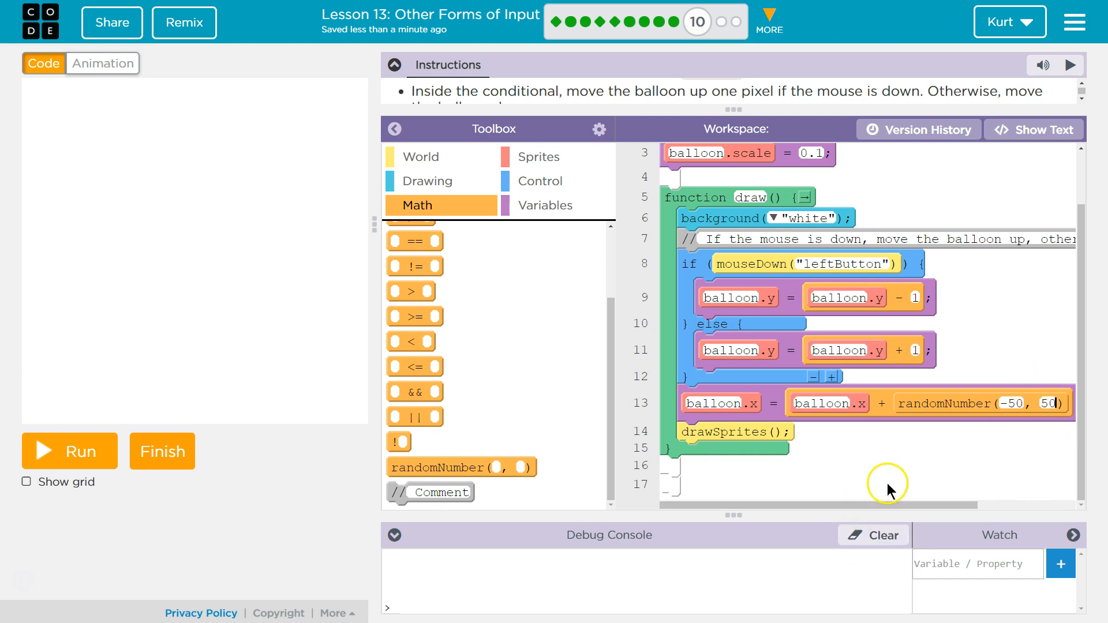
{"action": "mouse_move", "coordinate": [956, 435]}
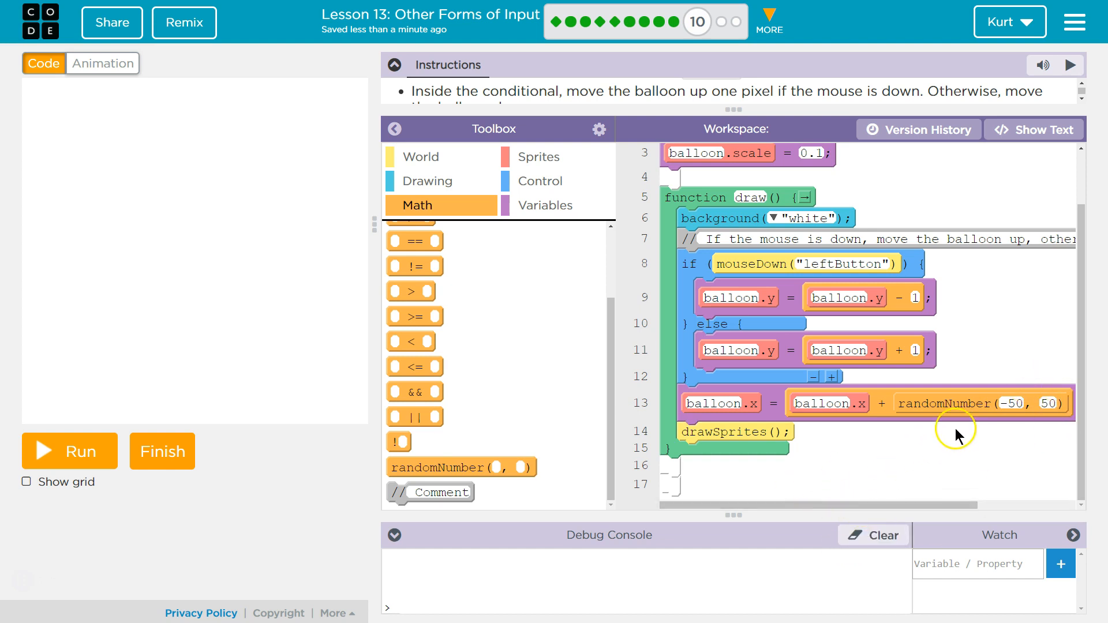
{"action": "mouse_move", "coordinate": [1035, 403]}
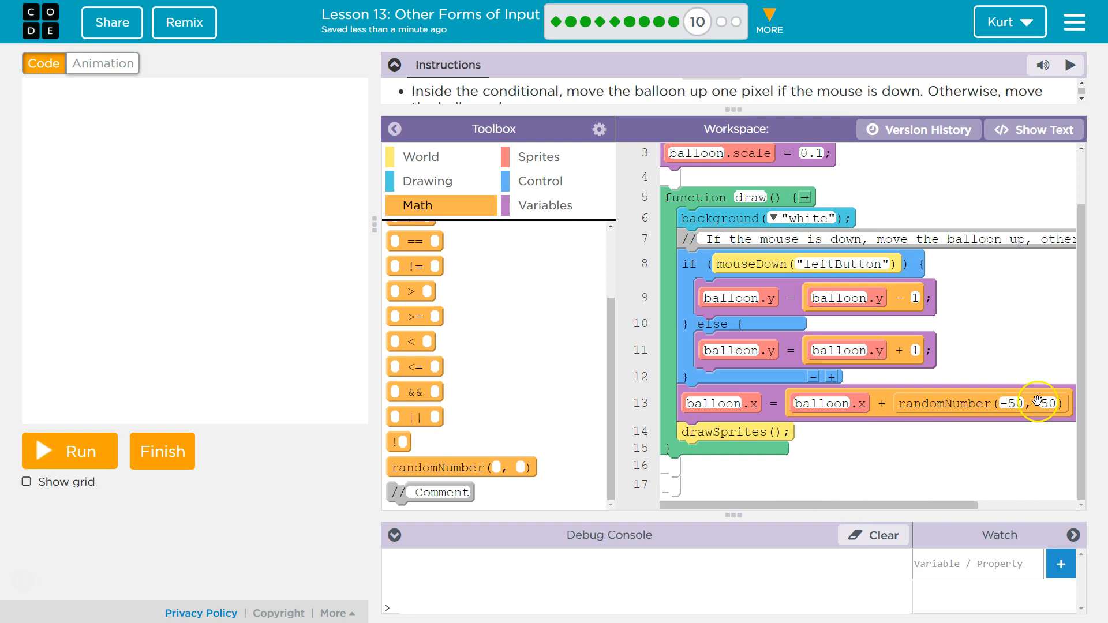
{"action": "mouse_move", "coordinate": [675, 445]}
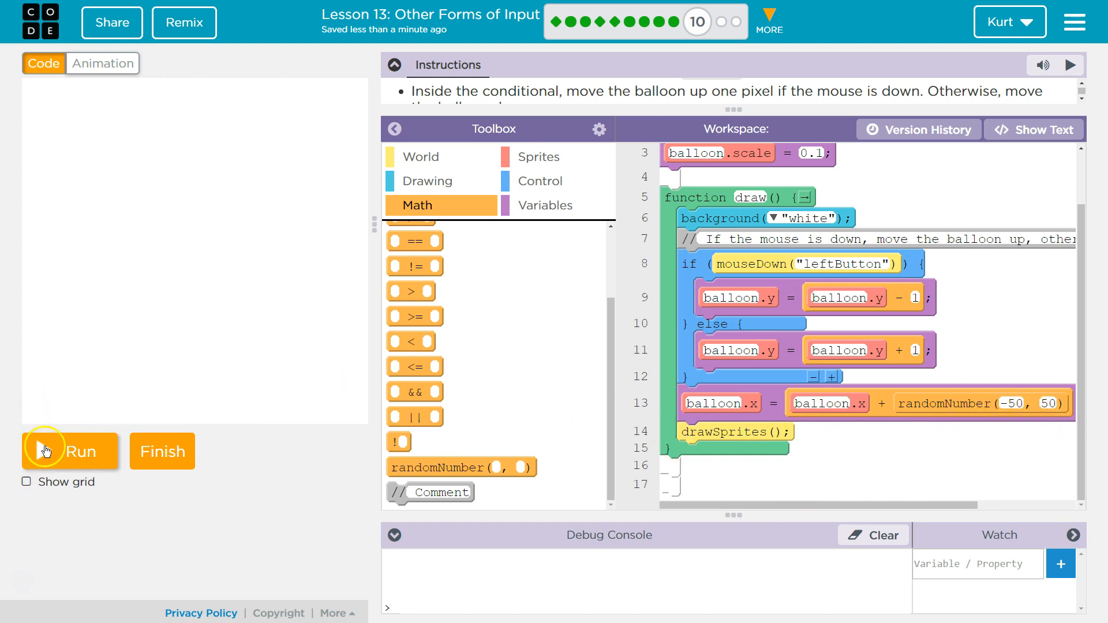
{"action": "left_click", "coordinate": [69, 451]}
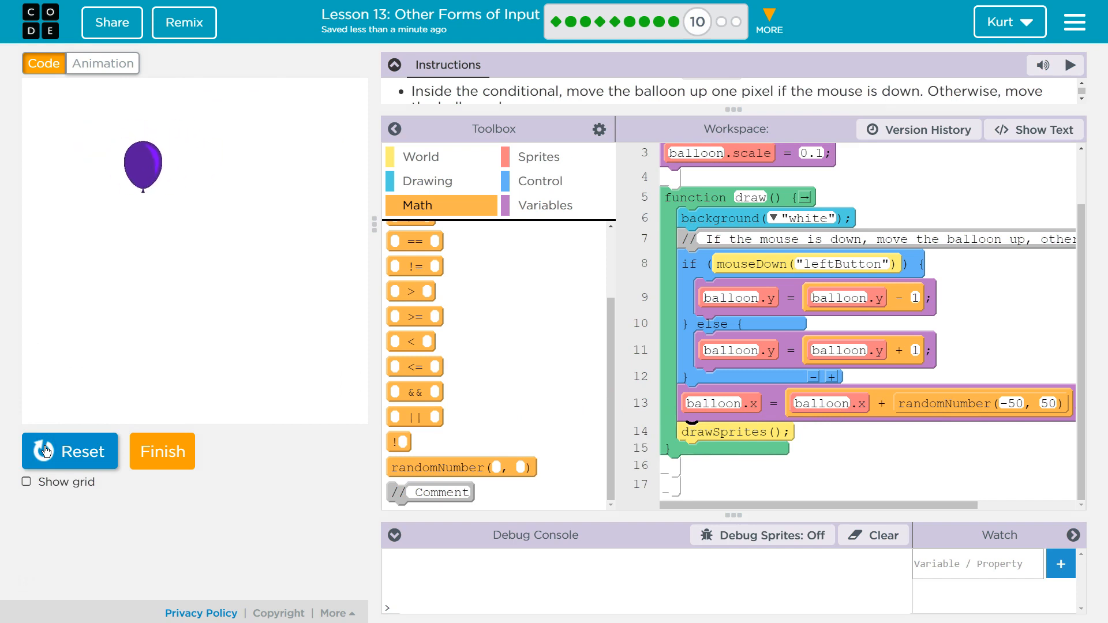
{"action": "left_click", "coordinate": [69, 451]}
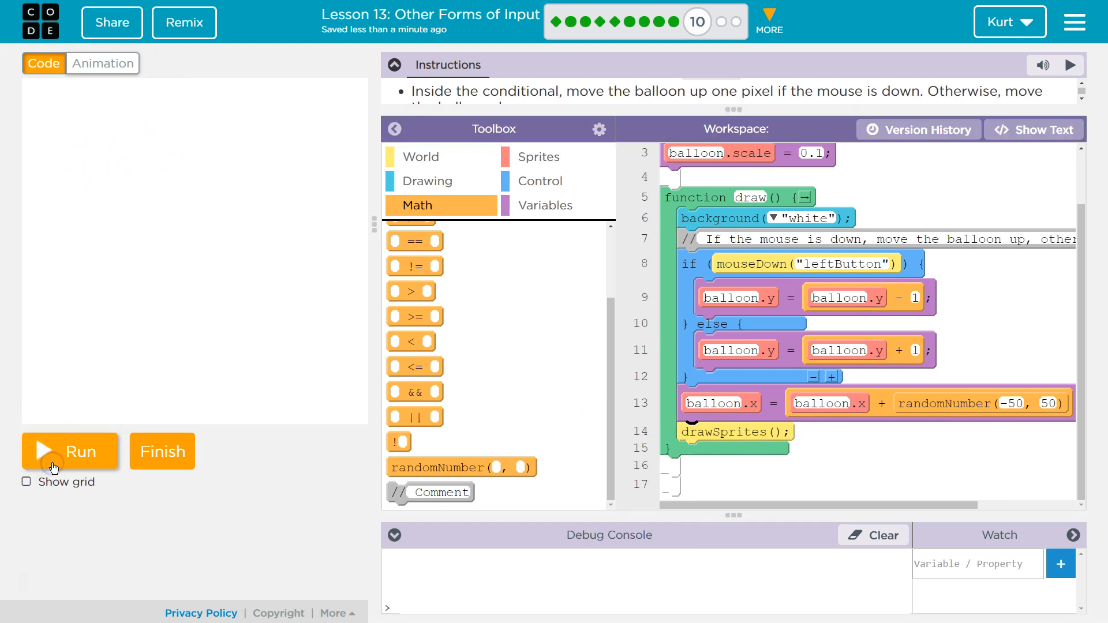
{"action": "left_click", "coordinate": [70, 451]}
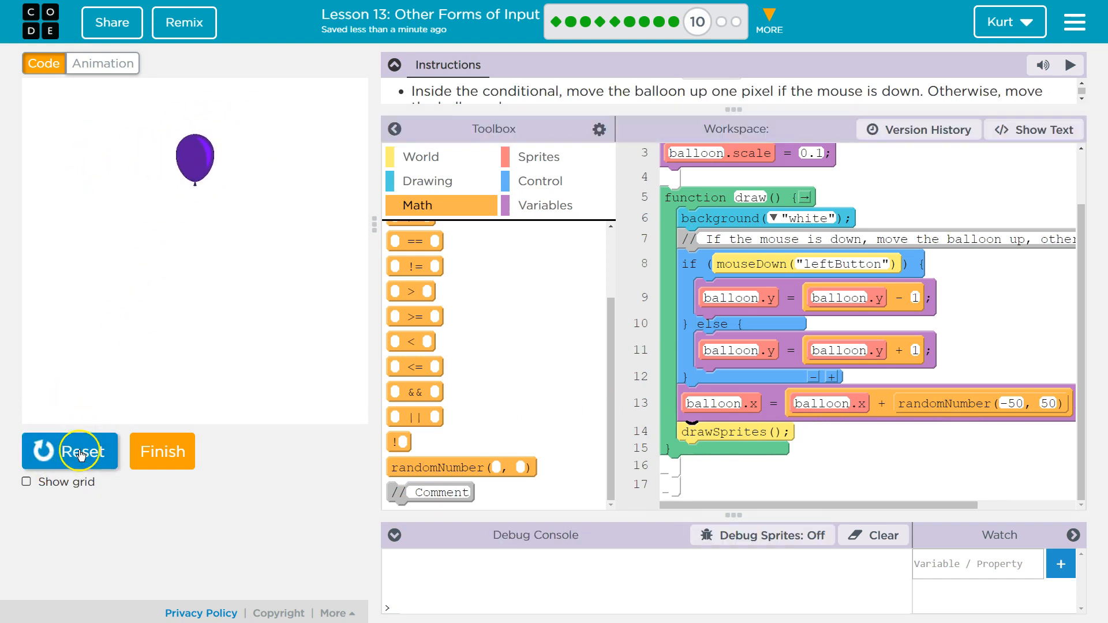
{"action": "left_click", "coordinate": [69, 451]}
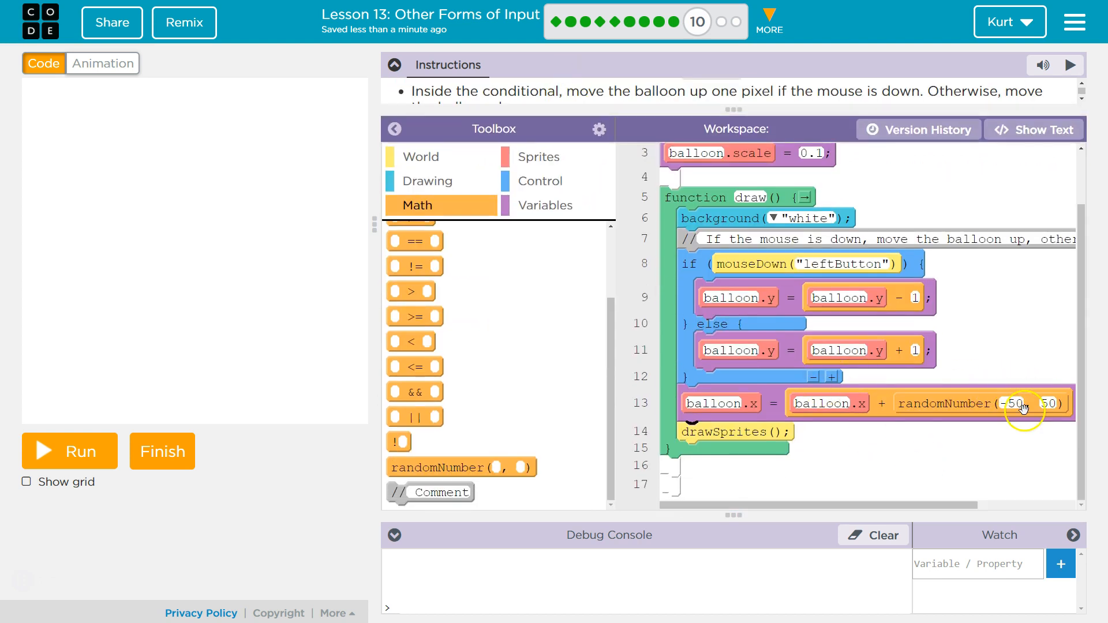
- Narrow the drift range to randomNumber(-10, 10)
{"action": "left_click", "coordinate": [1011, 404]}
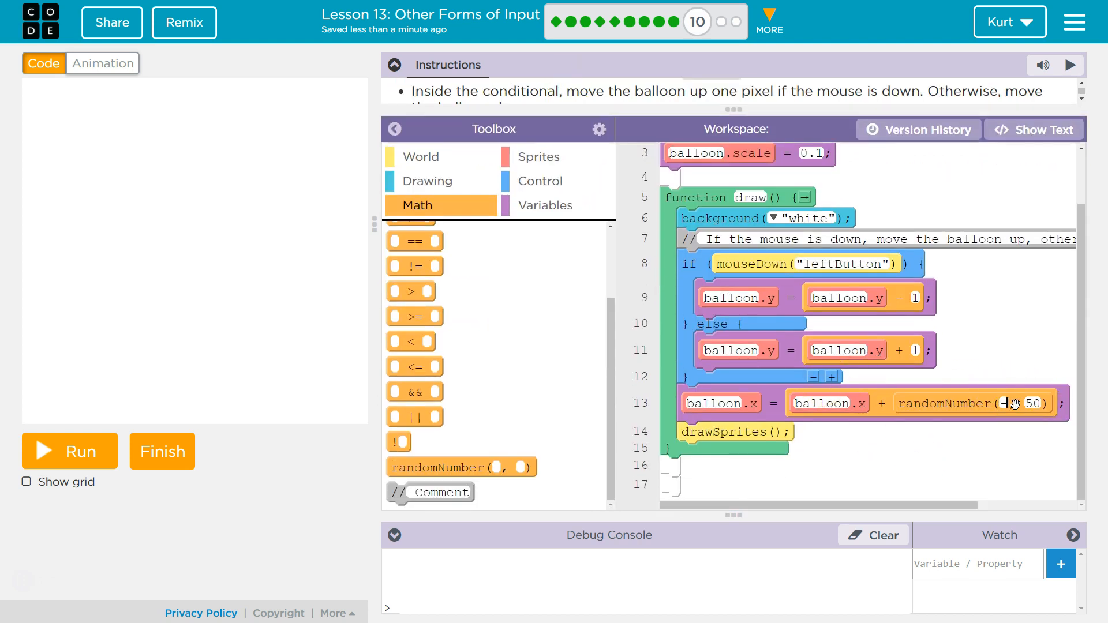
{"action": "type", "text": "10"}
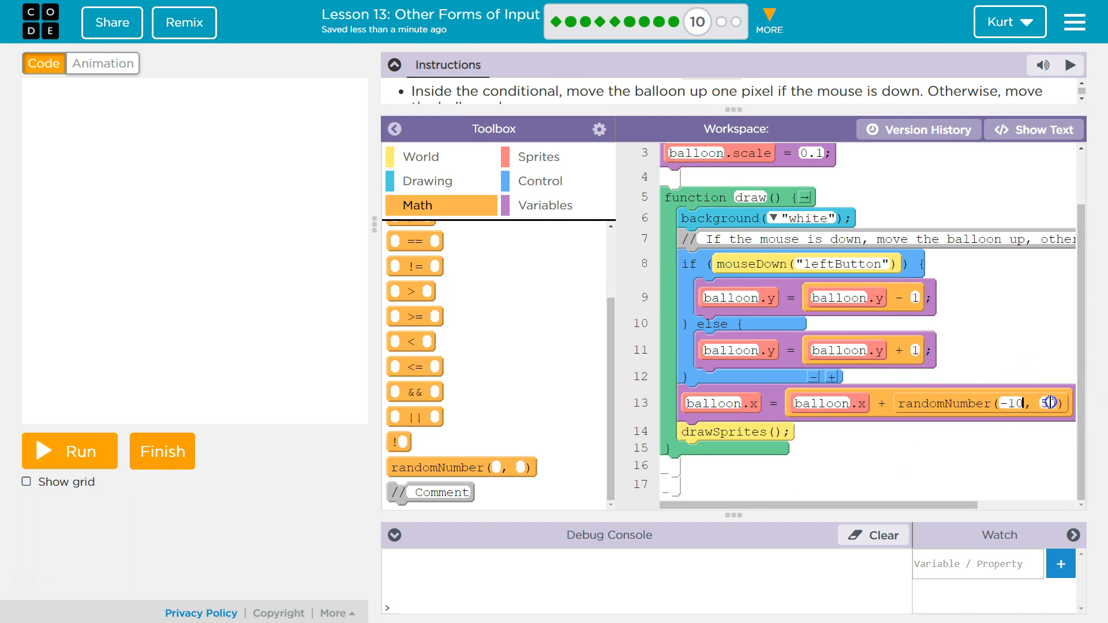
{"action": "left_click", "coordinate": [422, 156]}
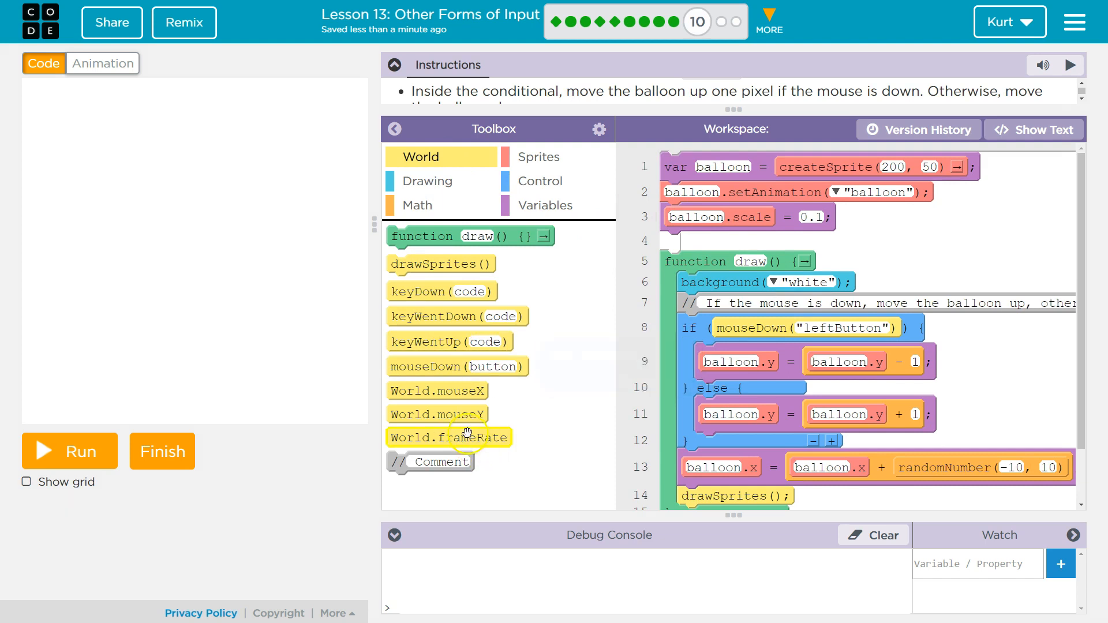
- Add a new first line setting World.frameRate = 10
{"action": "left_click_drag", "start_coordinate": [449, 436], "coordinate": [752, 249]}
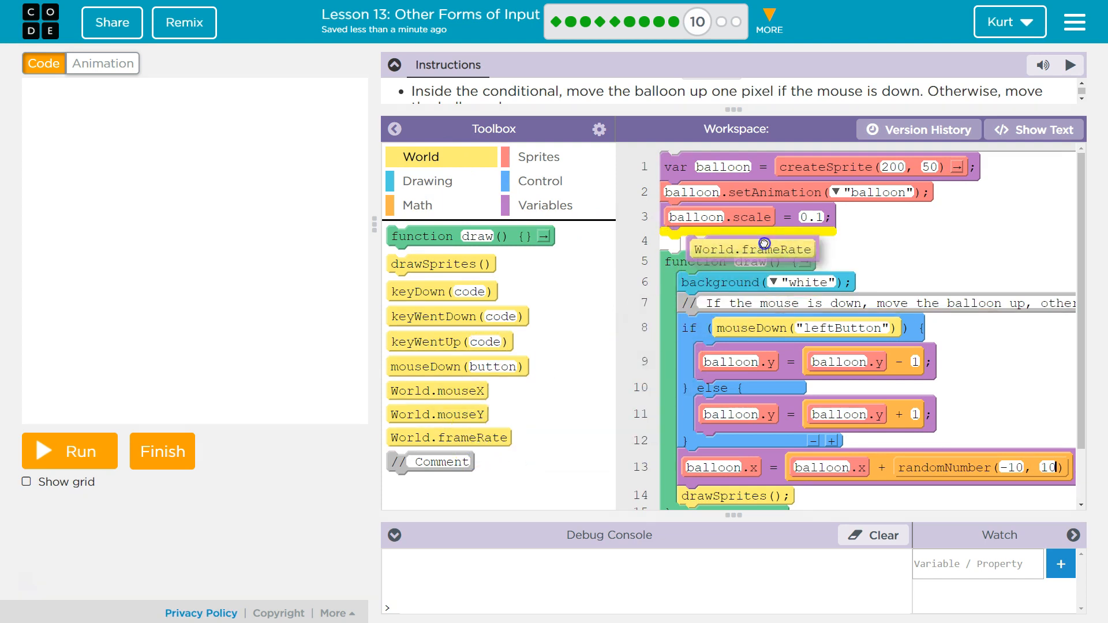
{"action": "left_click", "coordinate": [546, 205]}
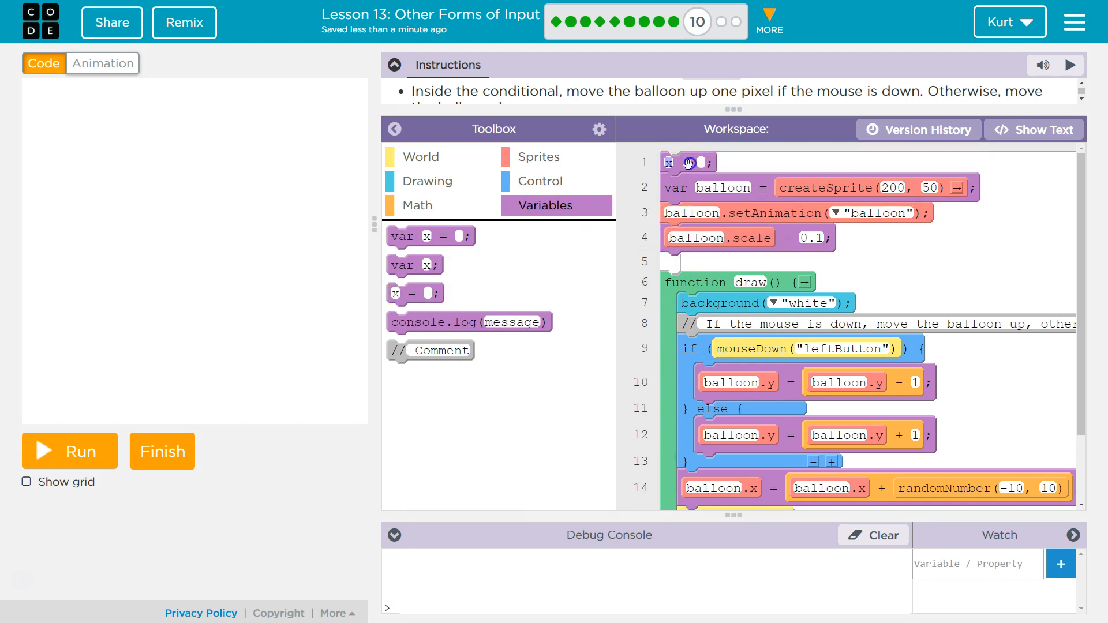
{"action": "left_click", "coordinate": [420, 156]}
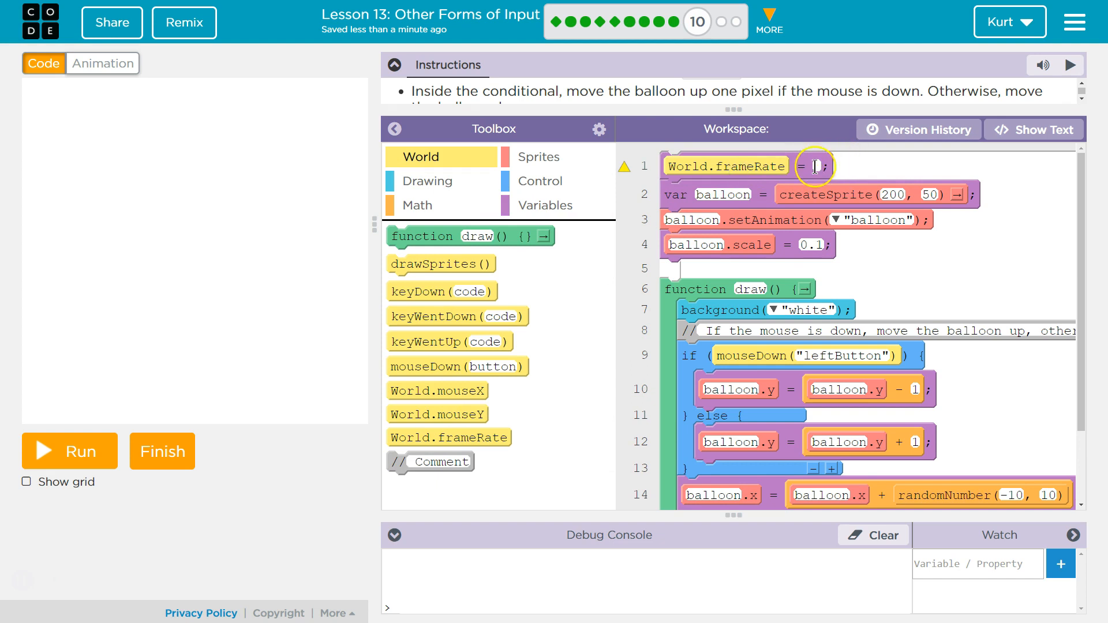
{"action": "type", "text": "10"}
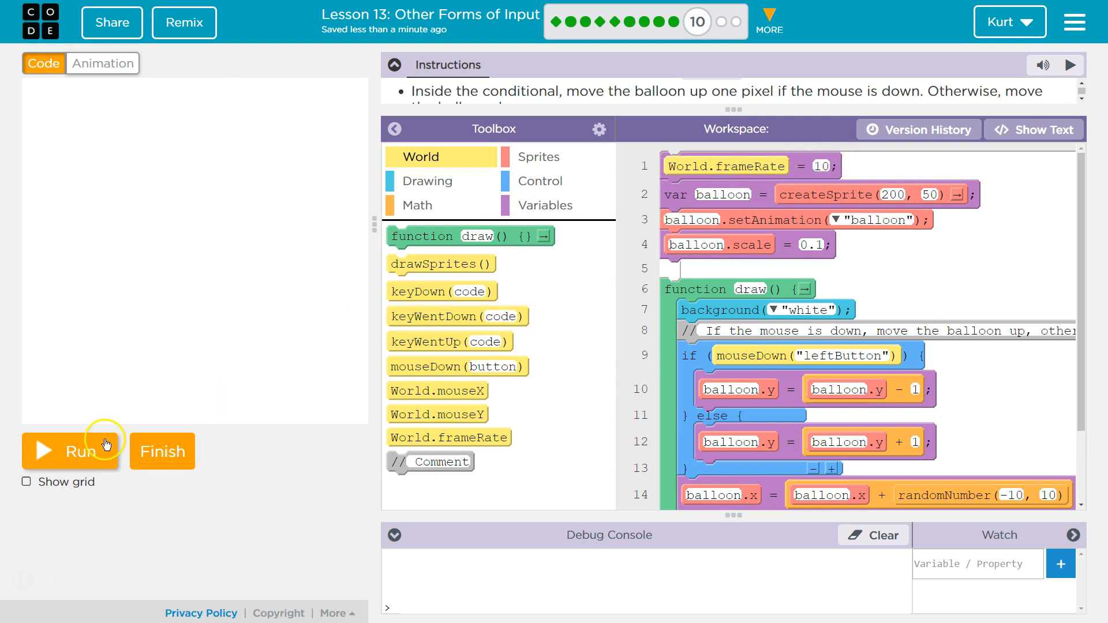
- Run the program to watch the balloon drift at frame rate 10
{"action": "left_click", "coordinate": [71, 451]}
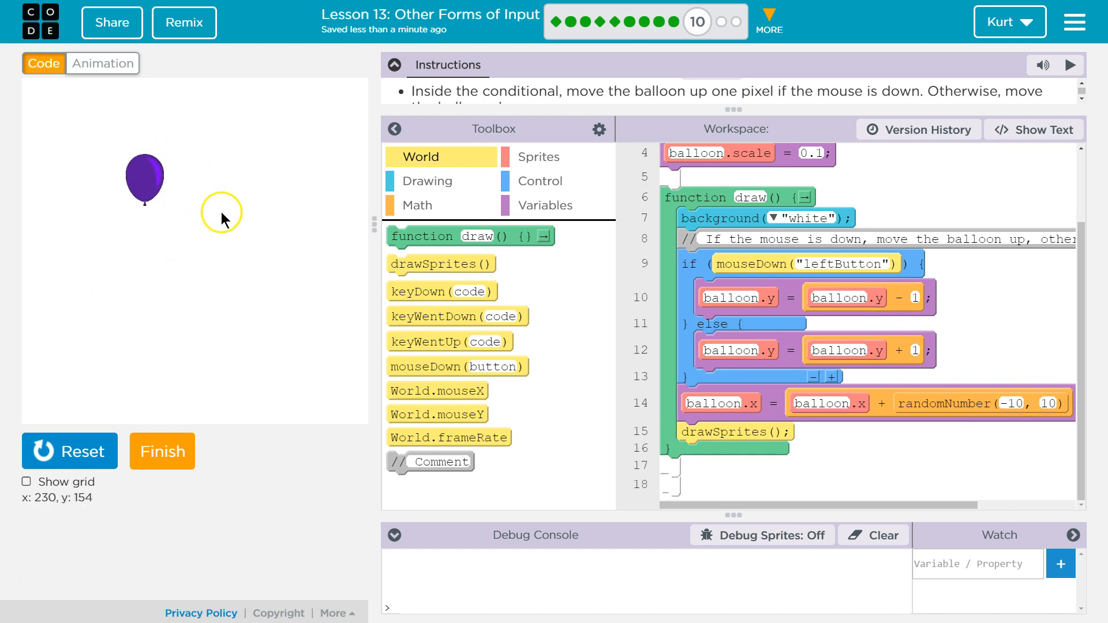
{"action": "mouse_move", "coordinate": [325, 256]}
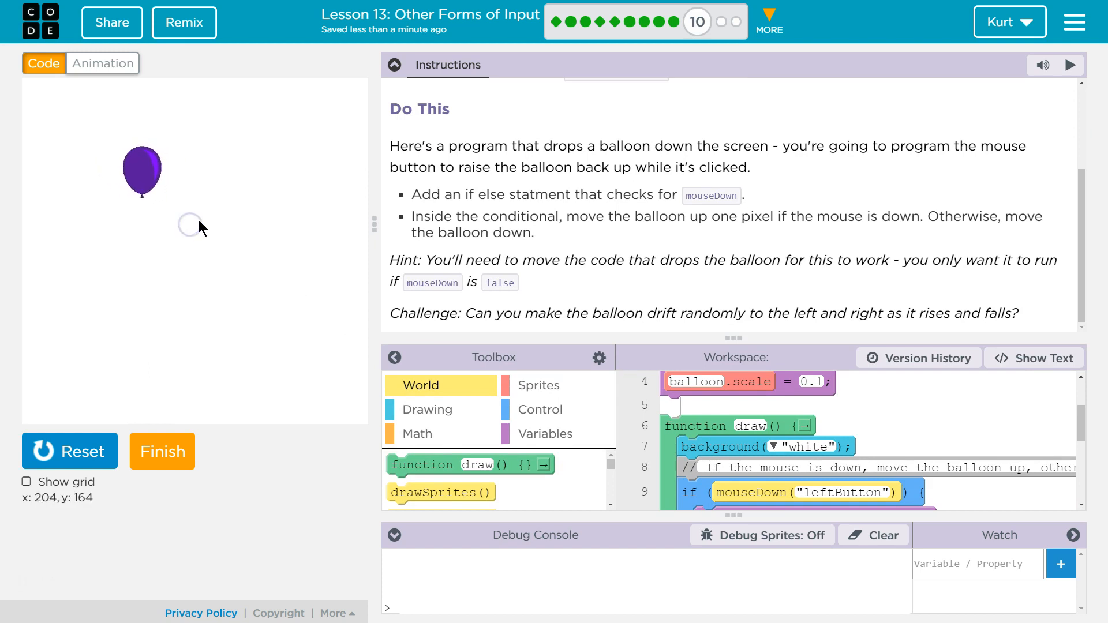
- Finish the level and choose Keep playing to stay in the code editor
{"action": "left_click", "coordinate": [161, 451]}
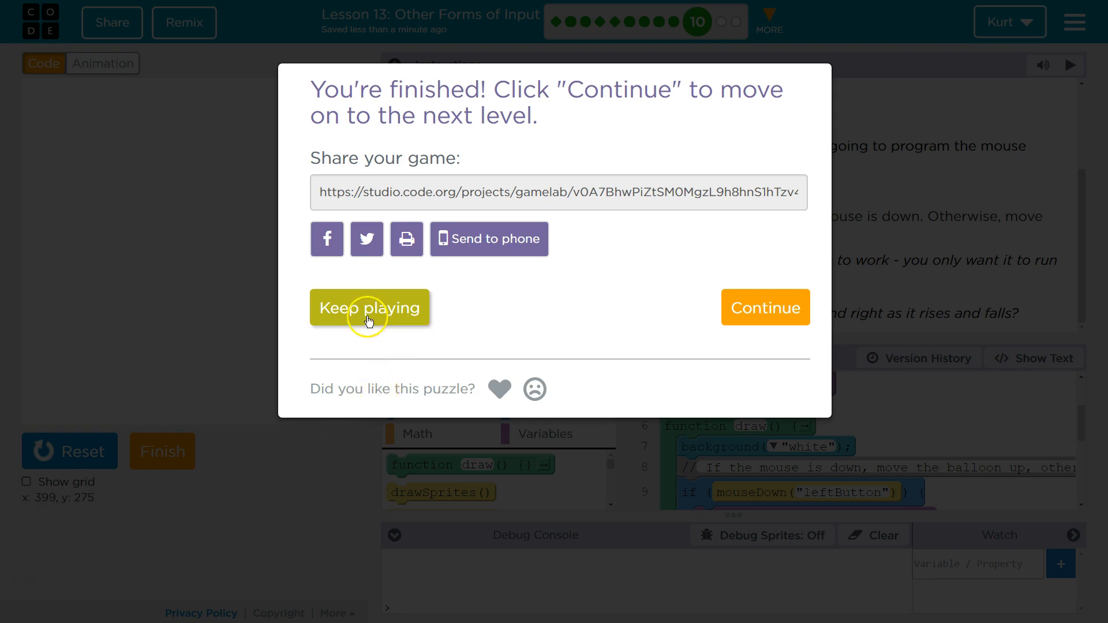
{"action": "left_click", "coordinate": [369, 307]}
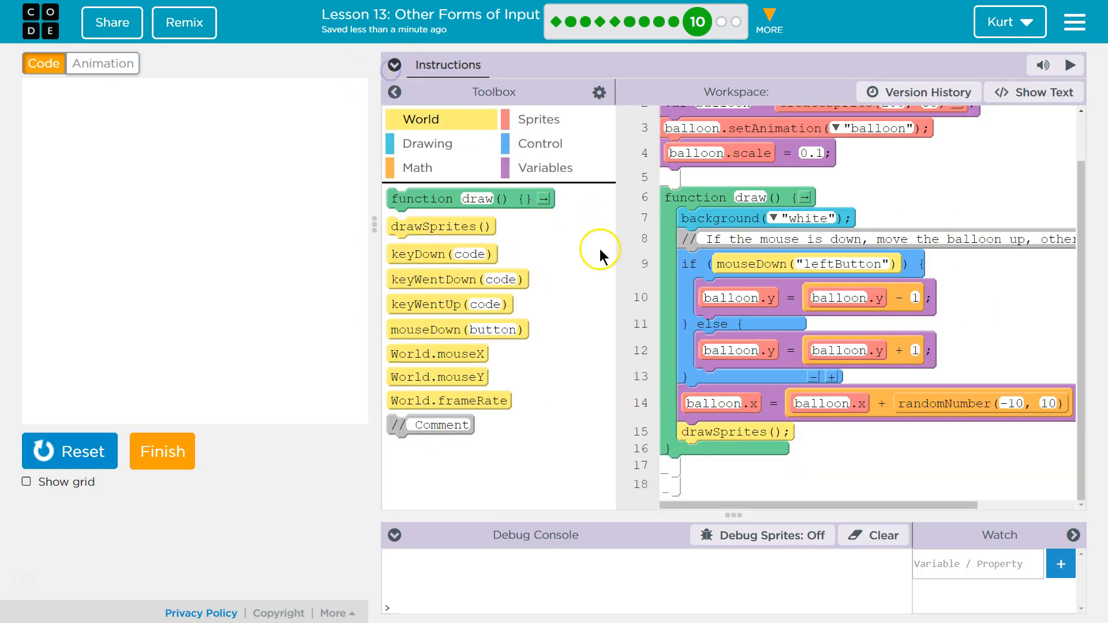
{"action": "mouse_move", "coordinate": [604, 353]}
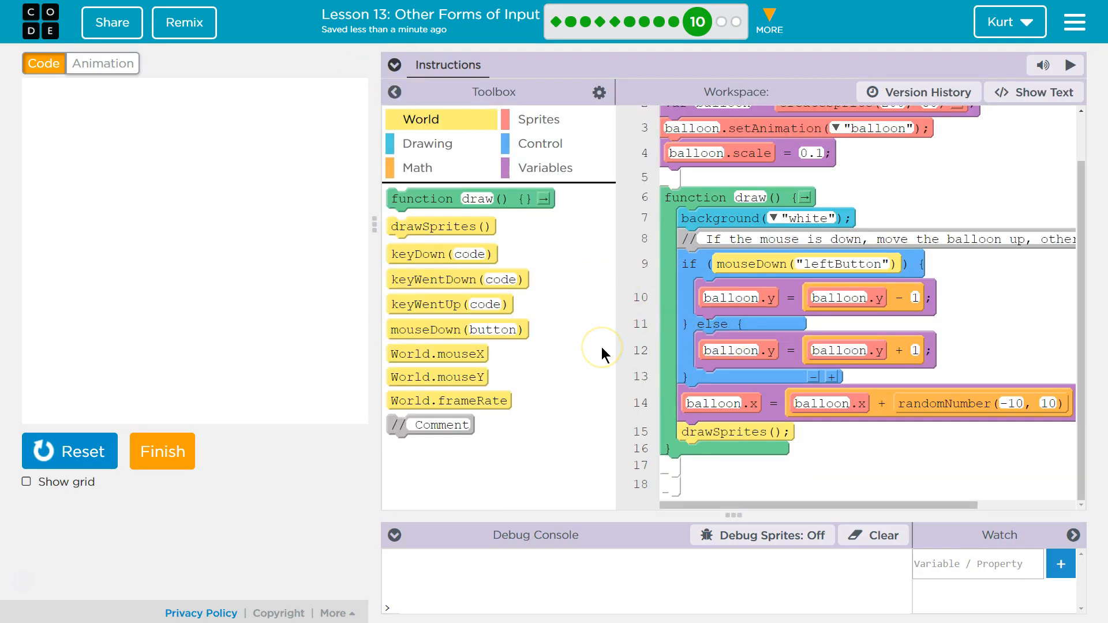